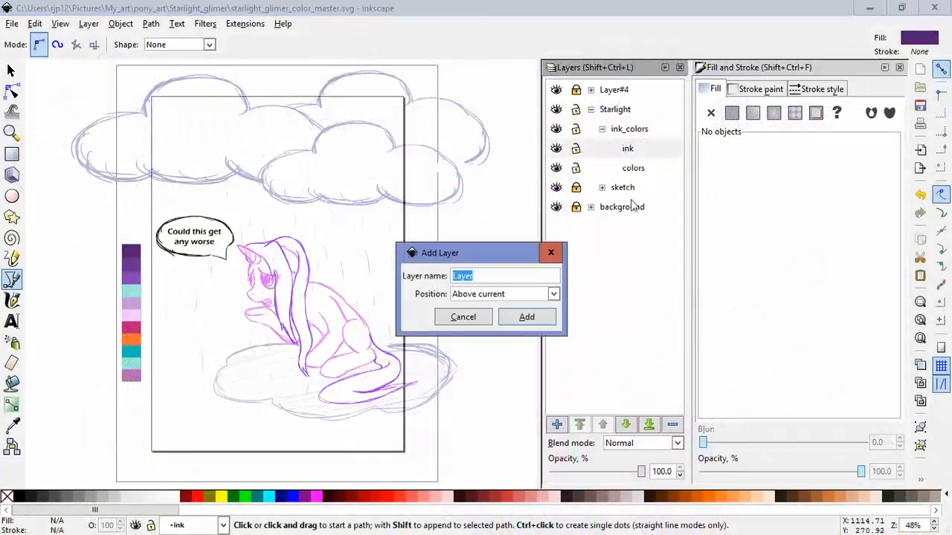
Add a new ink sublayer and trace the mane with unfilled, black-stroked paths.
{"action": "left_click", "coordinate": [526, 316]}
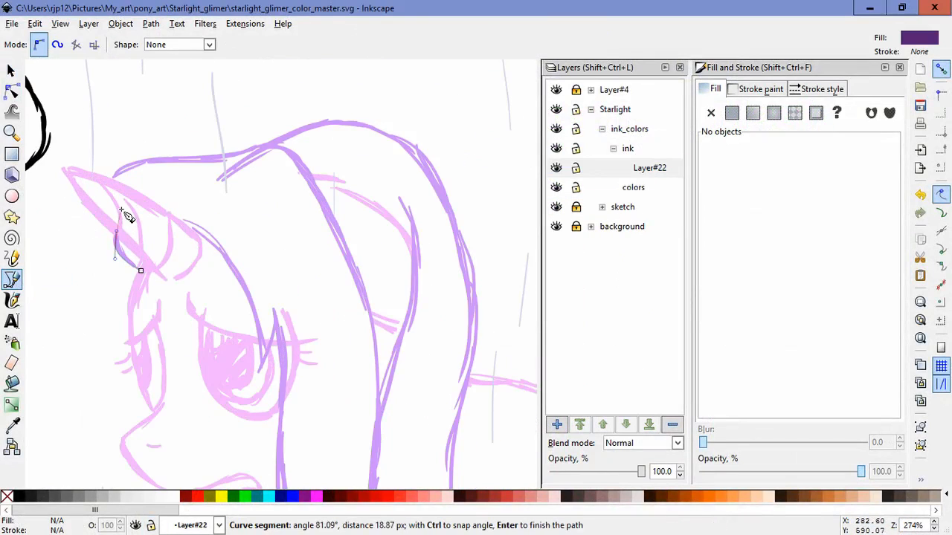
{"action": "left_click", "coordinate": [381, 312]}
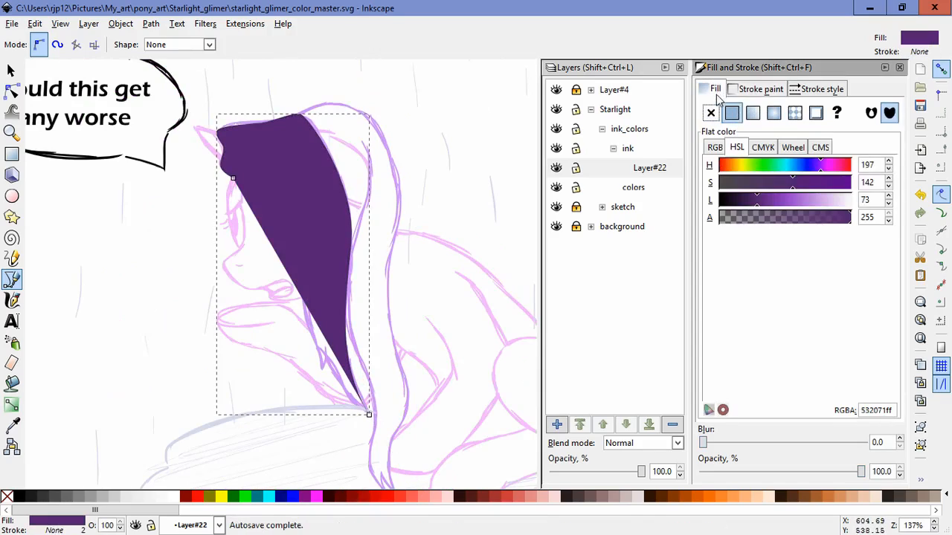
{"action": "left_click", "coordinate": [710, 112]}
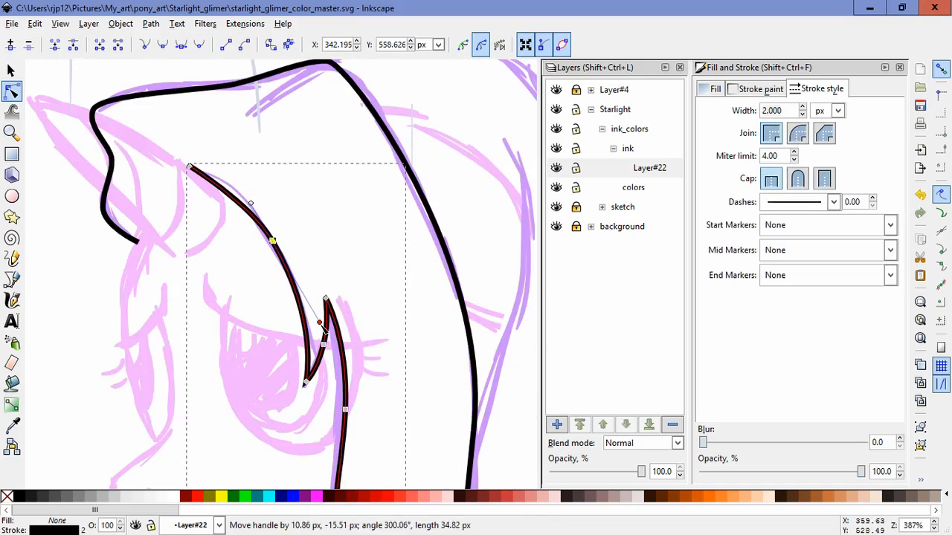
Trace the lower mane locks and the hind haunch with black outlines.
{"action": "left_click", "coordinate": [12, 278]}
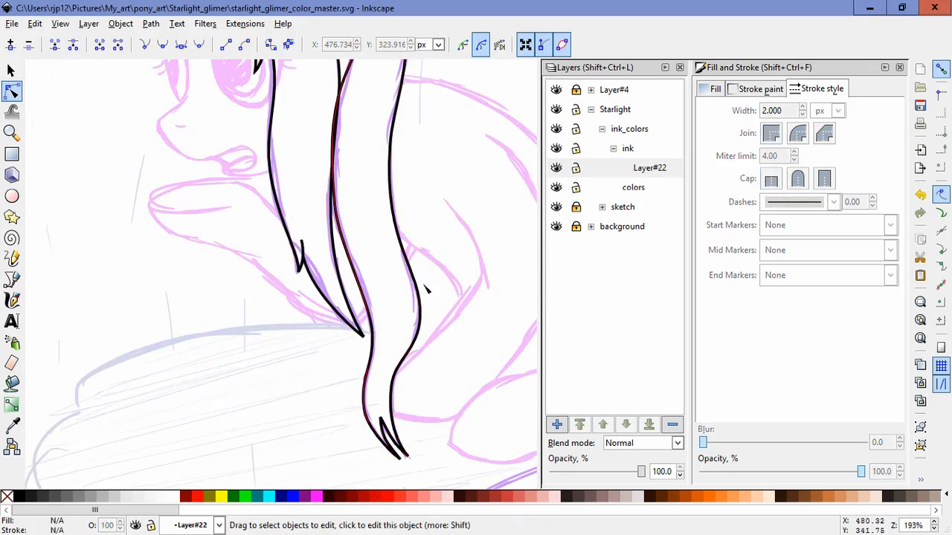
{"action": "scroll", "scroll_direction": "down", "scroll_amount": 3}
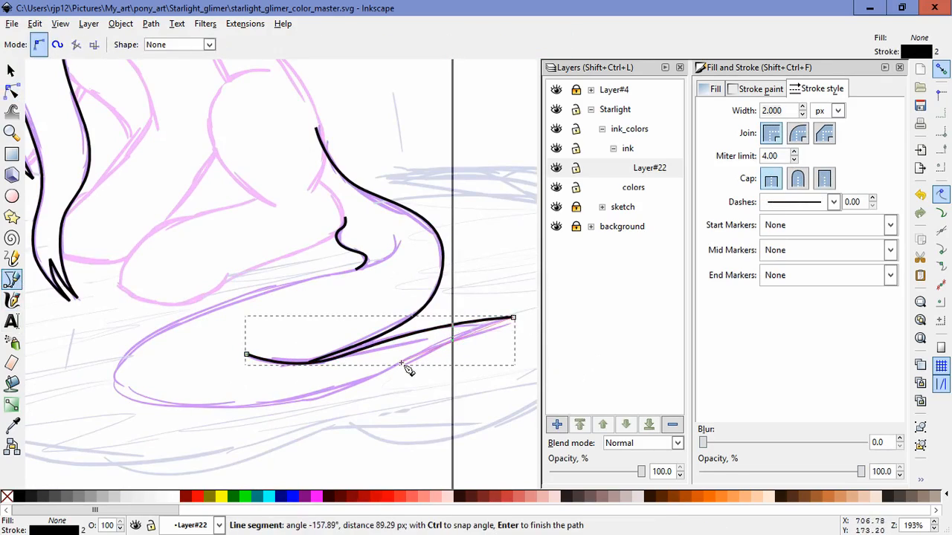
Finish the tail's lower curve, then reshape the horn outline and its spiral ridges.
{"action": "left_click_drag", "start_coordinate": [402, 368], "coordinate": [241, 288]}
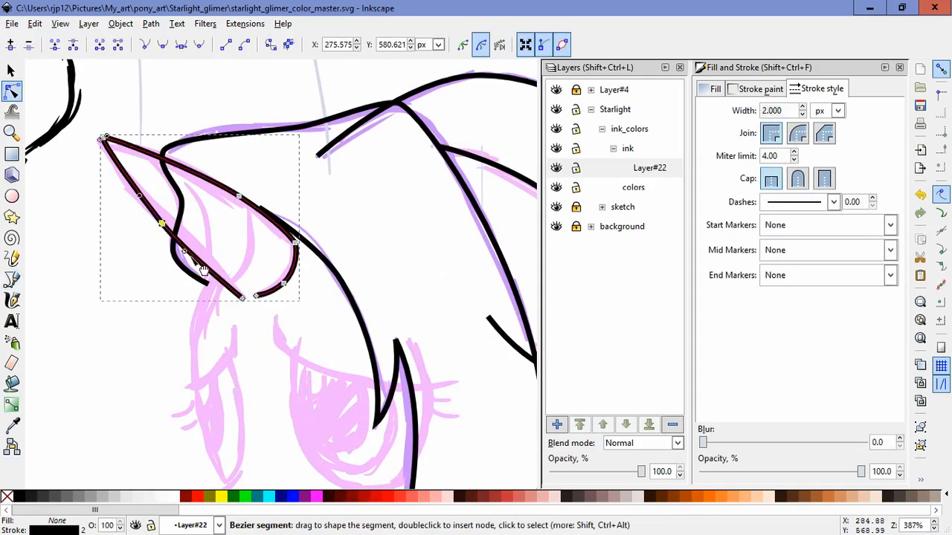
{"action": "left_click_drag", "start_coordinate": [161, 224], "coordinate": [178, 240]}
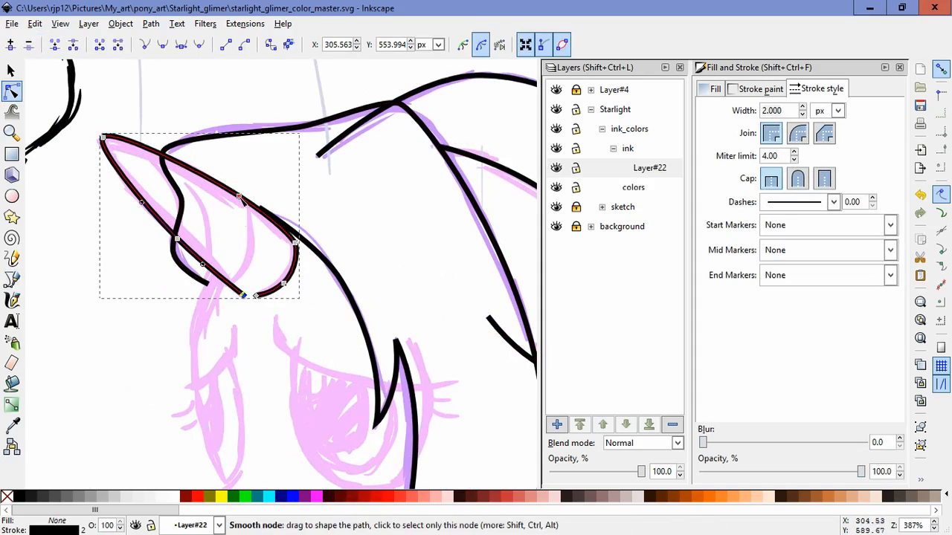
{"action": "left_click", "coordinate": [228, 190]}
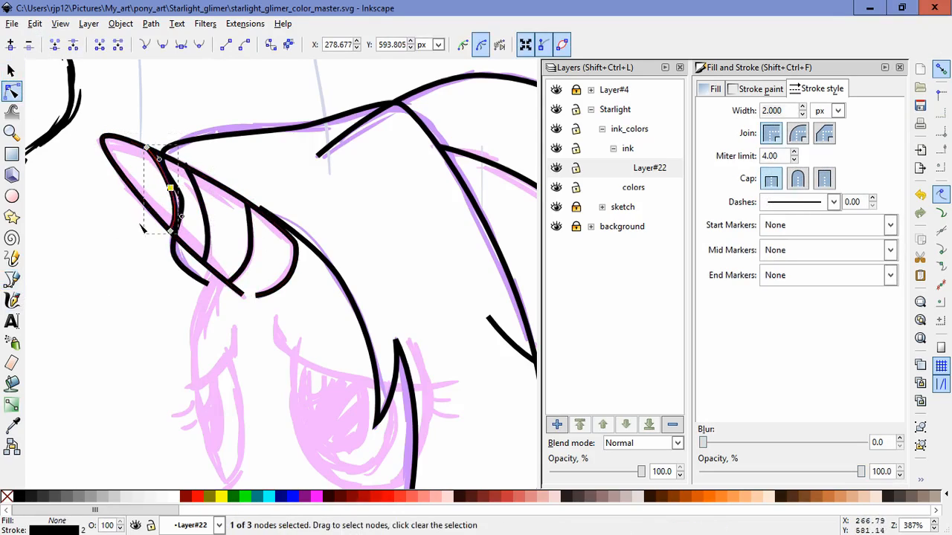
{"action": "left_click_drag", "start_coordinate": [167, 190], "coordinate": [249, 212]}
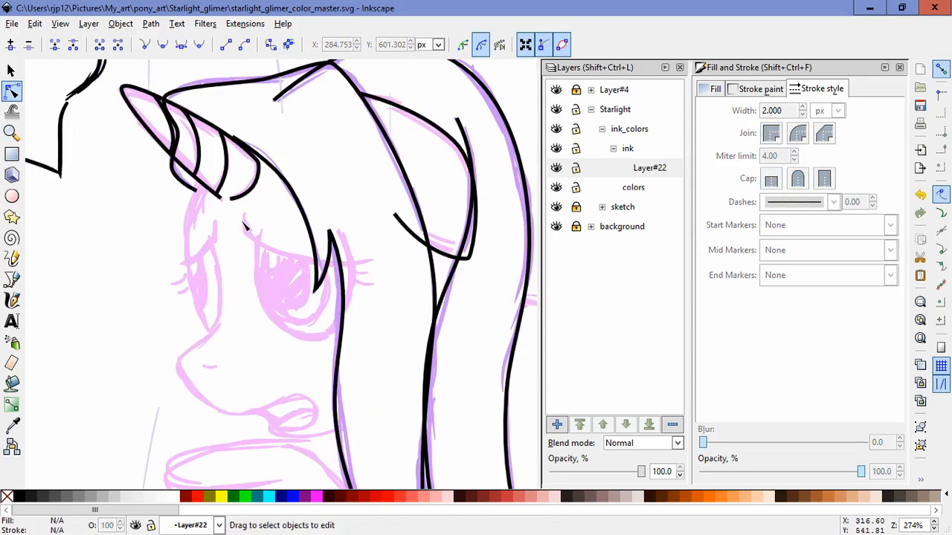
{"action": "left_click", "coordinate": [12, 279]}
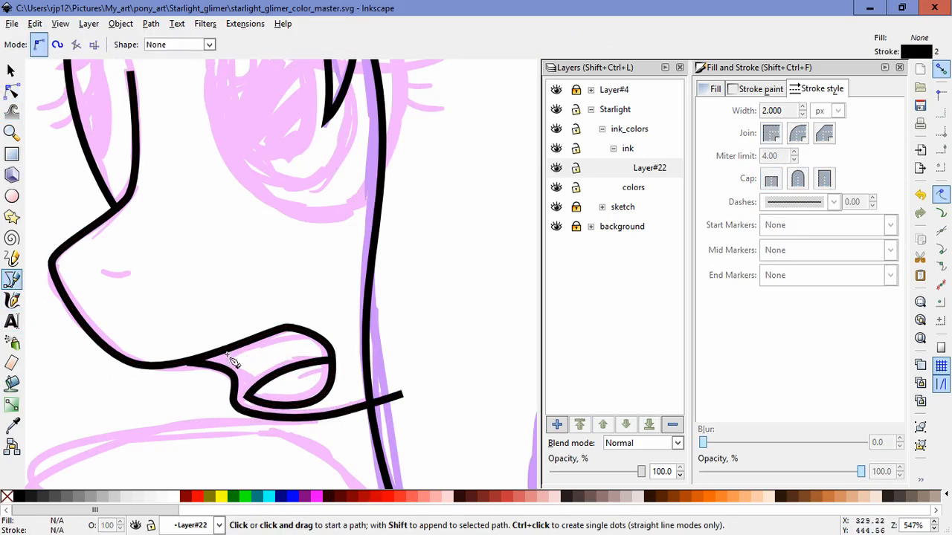
Draw and bend the upper lip line inside the mouth, and adjust muzzle nodes.
{"action": "left_click_drag", "start_coordinate": [234, 363], "coordinate": [301, 397]}
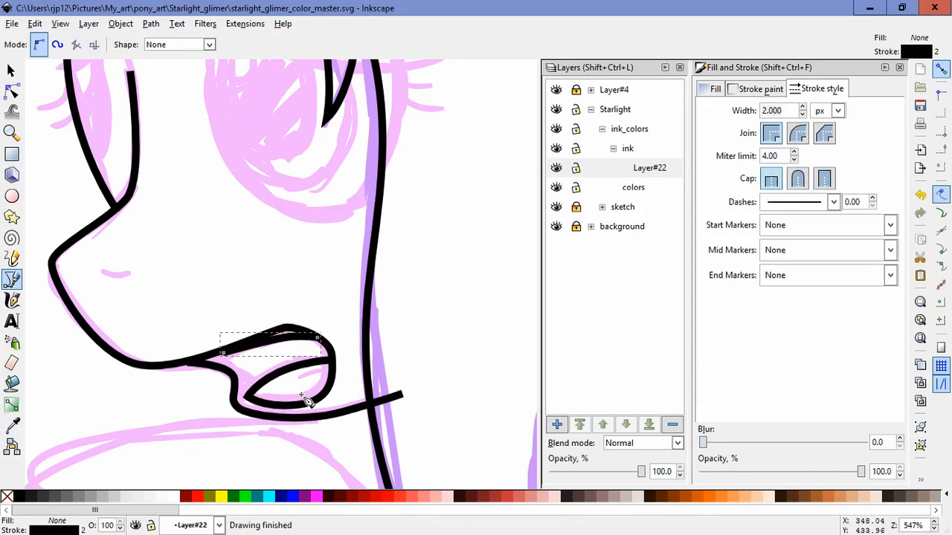
{"action": "left_click", "coordinate": [11, 90]}
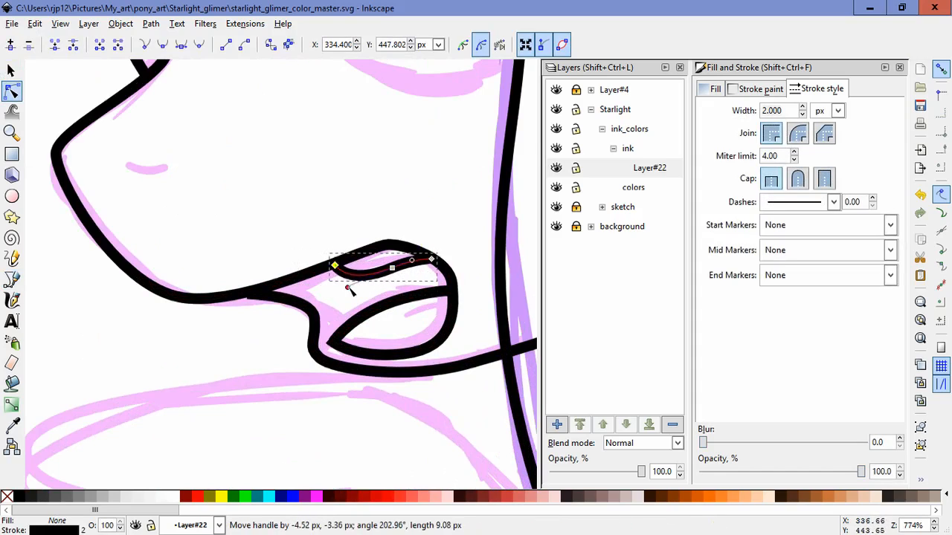
{"action": "left_click_drag", "start_coordinate": [349, 290], "coordinate": [324, 316]}
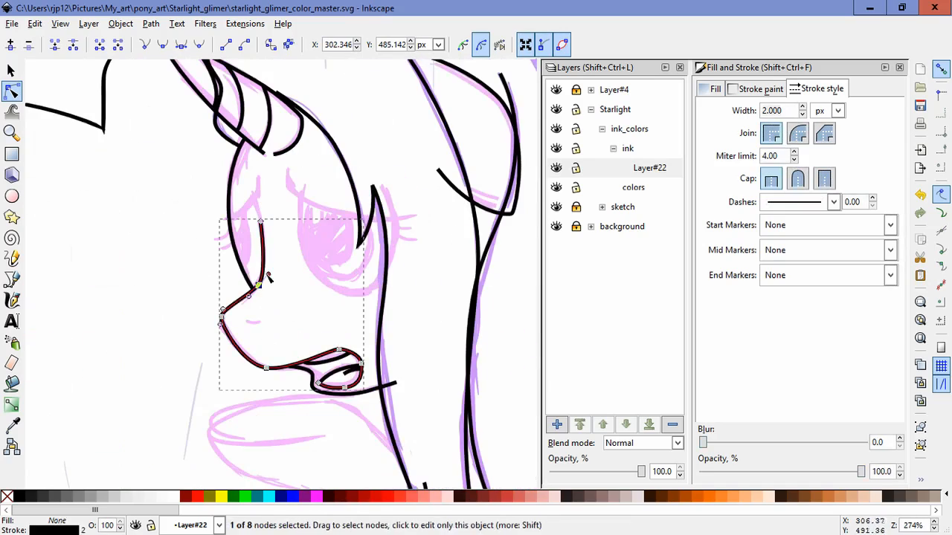
{"action": "left_click", "coordinate": [11, 279]}
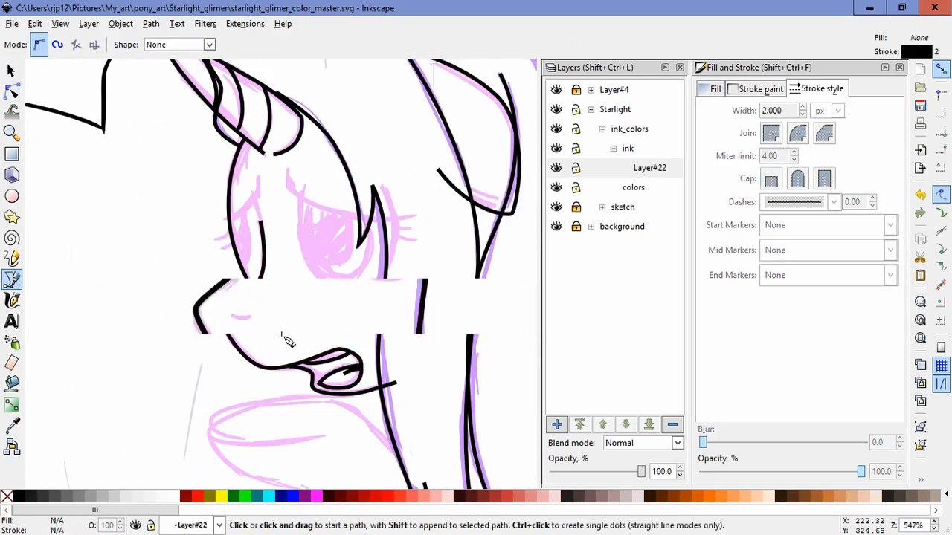
{"action": "left_click", "coordinate": [12, 70]}
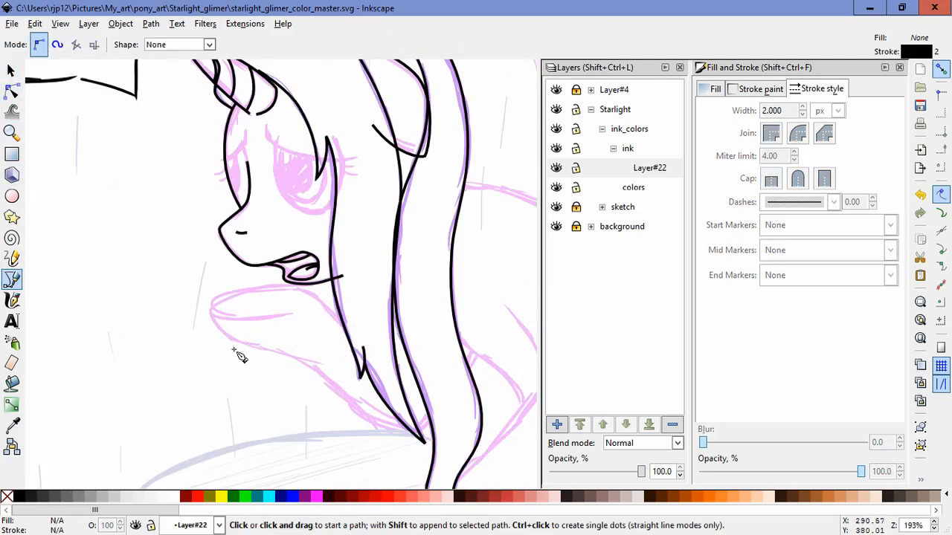
Trace the neck, back and hind leg contours as separate black paths.
{"action": "left_click", "coordinate": [209, 308]}
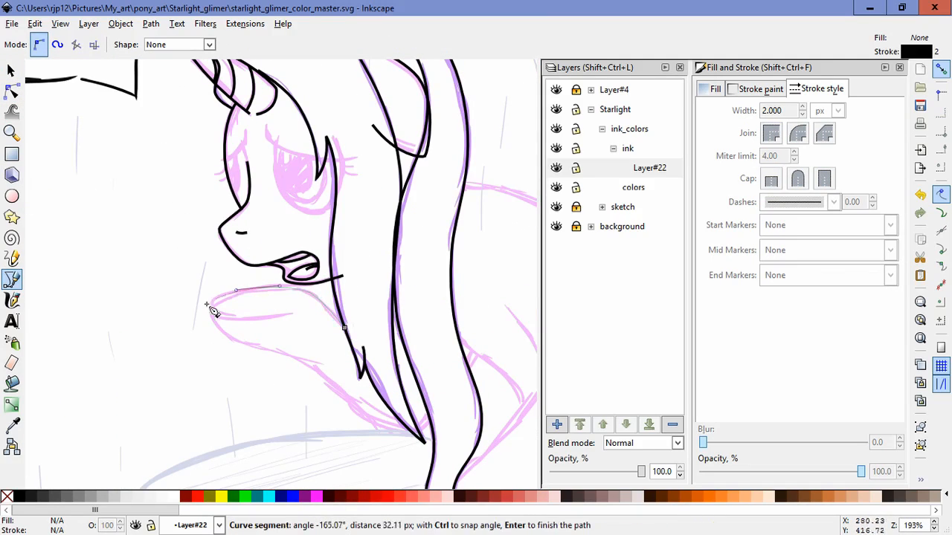
{"action": "key", "text": "Return"}
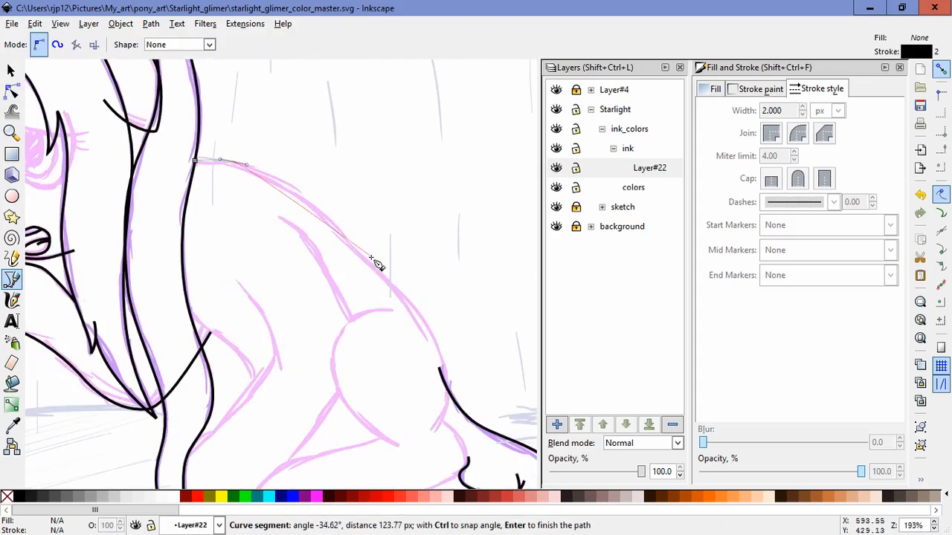
{"action": "key", "text": "Escape"}
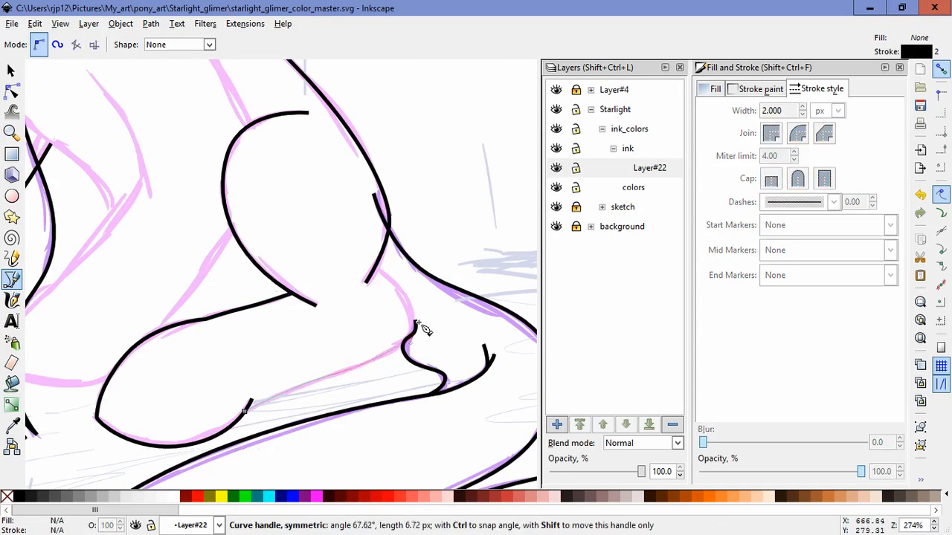
{"action": "left_click", "coordinate": [372, 271]}
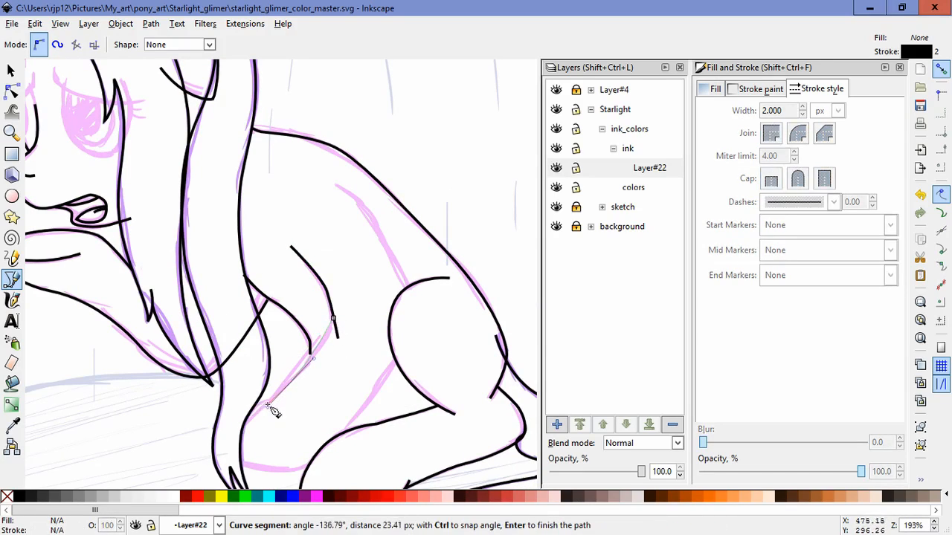
{"action": "key", "text": "Return"}
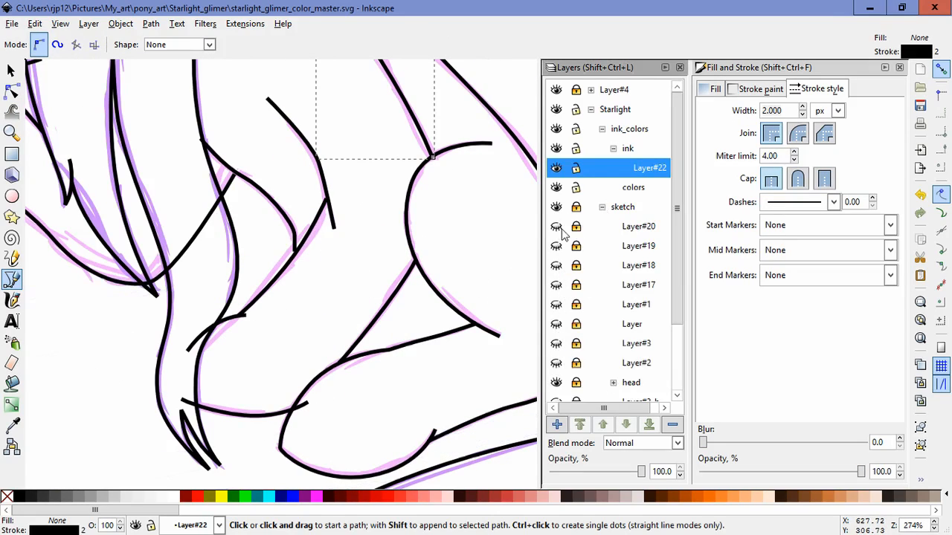
Hide a sketch sublayer and draw a short stroke across the foreleg.
{"action": "scroll", "scroll_direction": "down", "scroll_amount": 3}
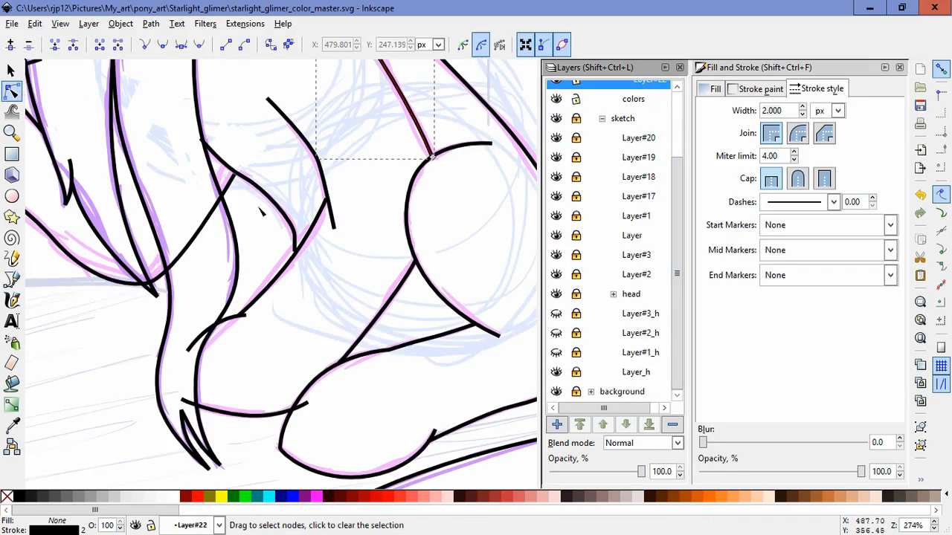
{"action": "left_click", "coordinate": [12, 279]}
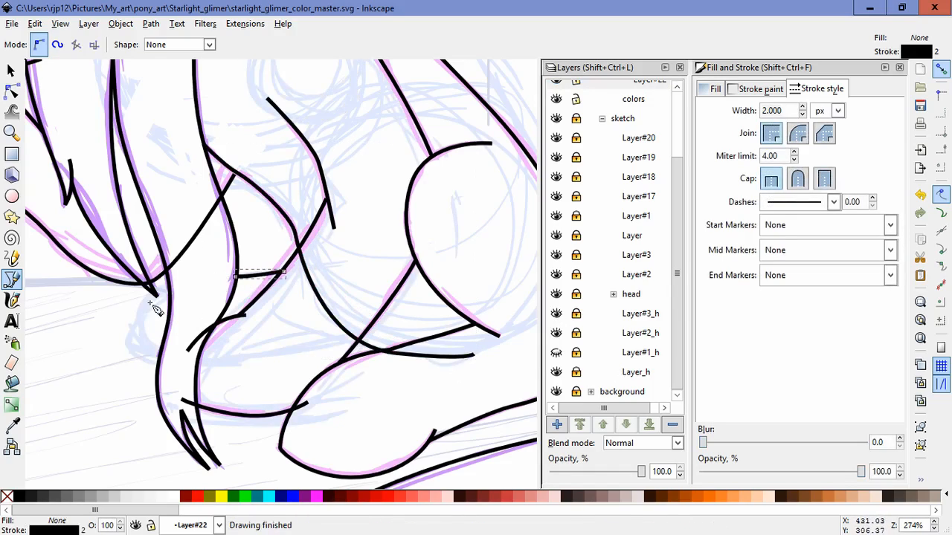
{"action": "left_click_drag", "start_coordinate": [153, 297], "coordinate": [223, 368]}
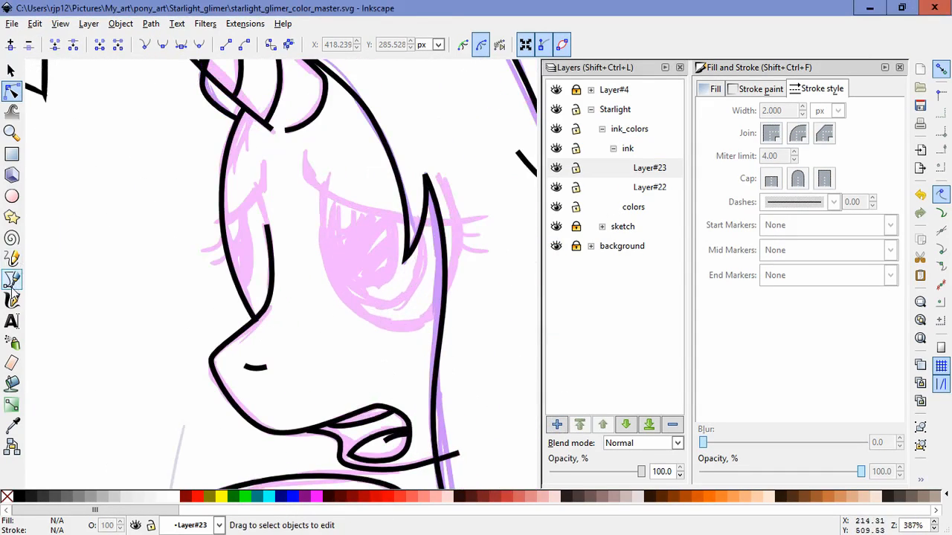
Draw a black upper eyelid stroke across the eye on Layer#23 and extend the eye path.
{"action": "left_click", "coordinate": [12, 279]}
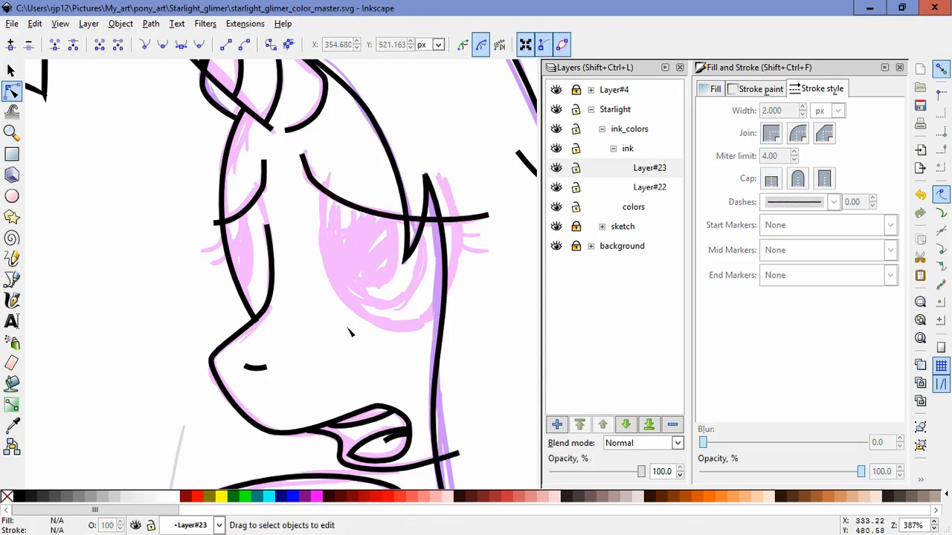
{"action": "left_click", "coordinate": [12, 278]}
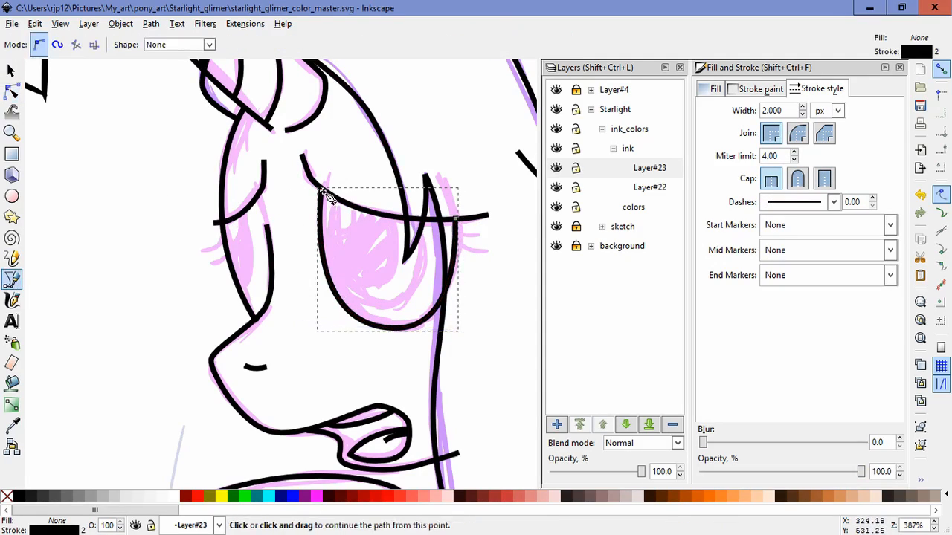
Close the white eye shape and size an oval iris over it, filled 8283ffff.
{"action": "left_click", "coordinate": [714, 88]}
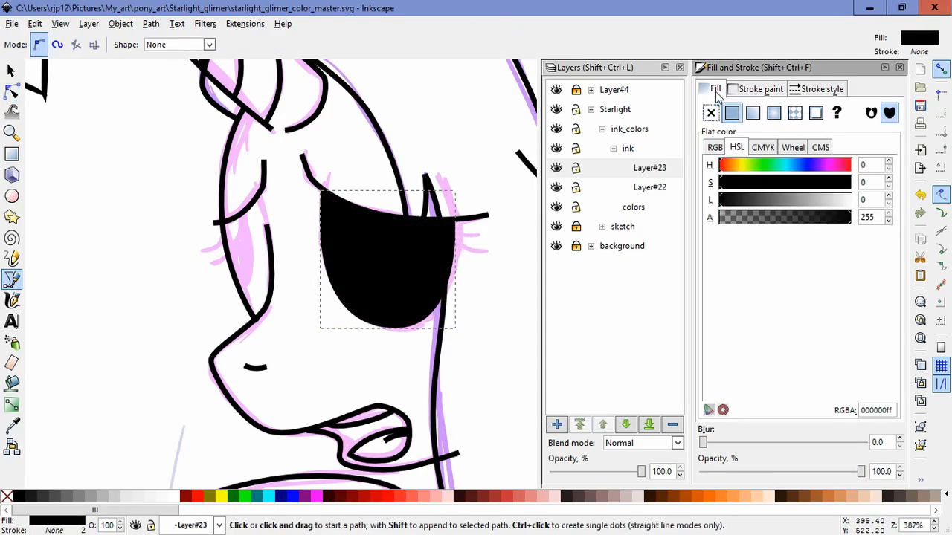
{"action": "left_click", "coordinate": [11, 69]}
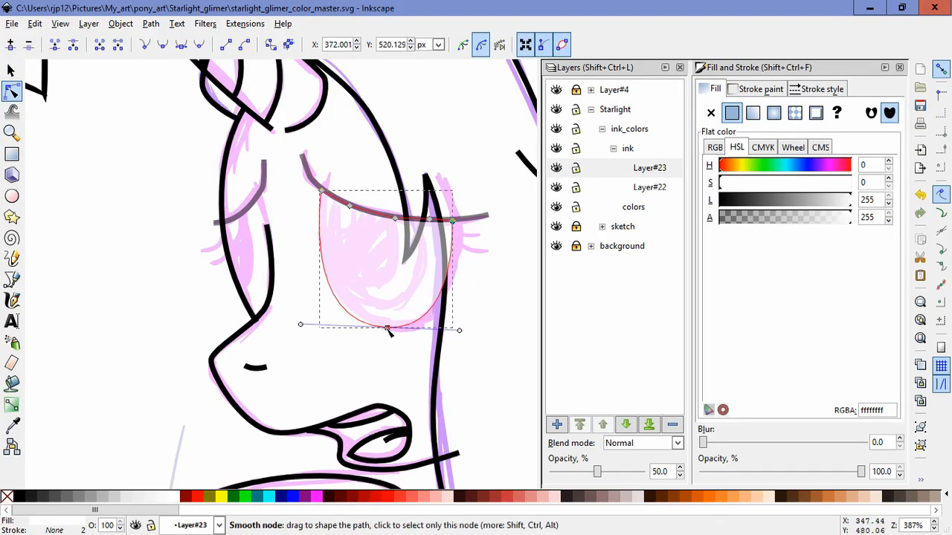
{"action": "left_click", "coordinate": [390, 329]}
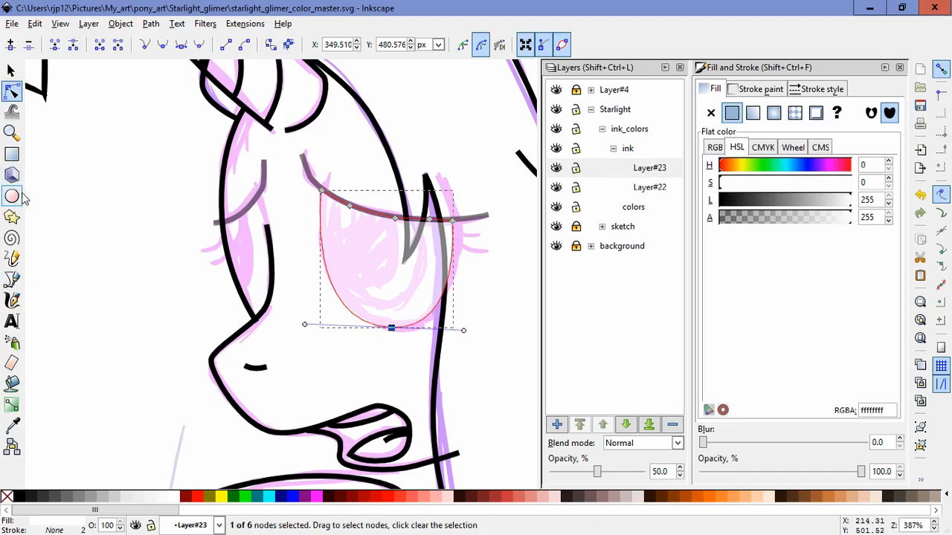
{"action": "left_click", "coordinate": [12, 195]}
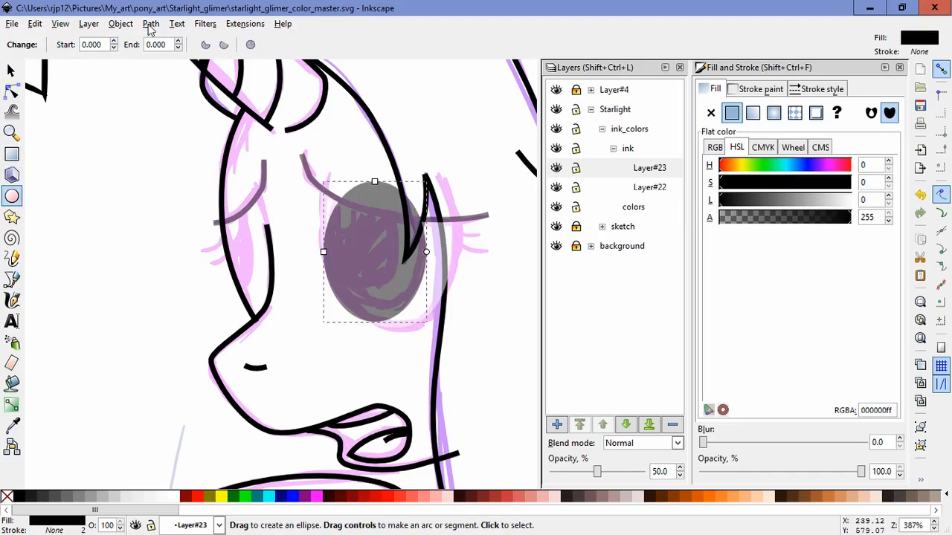
{"action": "left_click", "coordinate": [12, 69]}
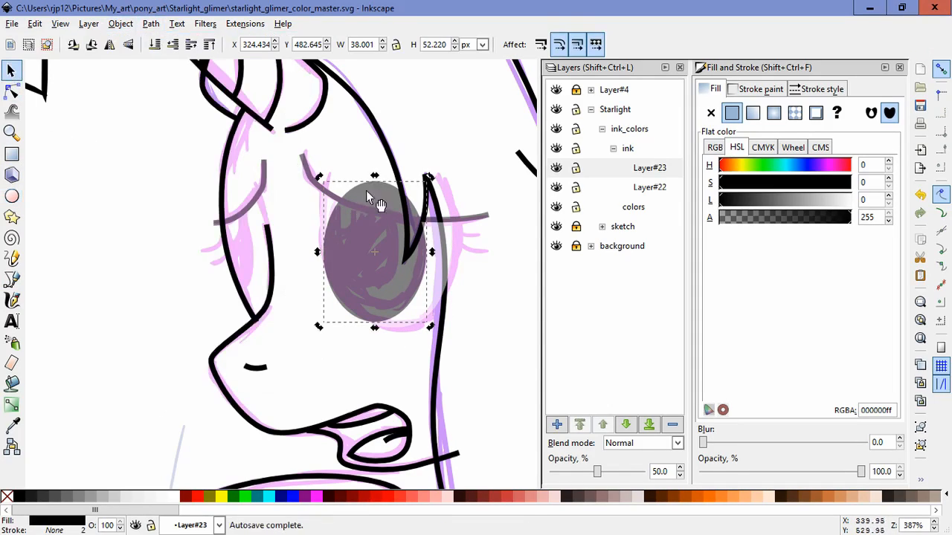
{"action": "left_click_drag", "start_coordinate": [371, 252], "coordinate": [371, 238]}
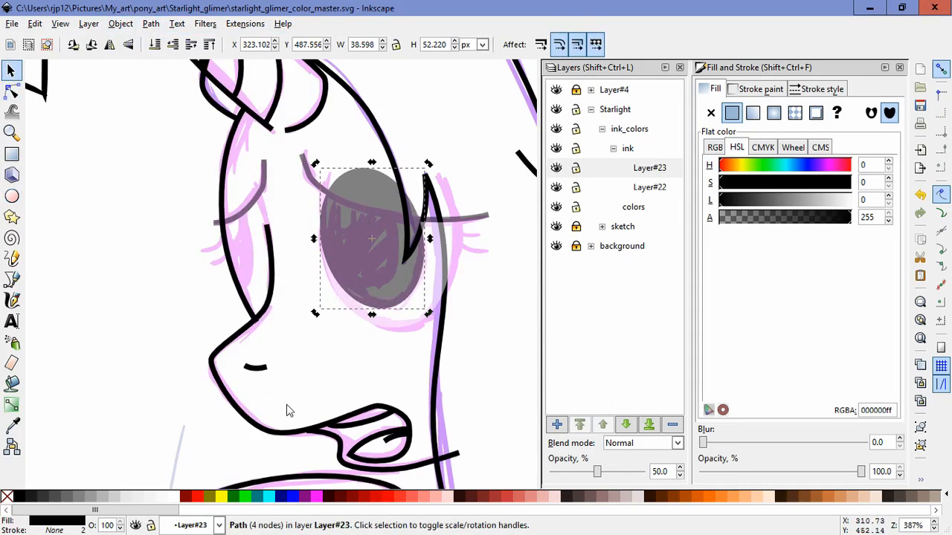
{"action": "mouse_move", "coordinate": [323, 288]}
{"action": "type", "text": "8283ffff"}
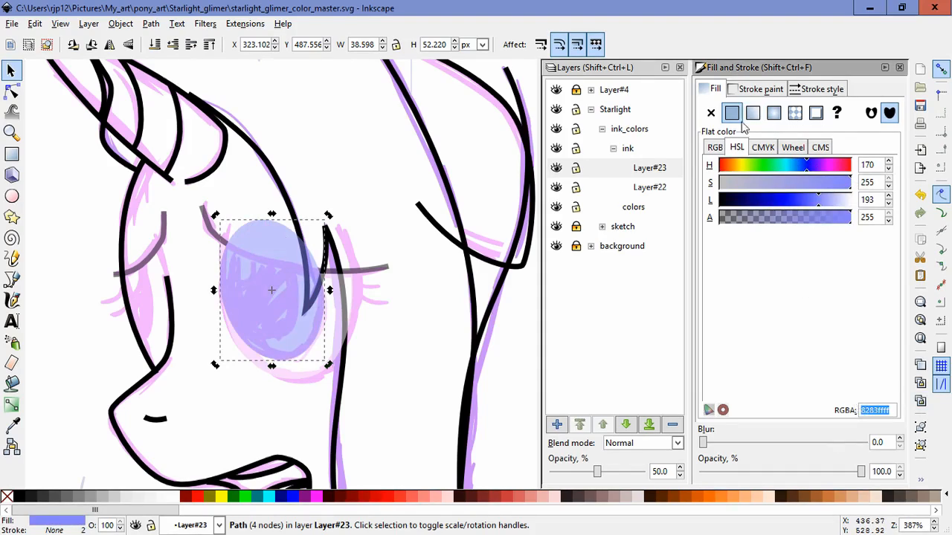
Give the iris a top-to-bottom dark-to-light blue linear gradient.
{"action": "left_click", "coordinate": [752, 113]}
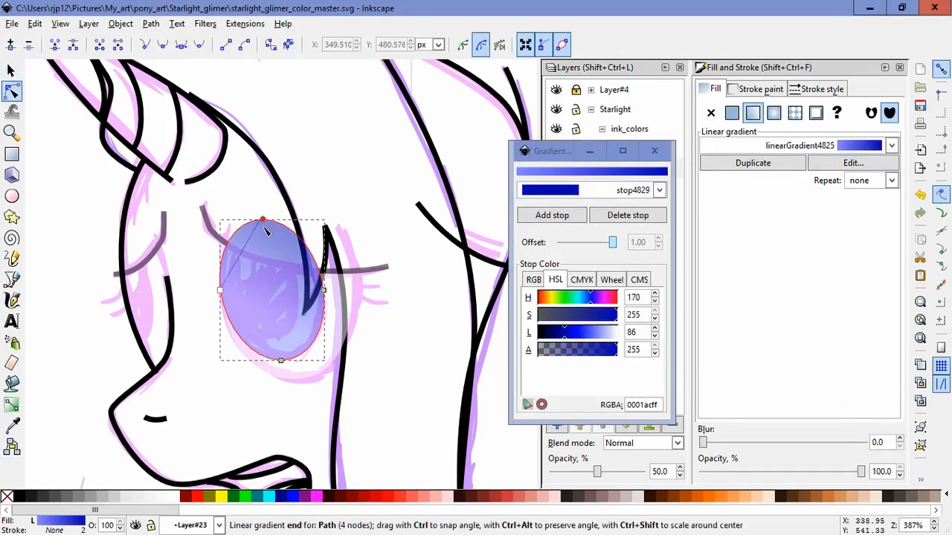
{"action": "left_click", "coordinate": [754, 112]}
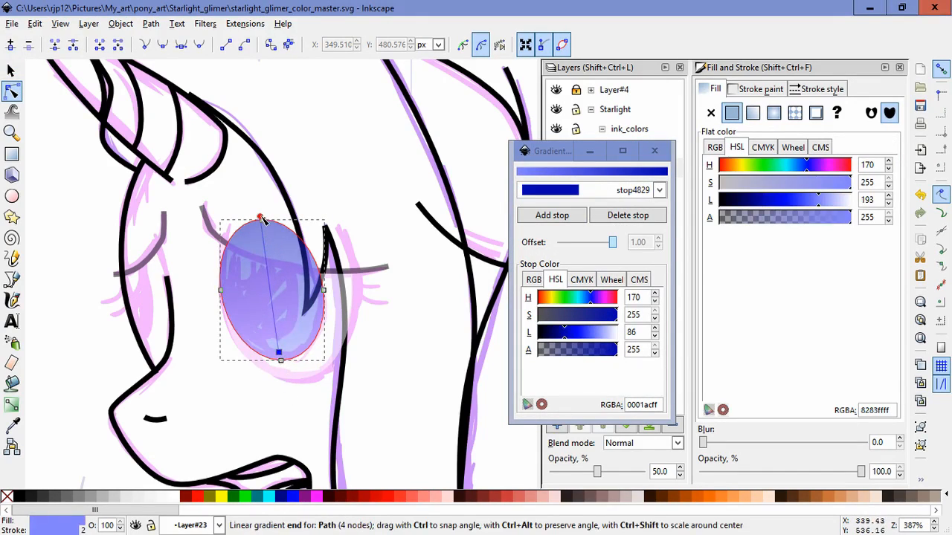
{"action": "left_click_drag", "start_coordinate": [262, 218], "coordinate": [264, 350]}
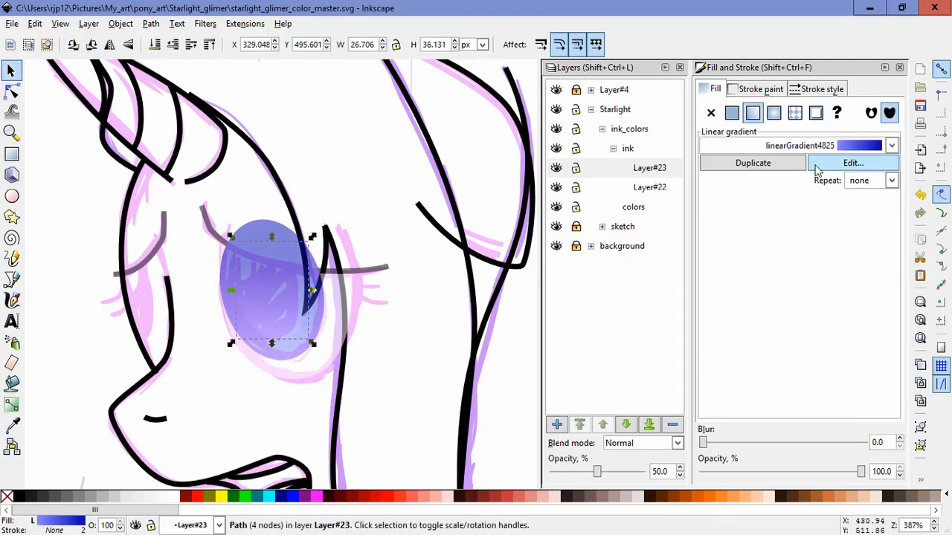
{"action": "left_click", "coordinate": [732, 113]}
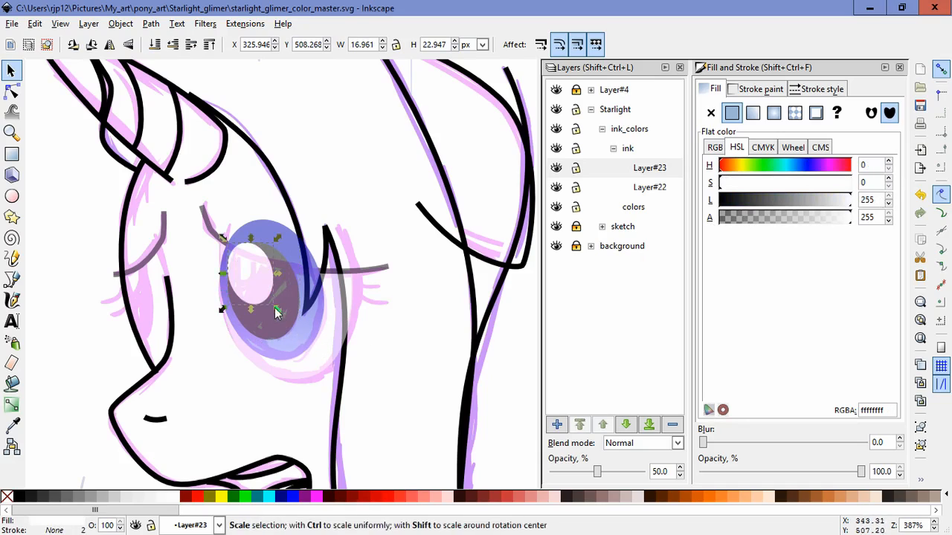
Set the pupil and two white highlights, with all four eye shapes fully opaque.
{"action": "left_click", "coordinate": [268, 286]}
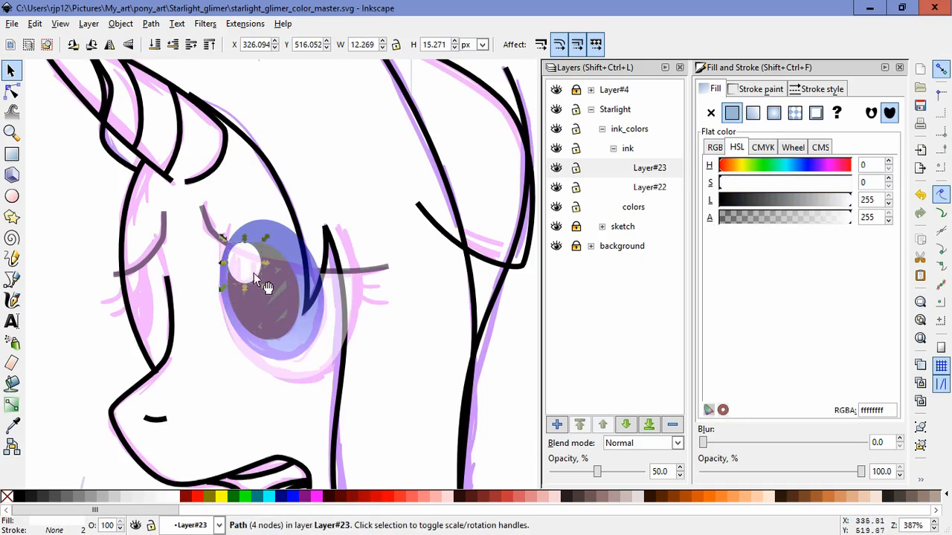
{"action": "left_click", "coordinate": [393, 396]}
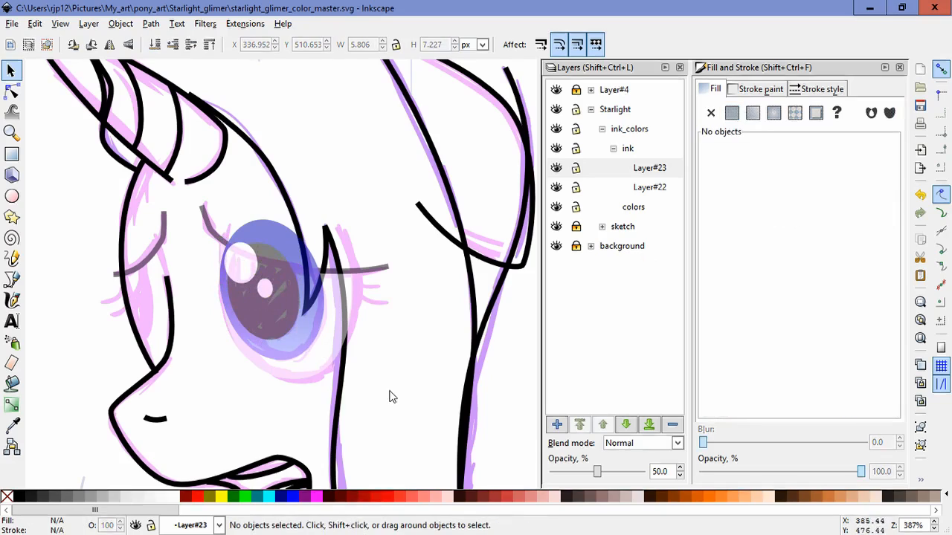
{"action": "left_click", "coordinate": [271, 298]}
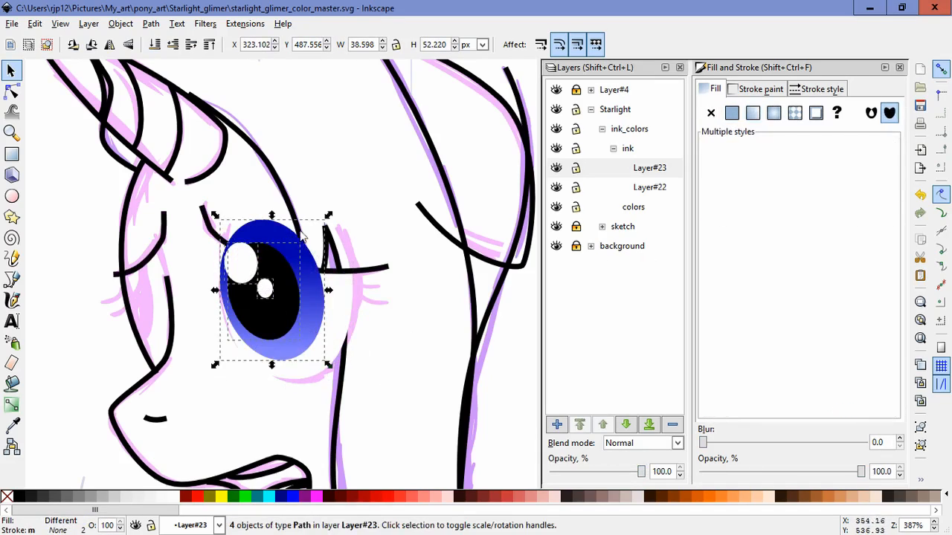
{"action": "left_click", "coordinate": [365, 330]}
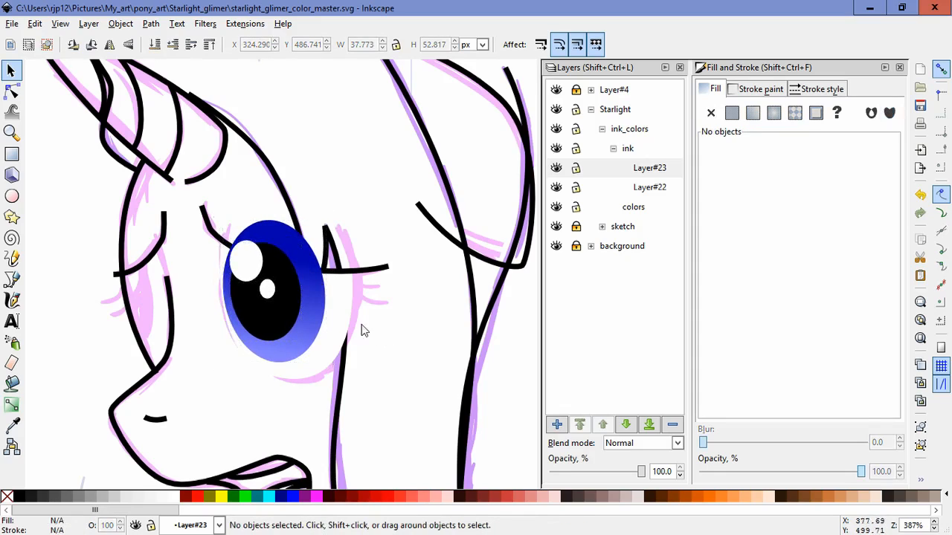
Move Layer#23 below Layer#22 so the eye sits under the outlines.
{"action": "left_click", "coordinate": [272, 290]}
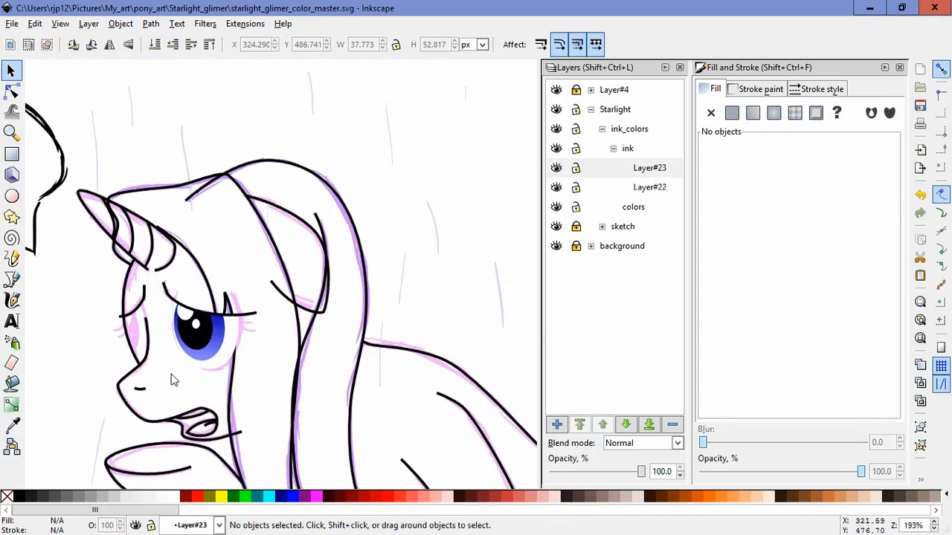
{"action": "left_click", "coordinate": [625, 423]}
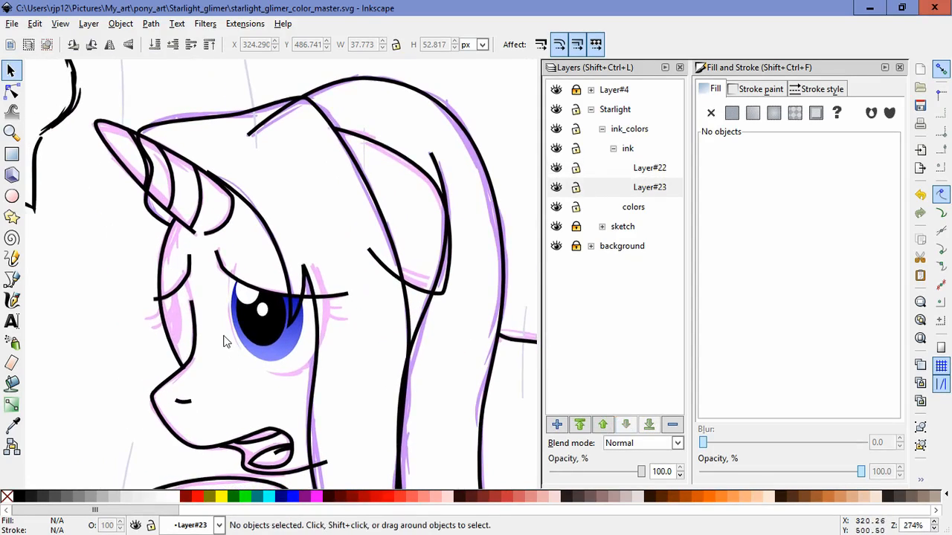
{"action": "left_click", "coordinate": [268, 327]}
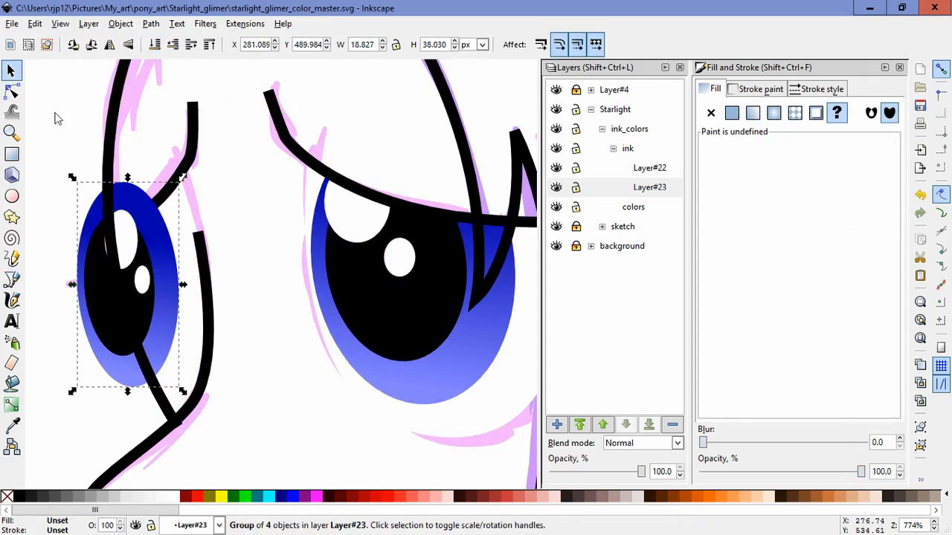
Fit the copied eye group onto the far eye and trim its outline shape.
{"action": "left_click", "coordinate": [120, 23]}
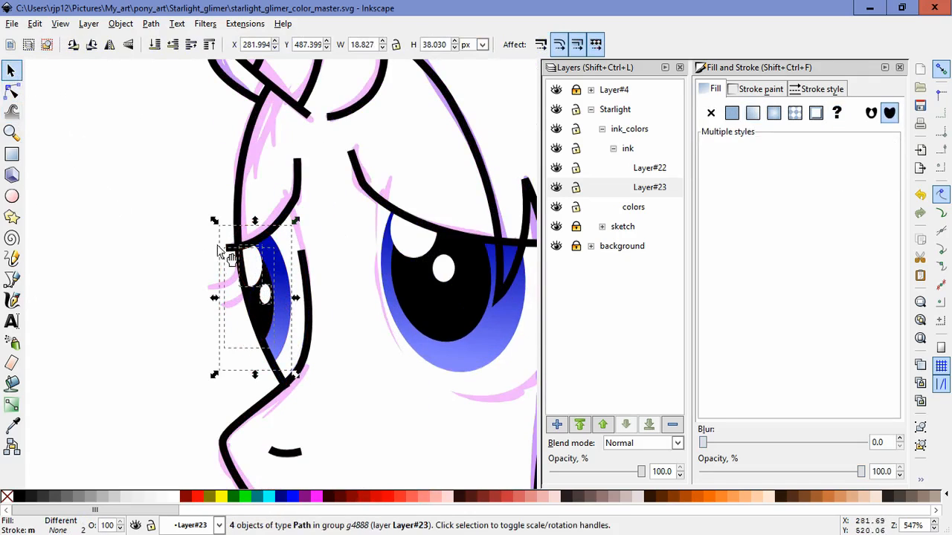
{"action": "left_click", "coordinate": [12, 91]}
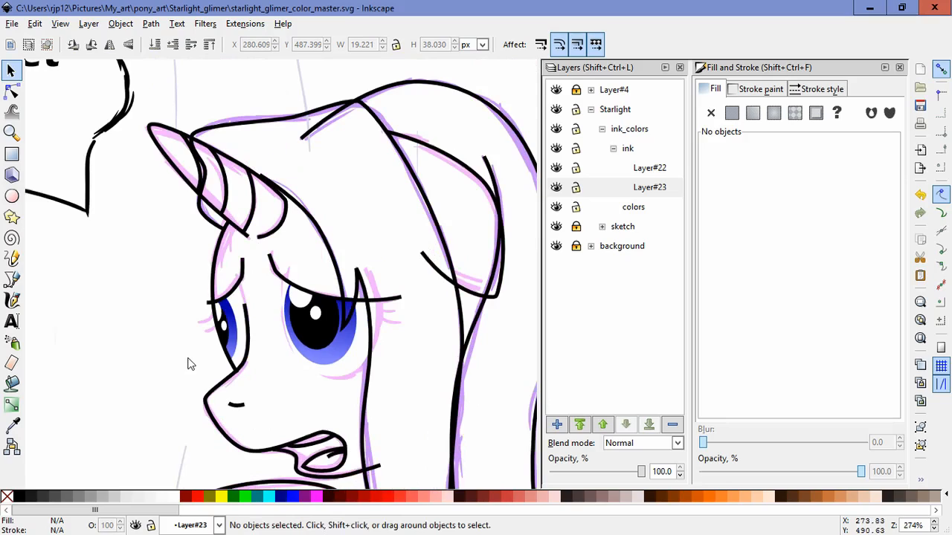
{"action": "scroll", "scroll_direction": "down", "scroll_amount": 3}
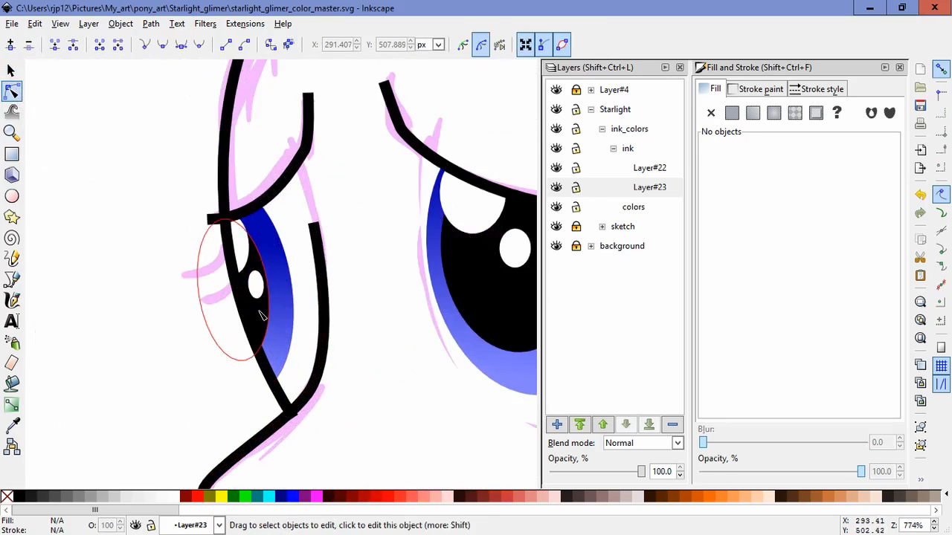
{"action": "left_click", "coordinate": [246, 283]}
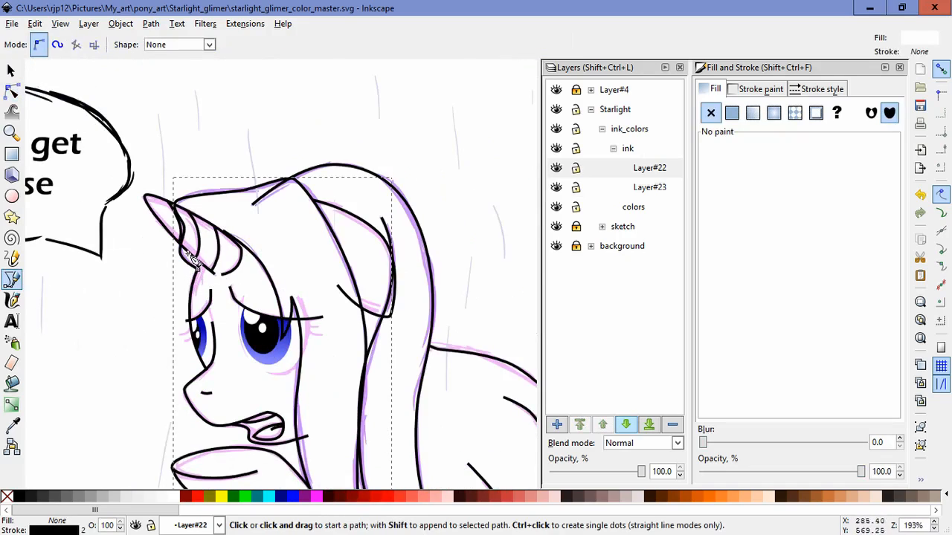
Add an inner ear line and reshape the mane, leg and mouth curves on Layer#22.
{"action": "left_click", "coordinate": [195, 220]}
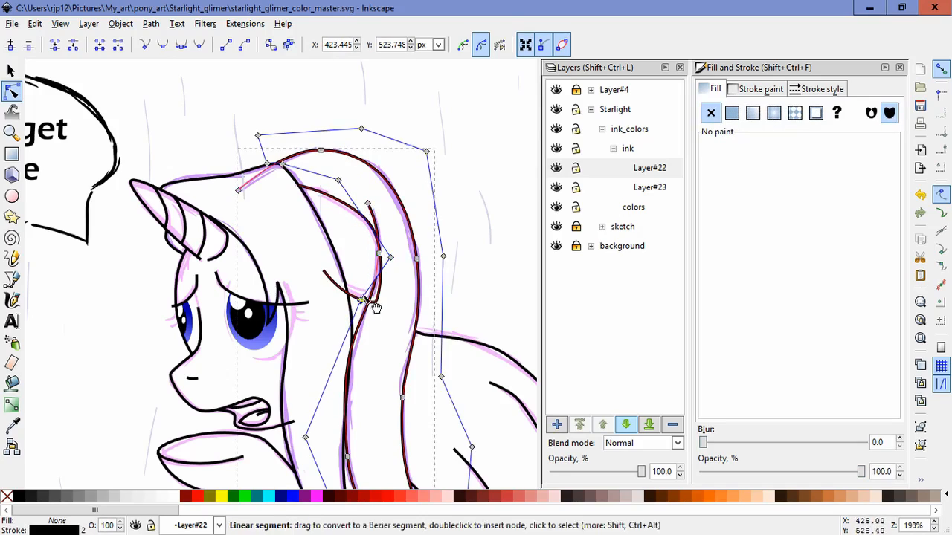
{"action": "left_click", "coordinate": [364, 305]}
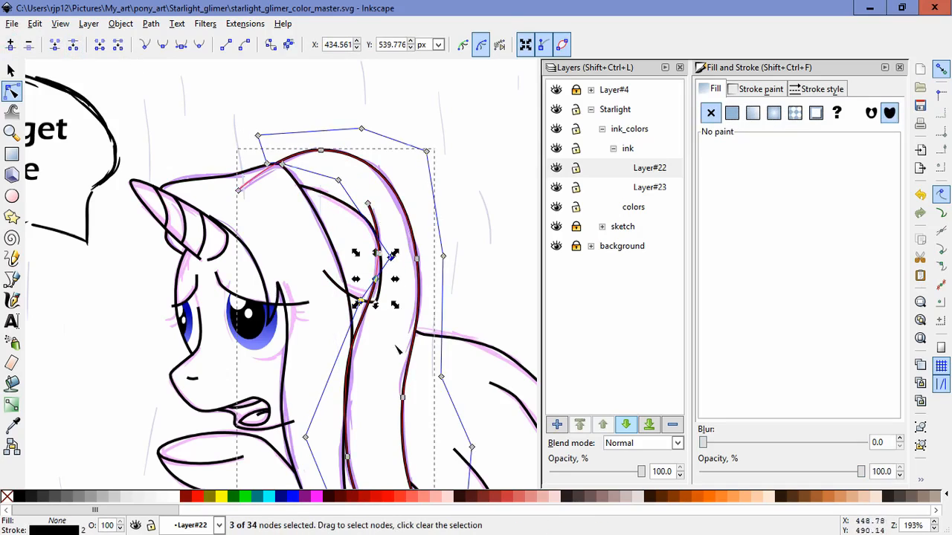
{"action": "scroll", "scroll_direction": "up", "scroll_amount": 3}
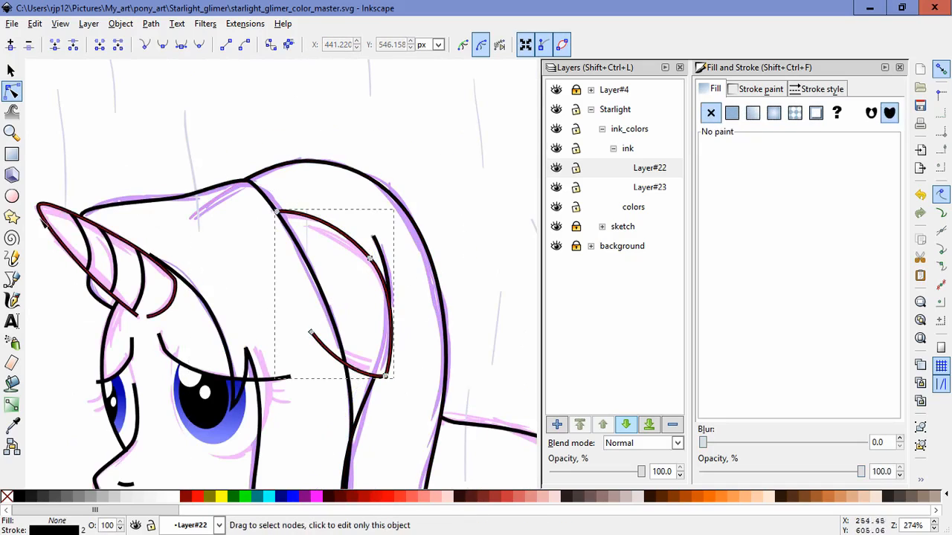
{"action": "left_click", "coordinate": [12, 280]}
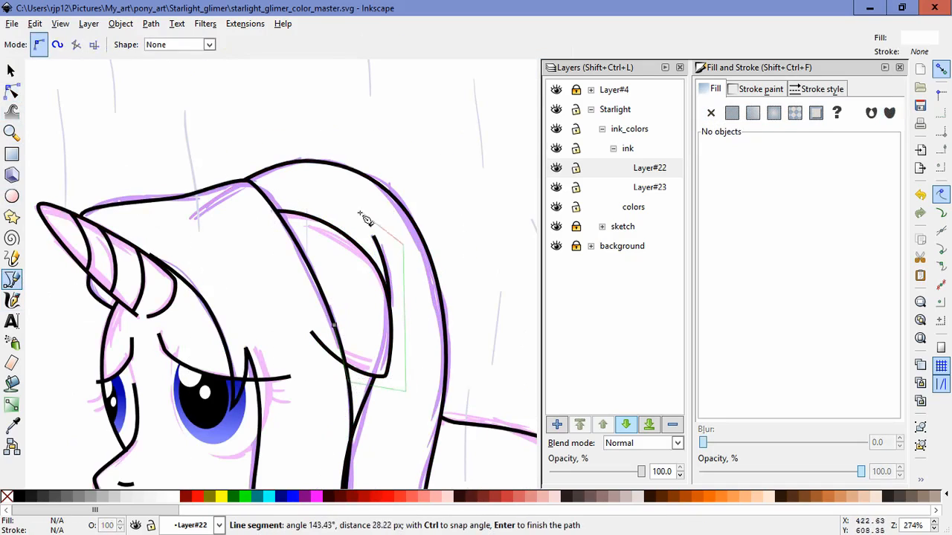
{"action": "mouse_move", "coordinate": [104, 141]}
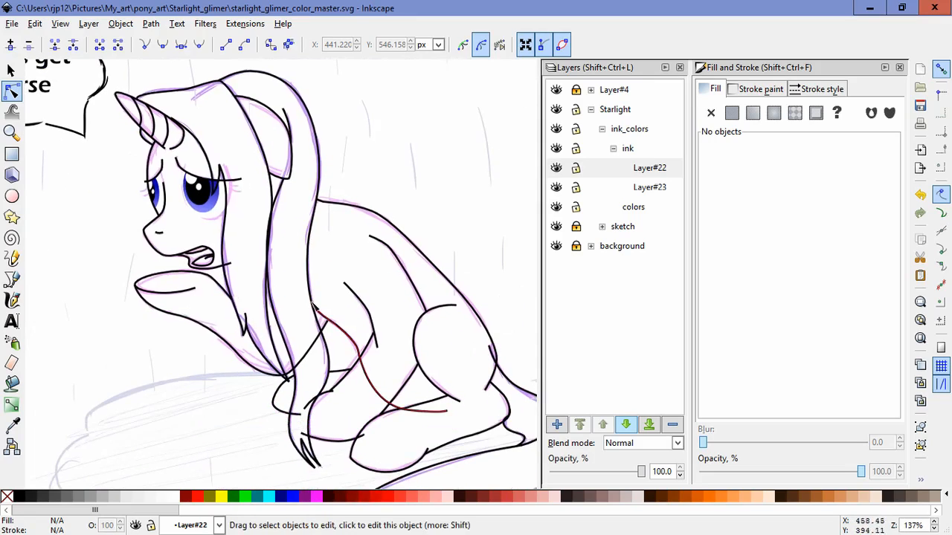
{"action": "left_click", "coordinate": [12, 279]}
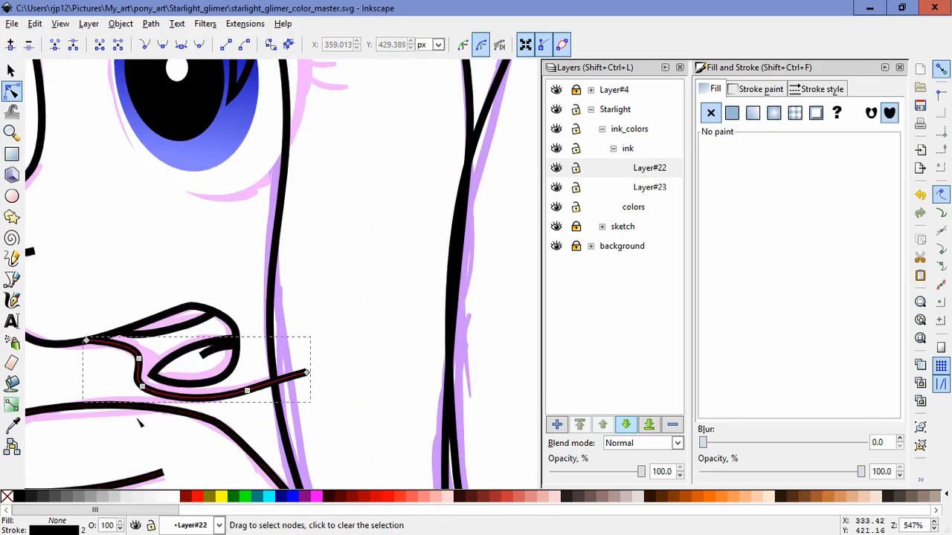
{"action": "left_click", "coordinate": [12, 279]}
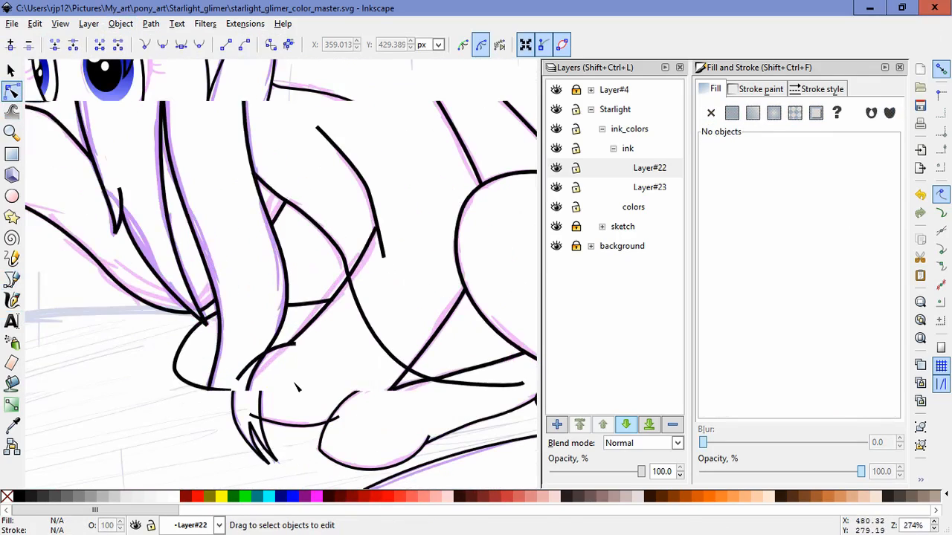
Draw a stroke over the folded leg and reshape it with the Node tool.
{"action": "left_click", "coordinate": [12, 279]}
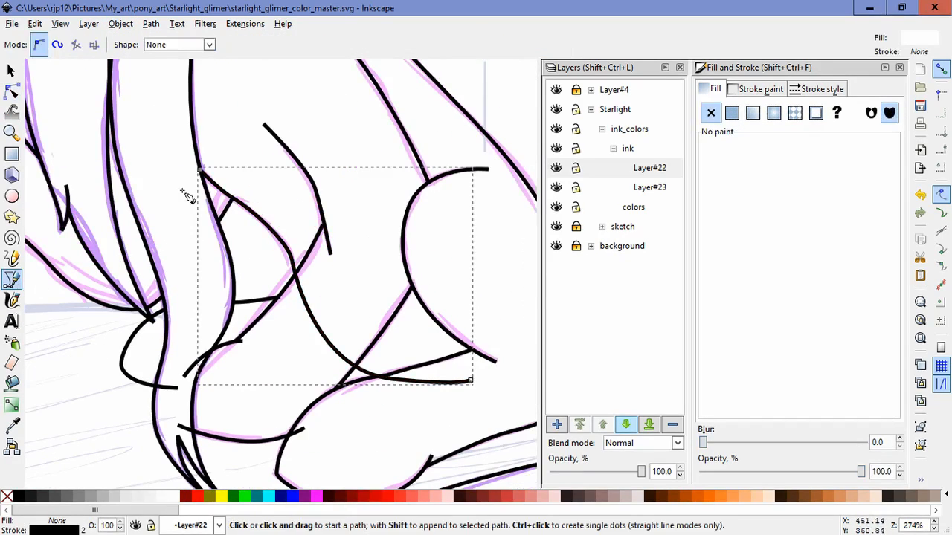
{"action": "left_click", "coordinate": [357, 376]}
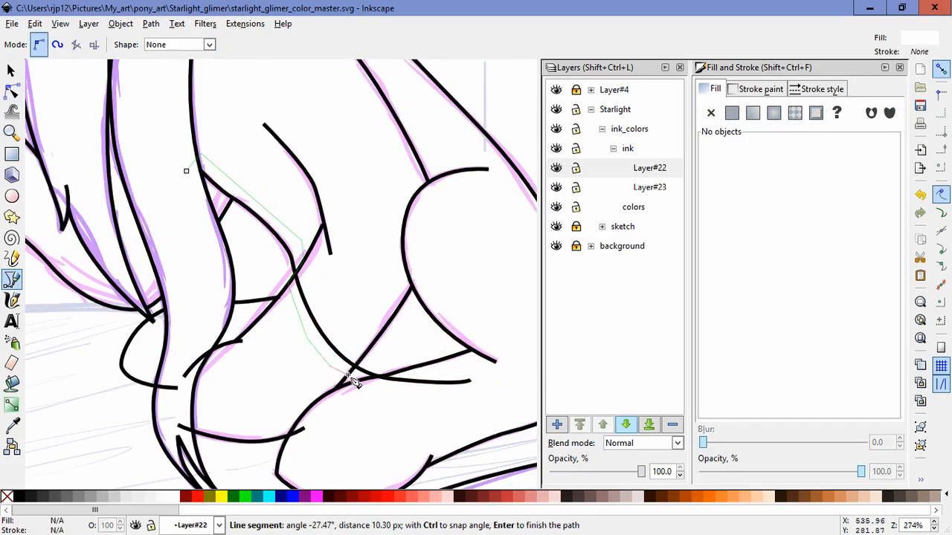
{"action": "mouse_move", "coordinate": [379, 390]}
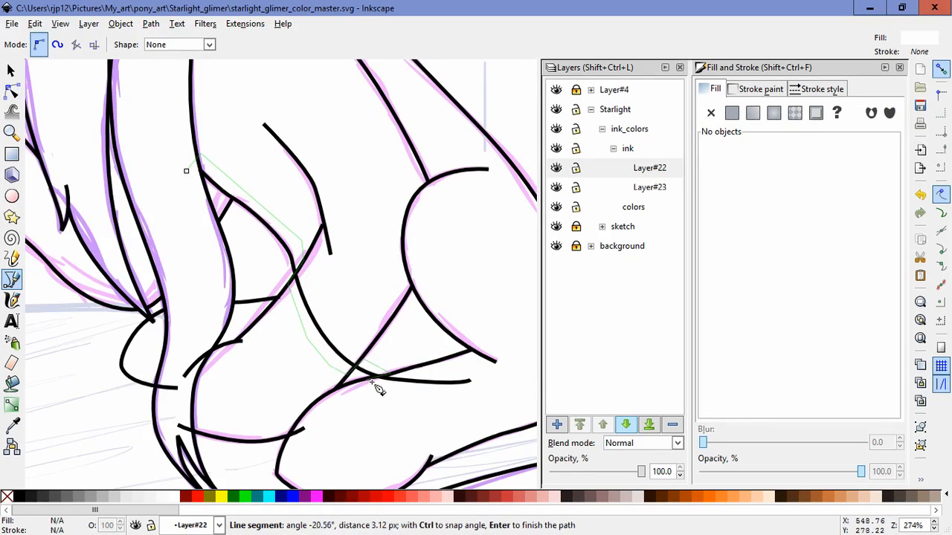
{"action": "mouse_move", "coordinate": [379, 393]}
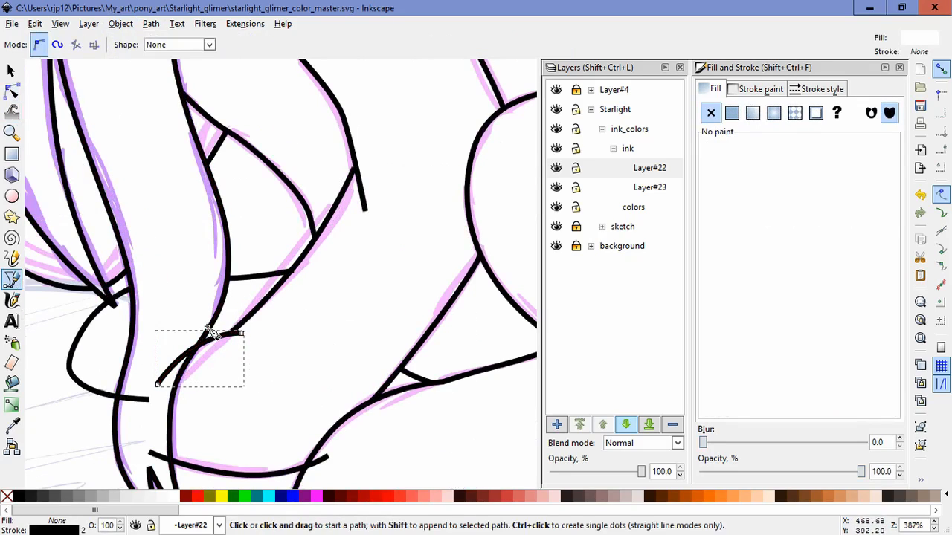
{"action": "left_click", "coordinate": [11, 90]}
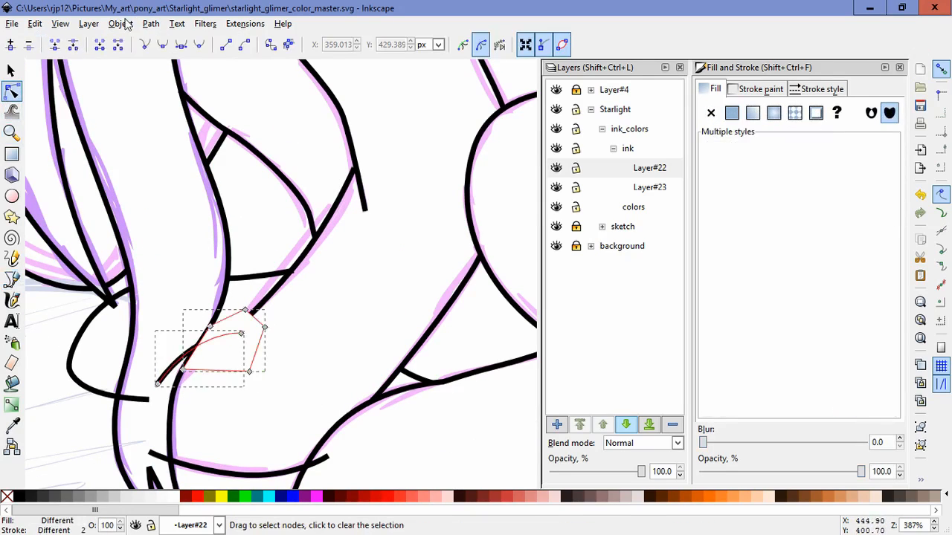
{"action": "left_click", "coordinate": [12, 280]}
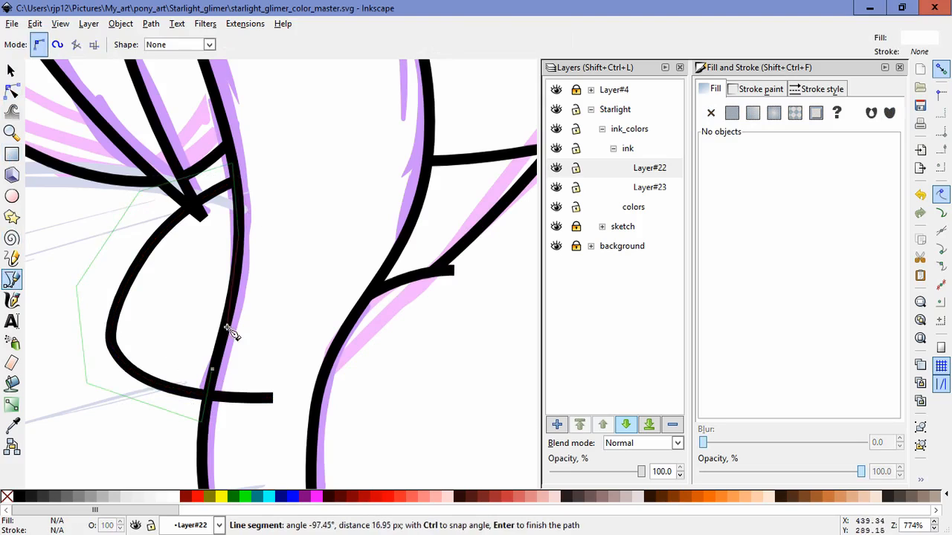
Add more outline strokes along the curved hind leg and the tail.
{"action": "left_click", "coordinate": [150, 23]}
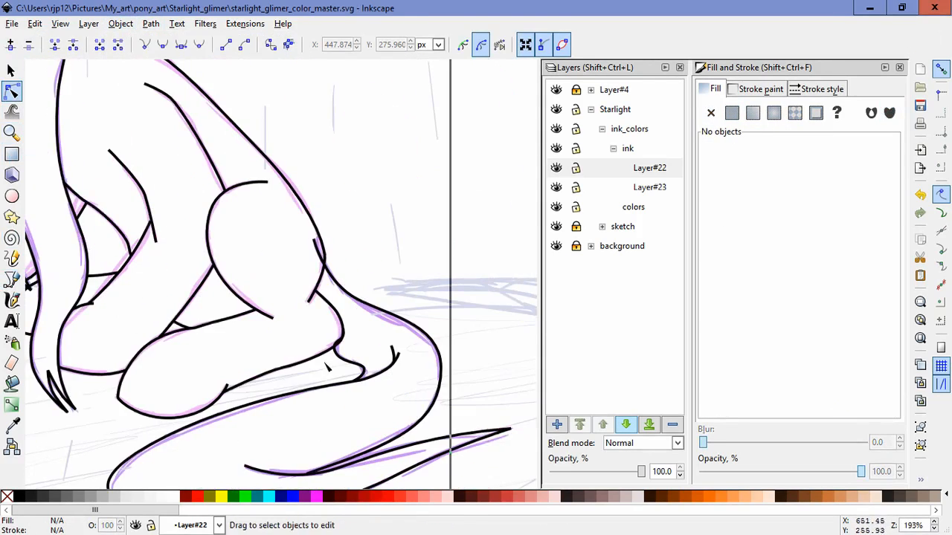
{"action": "scroll", "scroll_direction": "up", "scroll_amount": 3}
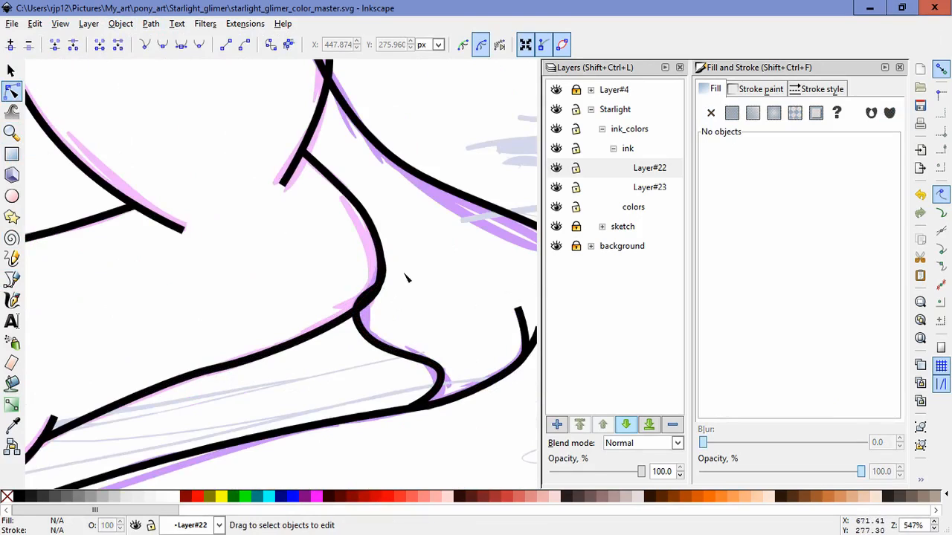
{"action": "left_click", "coordinate": [375, 293]}
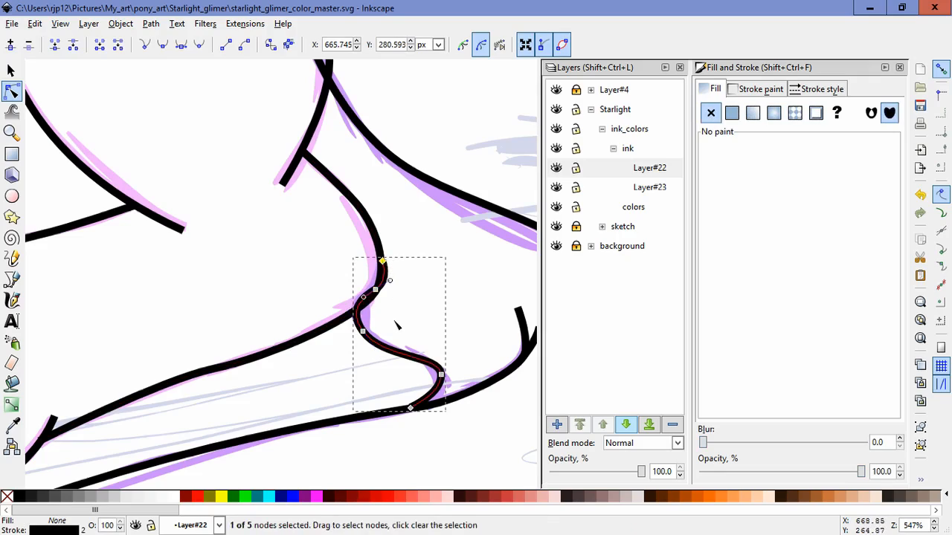
{"action": "mouse_move", "coordinate": [79, 274]}
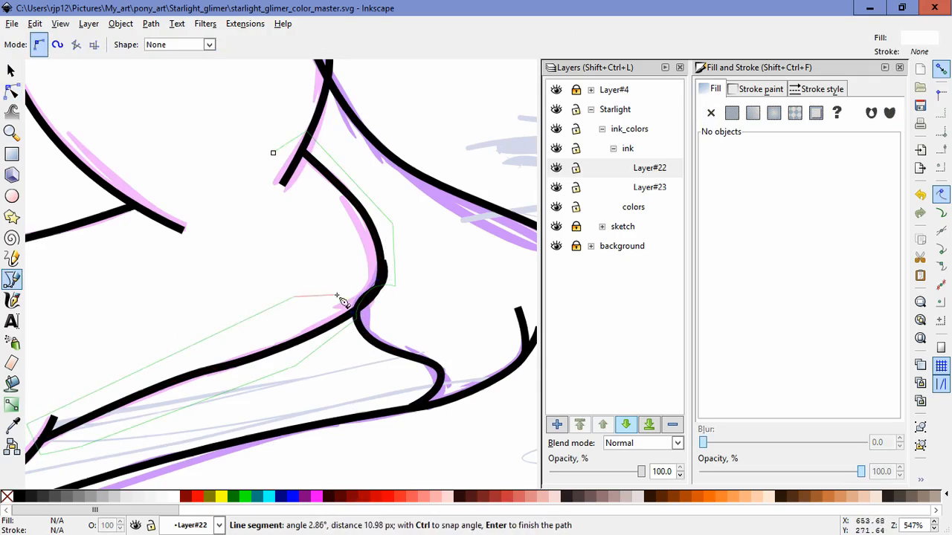
{"action": "left_click", "coordinate": [120, 23]}
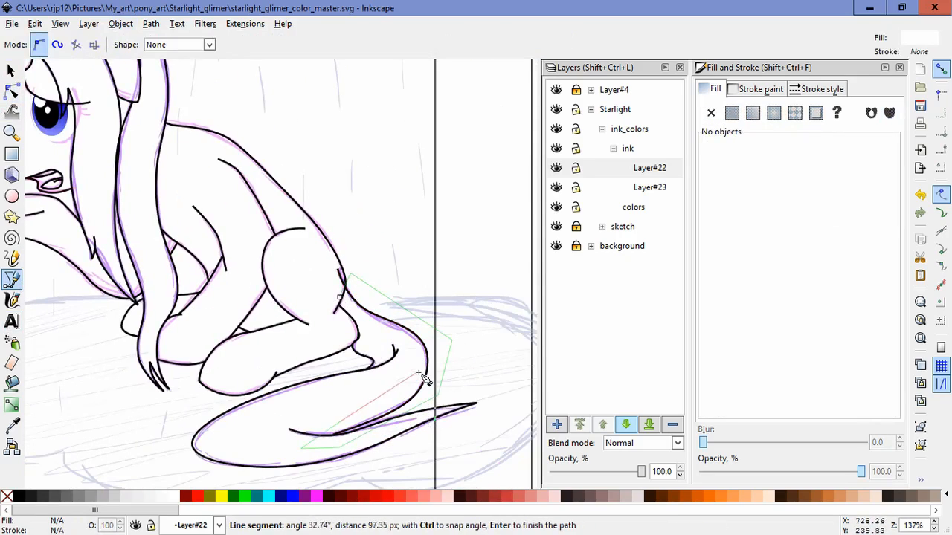
{"action": "left_click", "coordinate": [11, 92]}
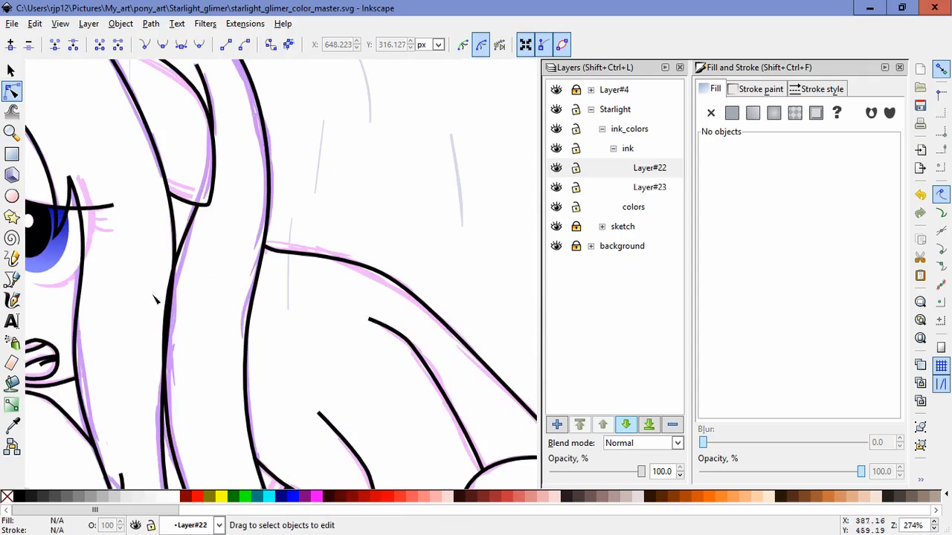
Convert a hair strand with Stroke to Path and pull its end into a sharp point.
{"action": "left_click", "coordinate": [151, 23]}
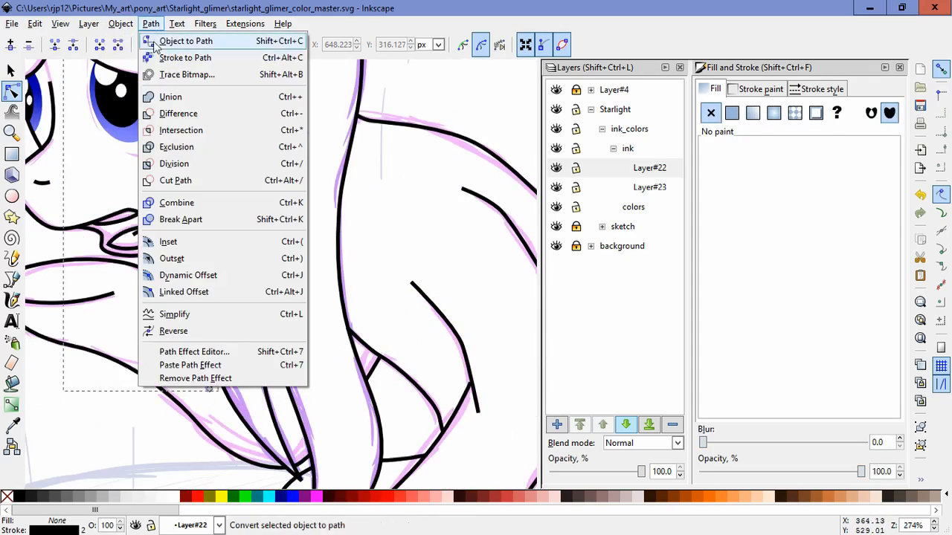
{"action": "left_click", "coordinate": [186, 41]}
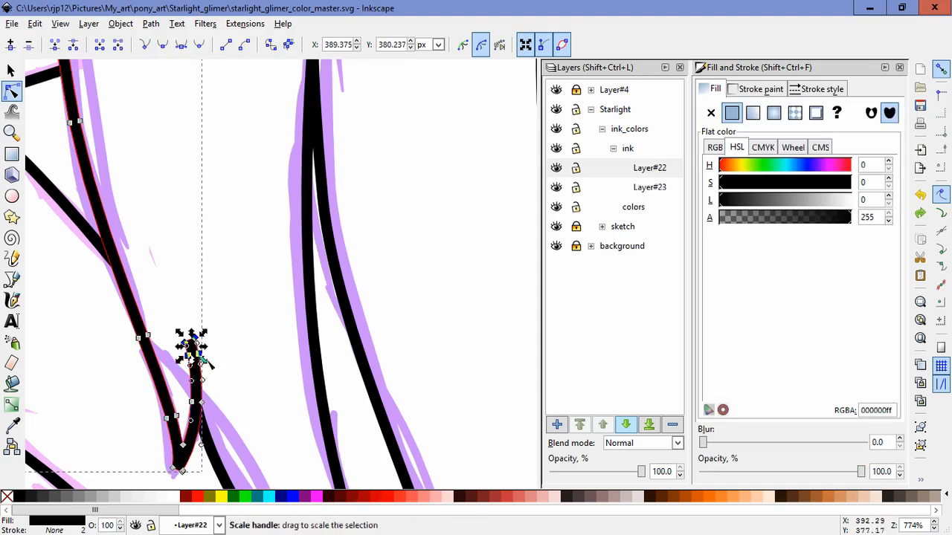
{"action": "left_click", "coordinate": [194, 348]}
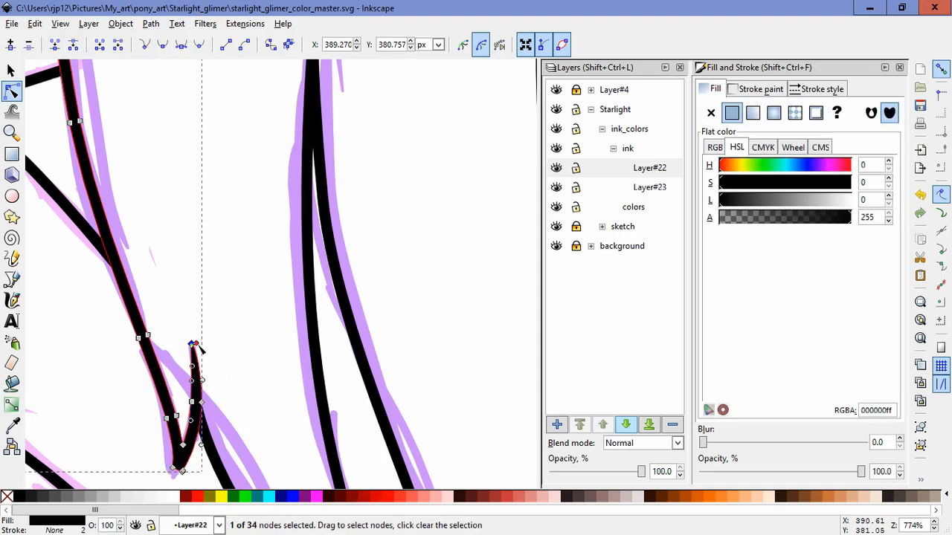
{"action": "left_click_drag", "start_coordinate": [197, 350], "coordinate": [207, 330]}
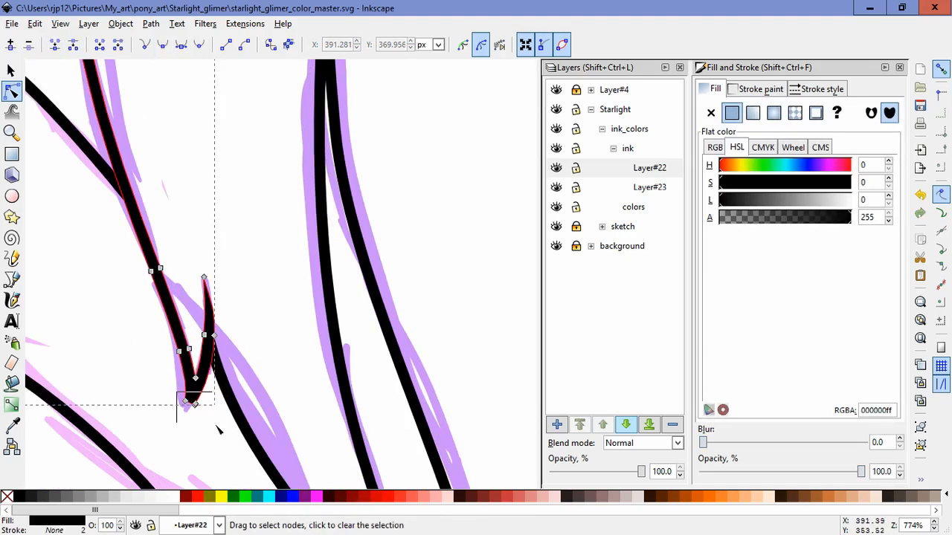
{"action": "left_click_drag", "start_coordinate": [193, 401], "coordinate": [186, 409]}
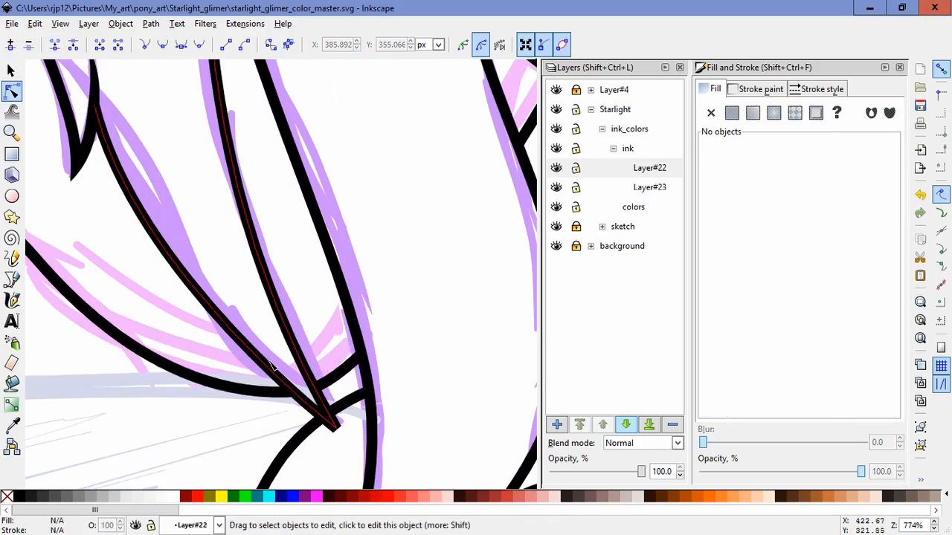
Taper the long mane line's junction, the eyelash tip and another mane strand end.
{"action": "left_click", "coordinate": [268, 364]}
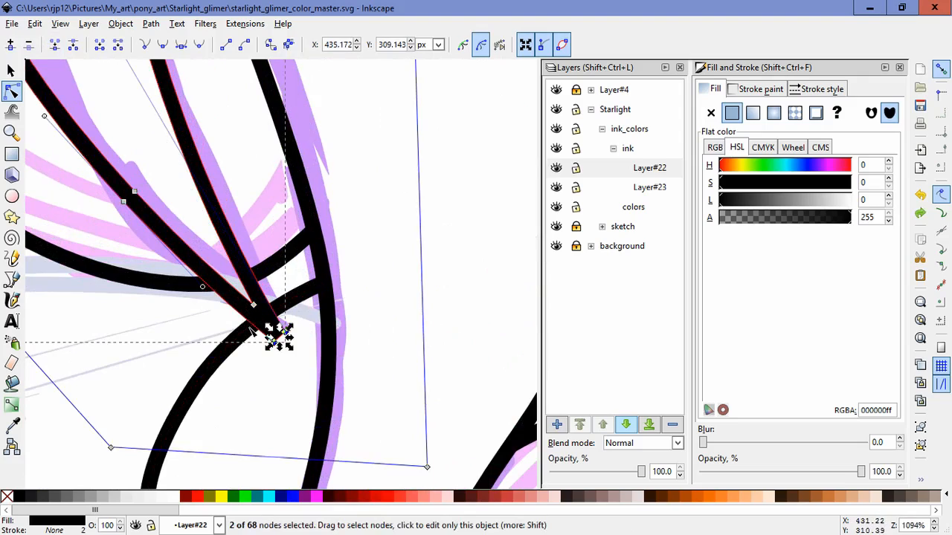
{"action": "left_click_drag", "start_coordinate": [253, 335], "coordinate": [272, 326]}
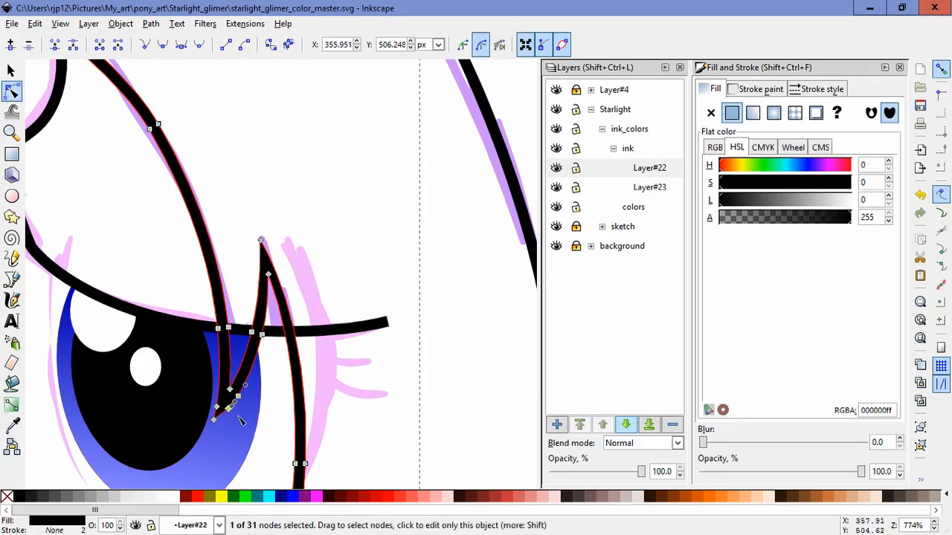
{"action": "left_click", "coordinate": [144, 44]}
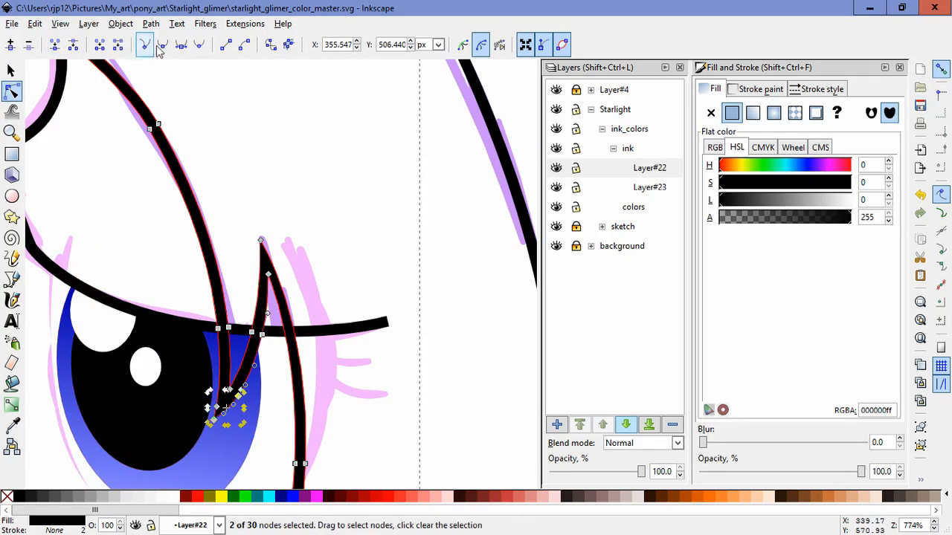
{"action": "left_click_drag", "start_coordinate": [227, 390], "coordinate": [234, 412]}
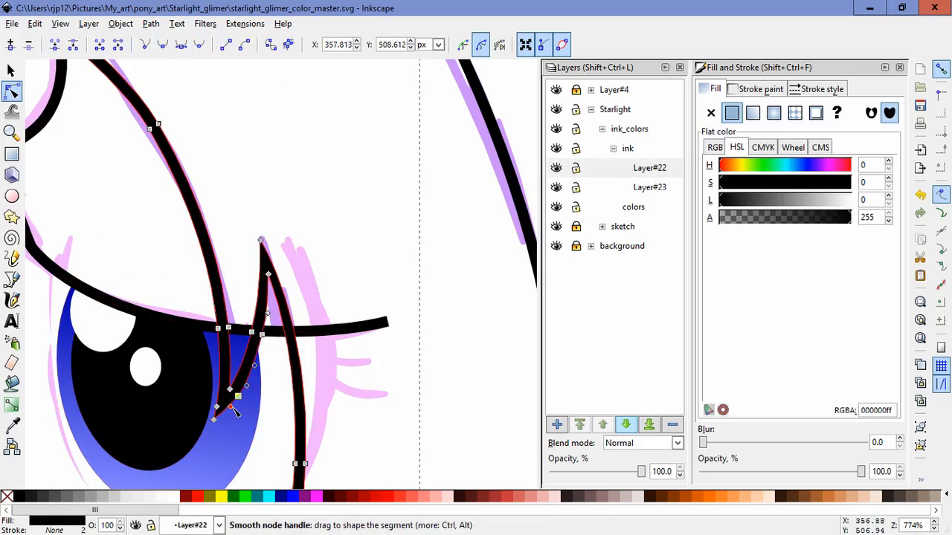
{"action": "left_click", "coordinate": [226, 45]}
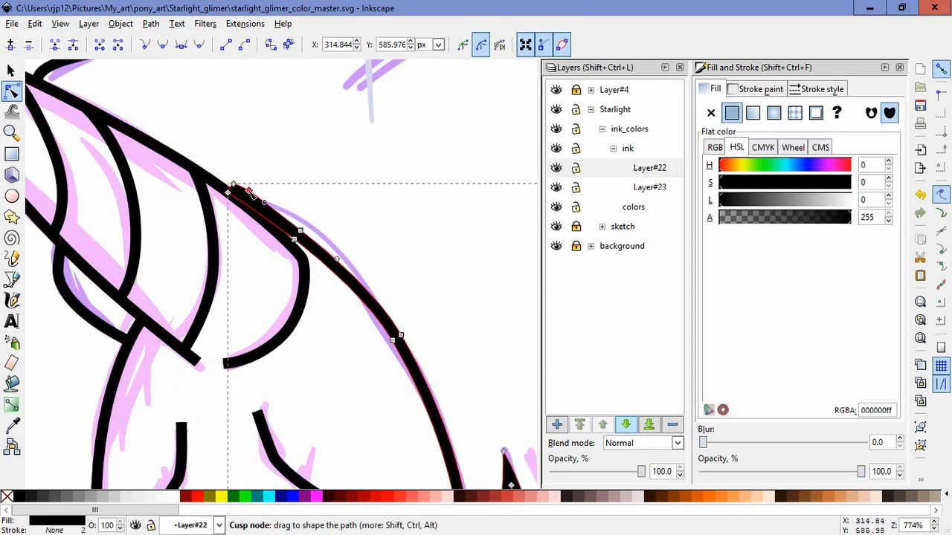
{"action": "left_click_drag", "start_coordinate": [232, 185], "coordinate": [220, 182]}
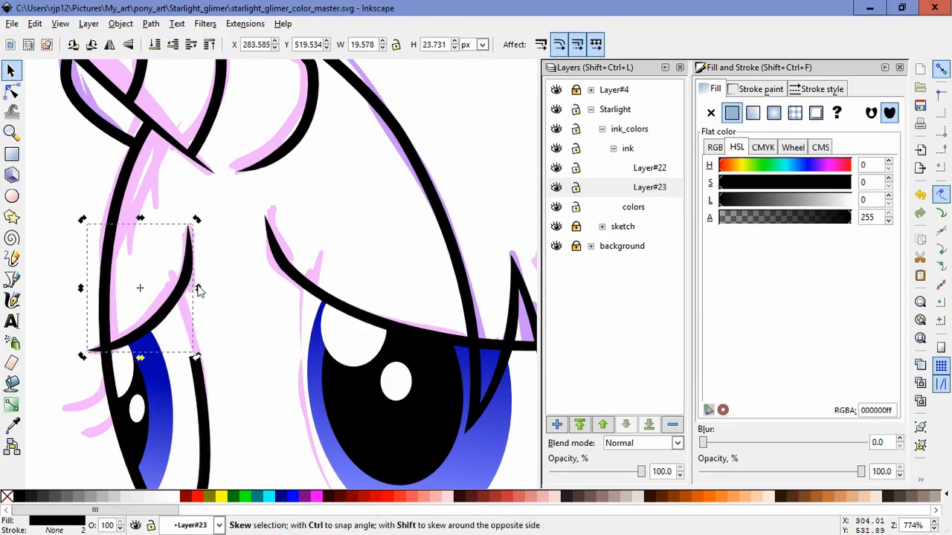
Adjust the small lash shape and reshape the lower lip curve.
{"action": "left_click", "coordinate": [190, 305]}
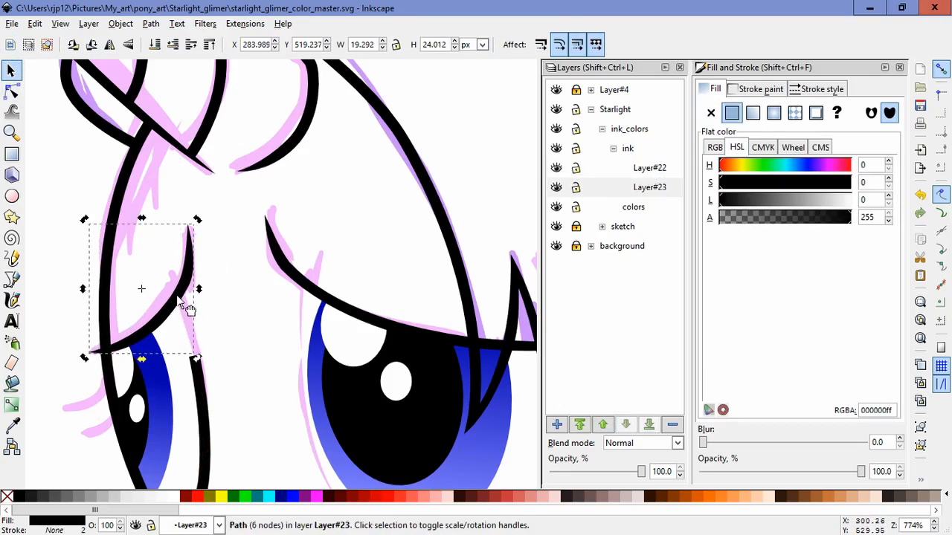
{"action": "left_click", "coordinate": [150, 24]}
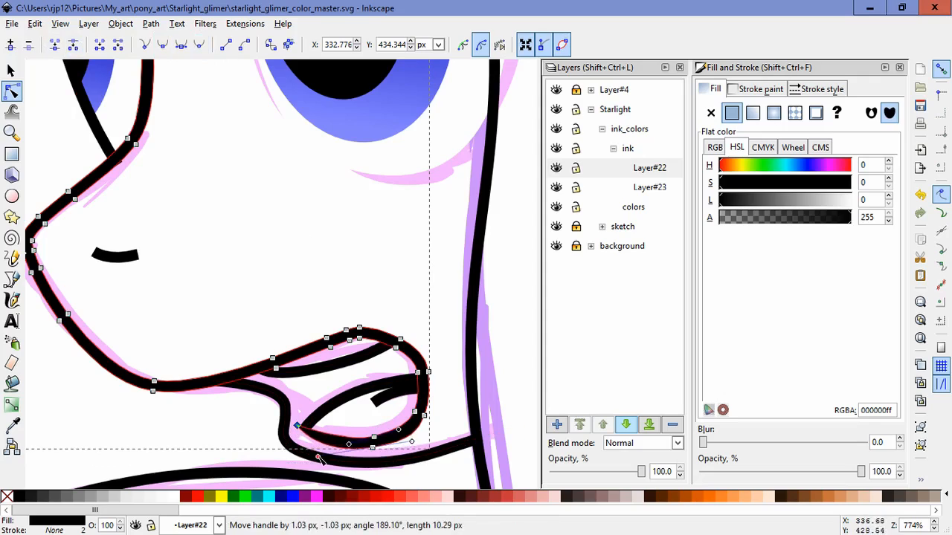
{"action": "left_click_drag", "start_coordinate": [319, 446], "coordinate": [401, 450]}
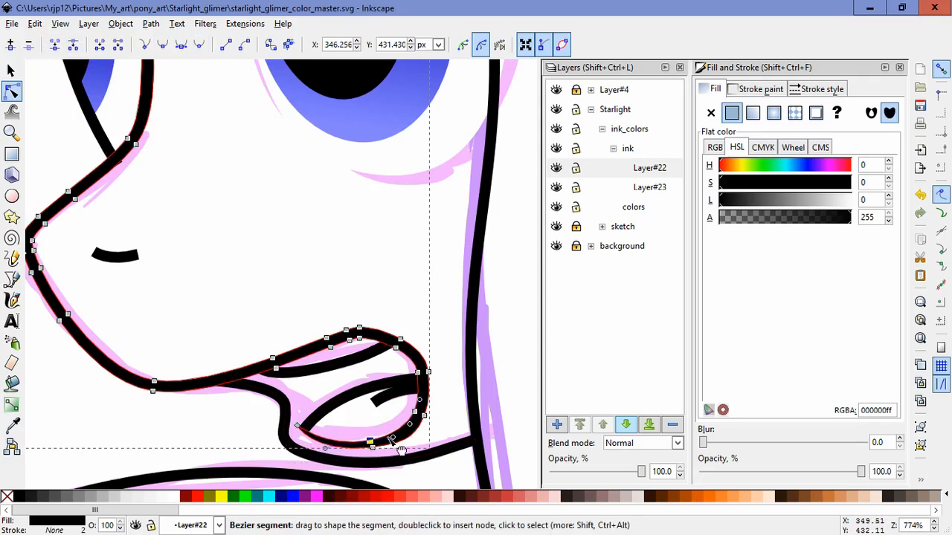
Set the inner mouth curve's stroke width to 2 px.
{"action": "left_click", "coordinate": [364, 437]}
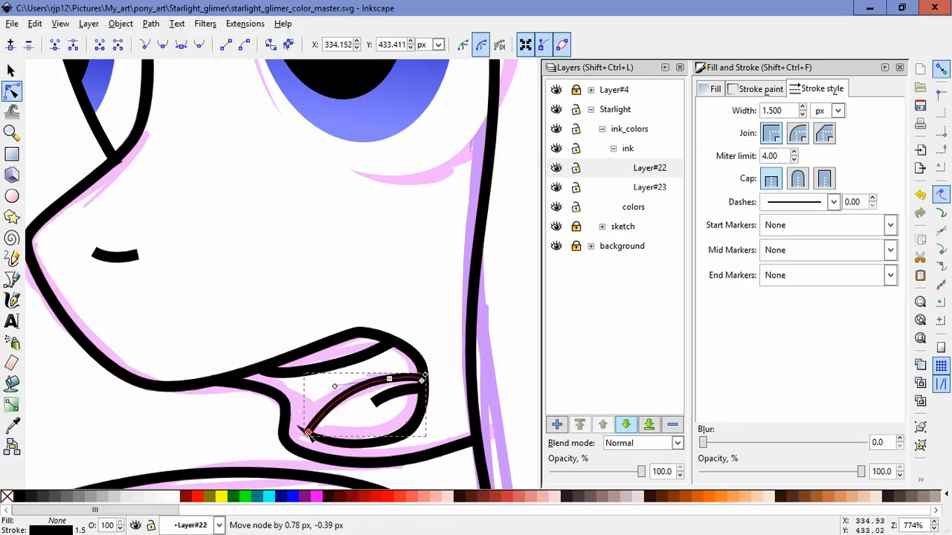
{"action": "left_click", "coordinate": [119, 23]}
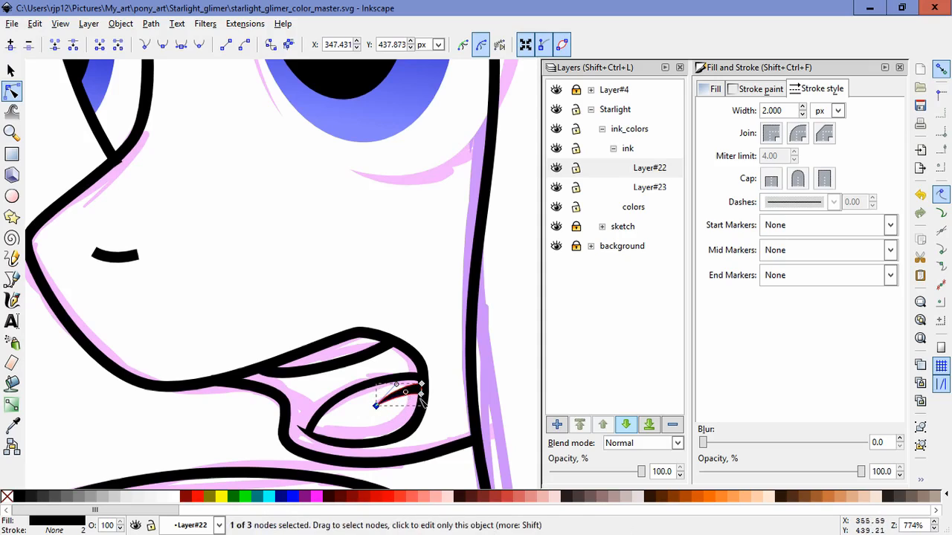
{"action": "left_click", "coordinate": [11, 69]}
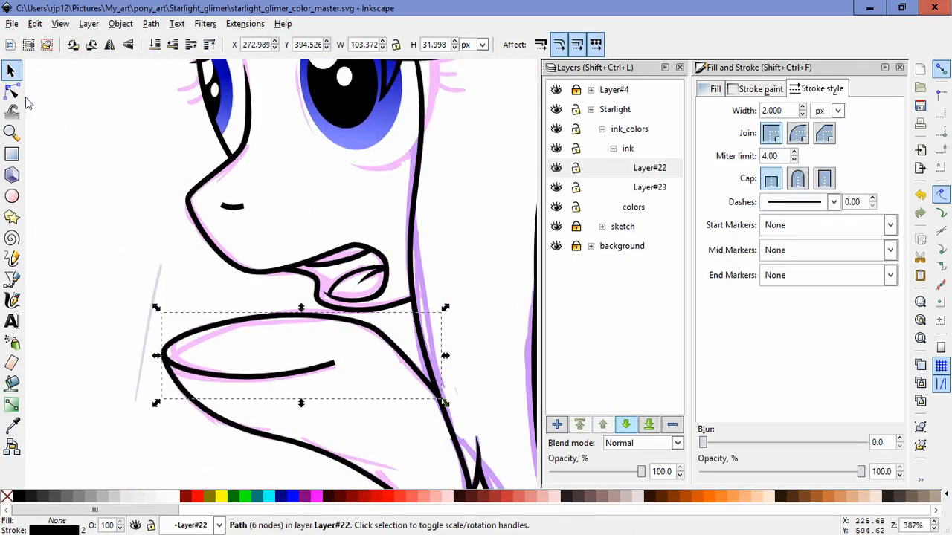
Insert a node on the raised hoof outline and smooth the rounded leg curve into an arc.
{"action": "left_click", "coordinate": [12, 91]}
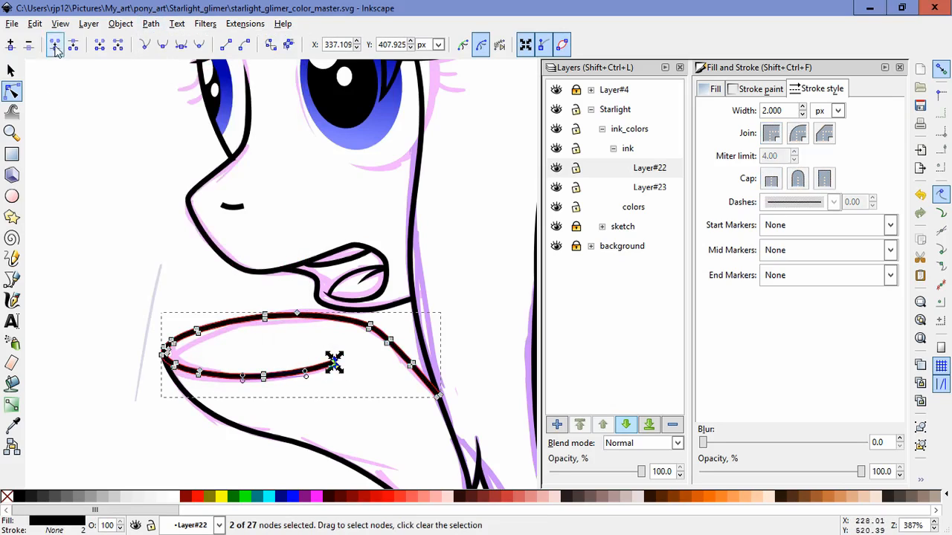
{"action": "left_click", "coordinate": [73, 46]}
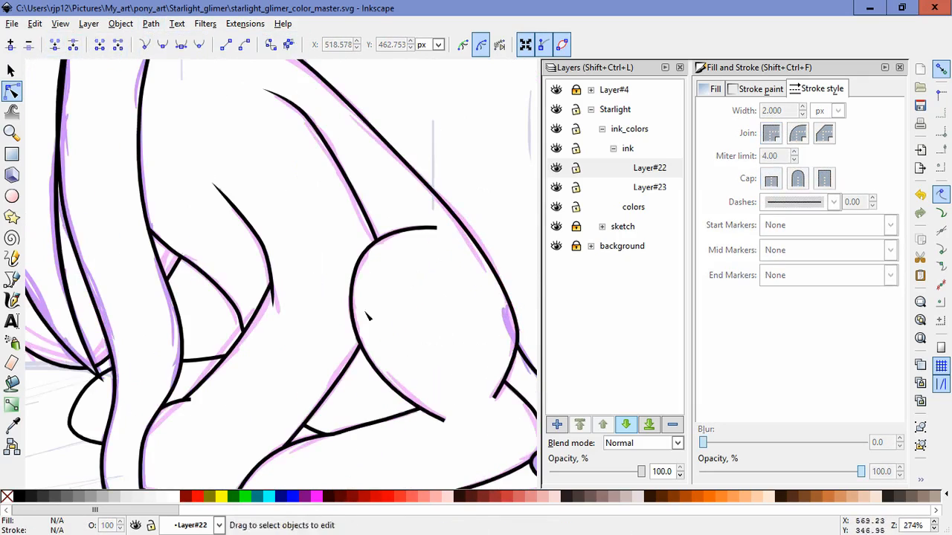
{"action": "left_click", "coordinate": [397, 320]}
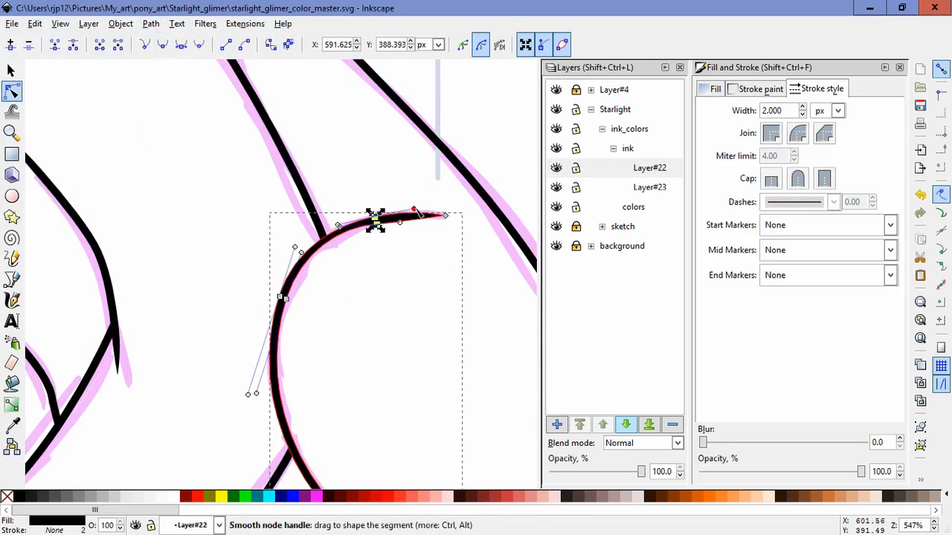
{"action": "left_click", "coordinate": [424, 357]}
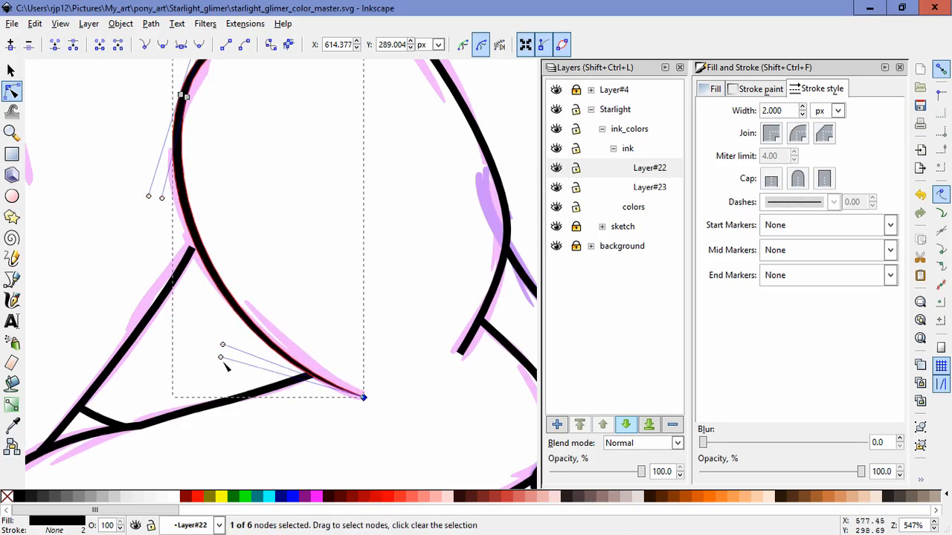
{"action": "left_click_drag", "start_coordinate": [221, 345], "coordinate": [200, 334]}
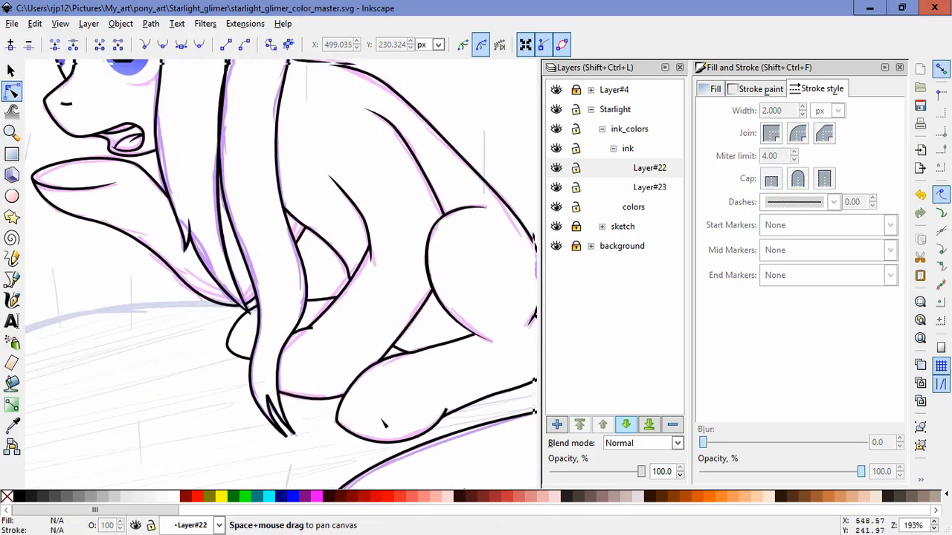
Convert the hind leg line to a filled path and taper its end node.
{"action": "left_click", "coordinate": [150, 23]}
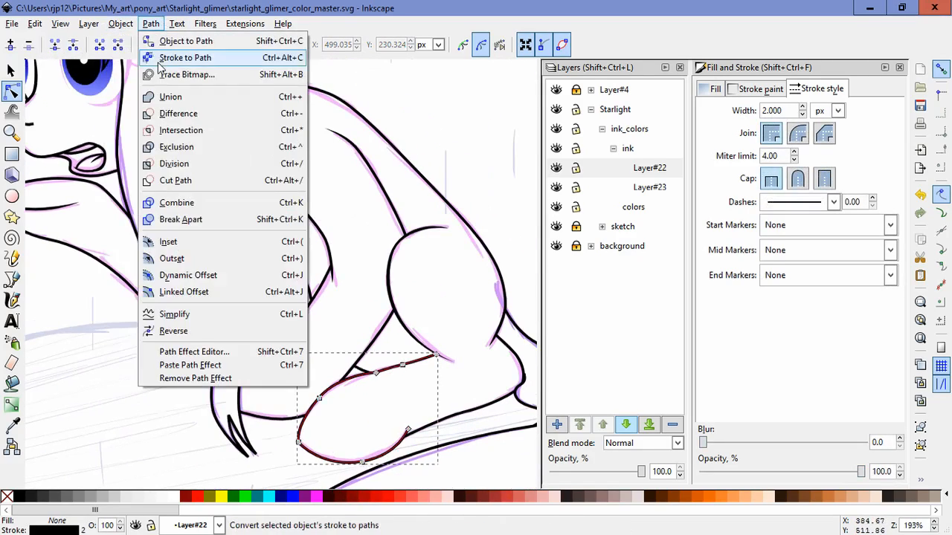
{"action": "left_click", "coordinate": [184, 57]}
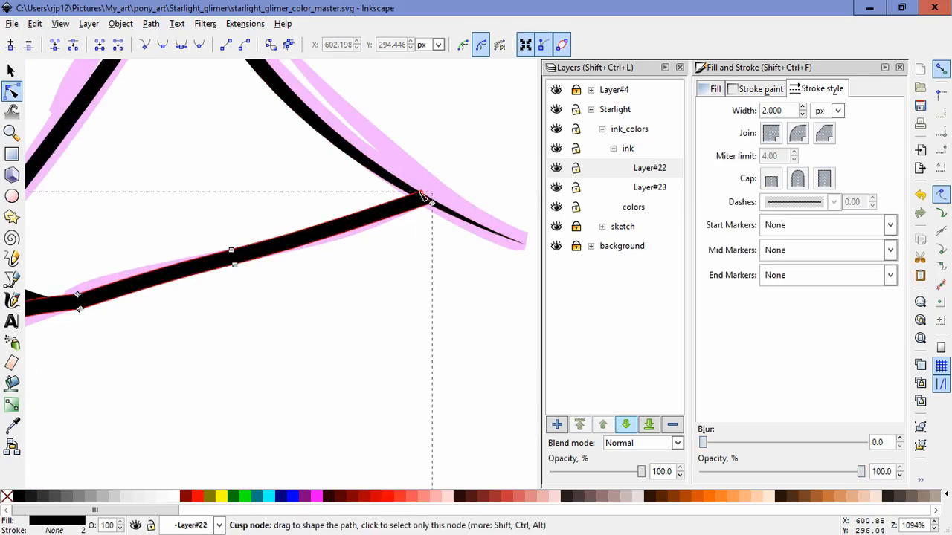
{"action": "left_click", "coordinate": [360, 310]}
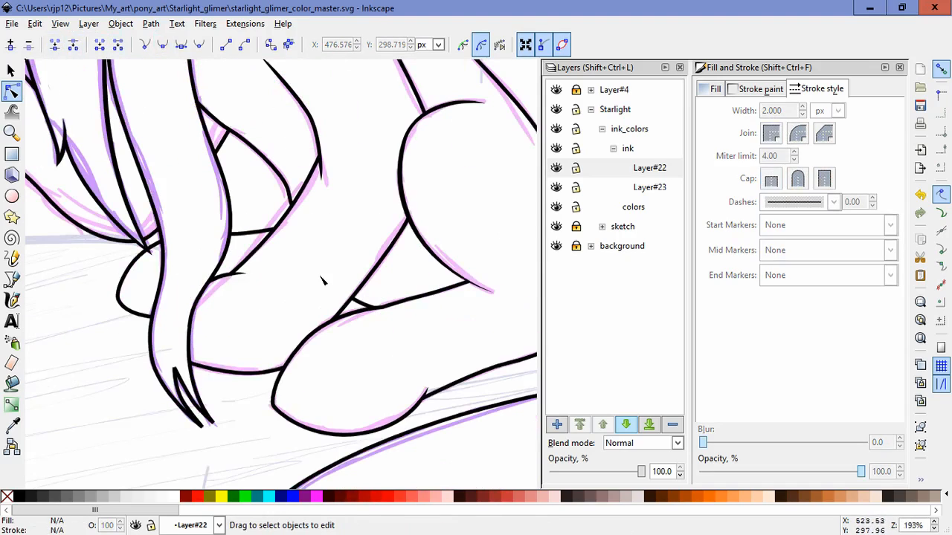
{"action": "left_click", "coordinate": [121, 23]}
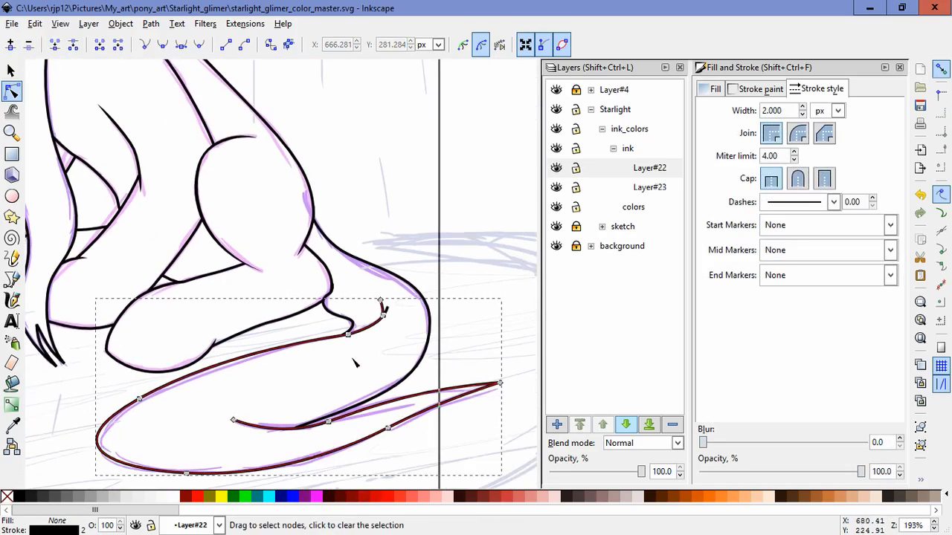
Select the short strand's nodes and change their node type to reshape the tip.
{"action": "left_click", "coordinate": [508, 383]}
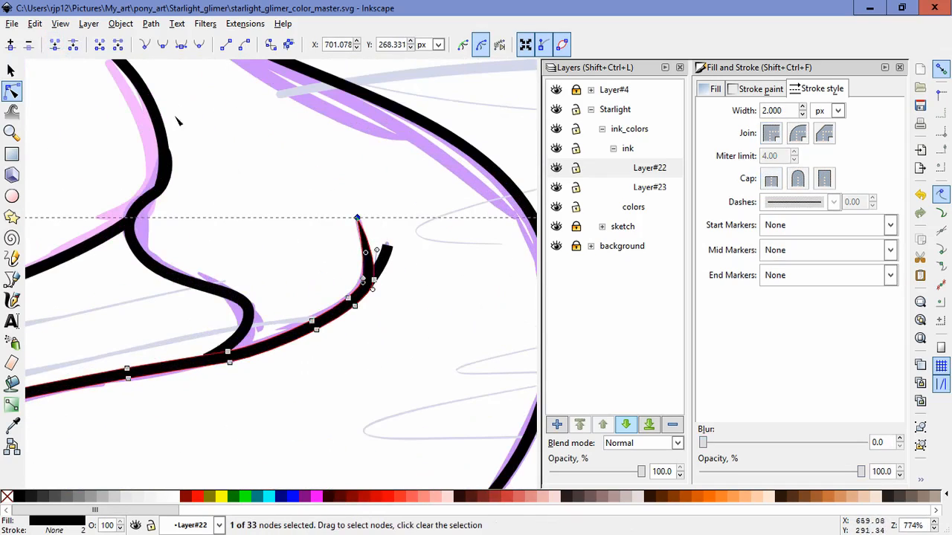
{"action": "left_click", "coordinate": [181, 45]}
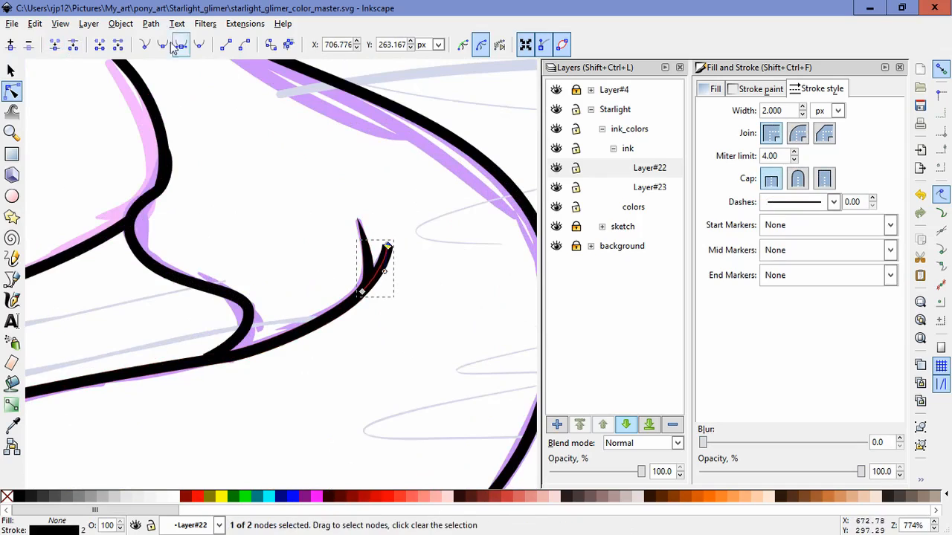
{"action": "left_click", "coordinate": [117, 44]}
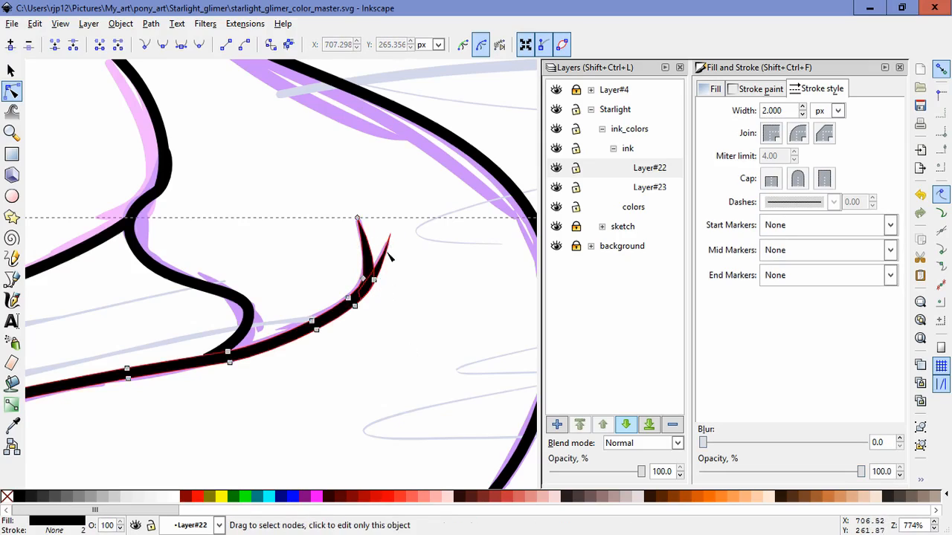
{"action": "left_click", "coordinate": [429, 316]}
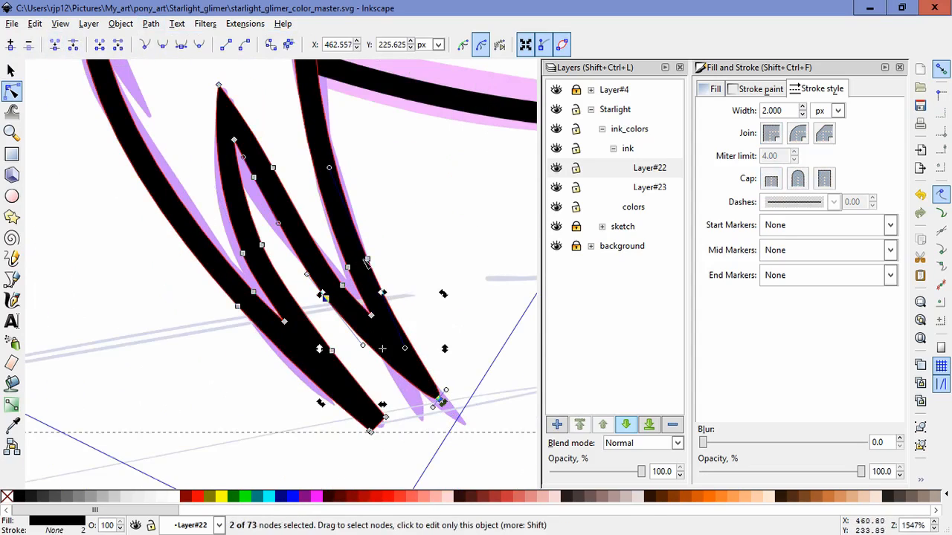
Remove extra nodes and bend the curves of both pointed strands smoother.
{"action": "left_click", "coordinate": [163, 45]}
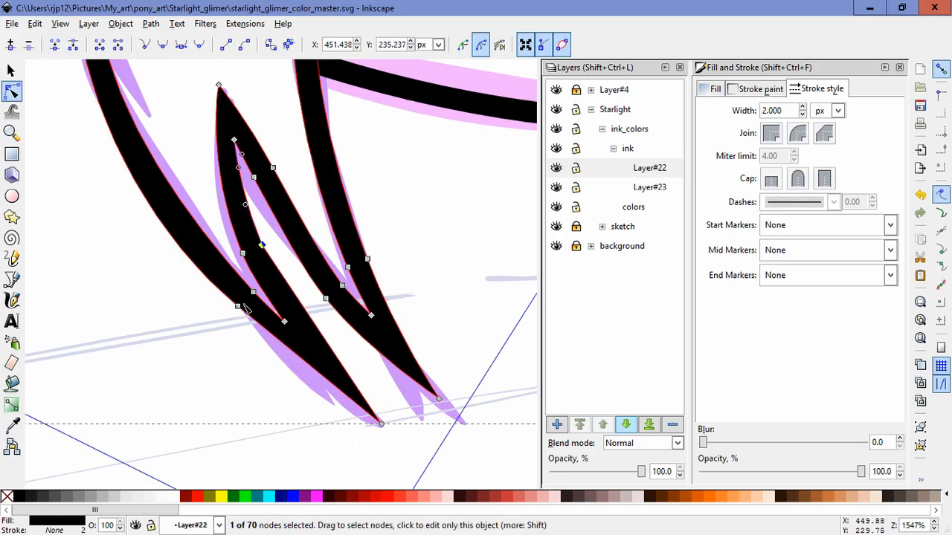
{"action": "left_click", "coordinate": [235, 309]}
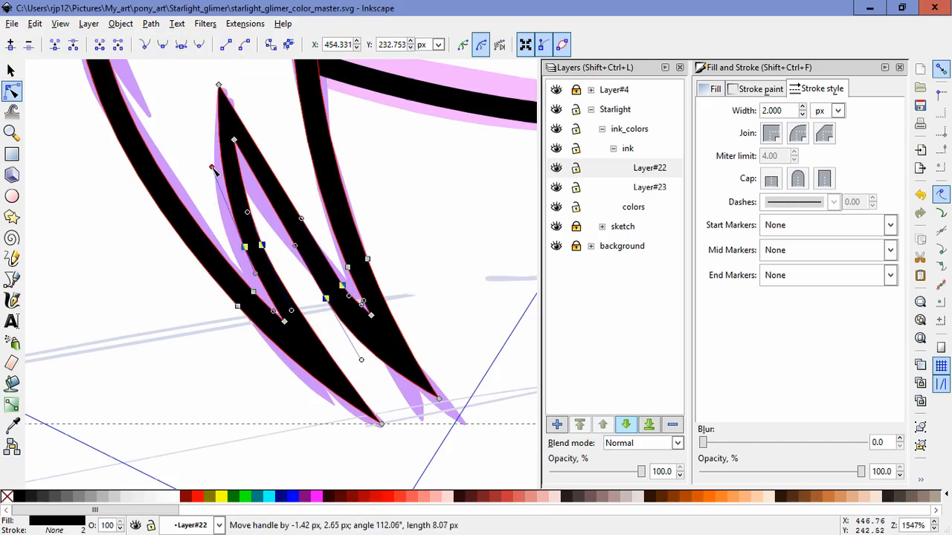
{"action": "left_click_drag", "start_coordinate": [212, 167], "coordinate": [211, 166]}
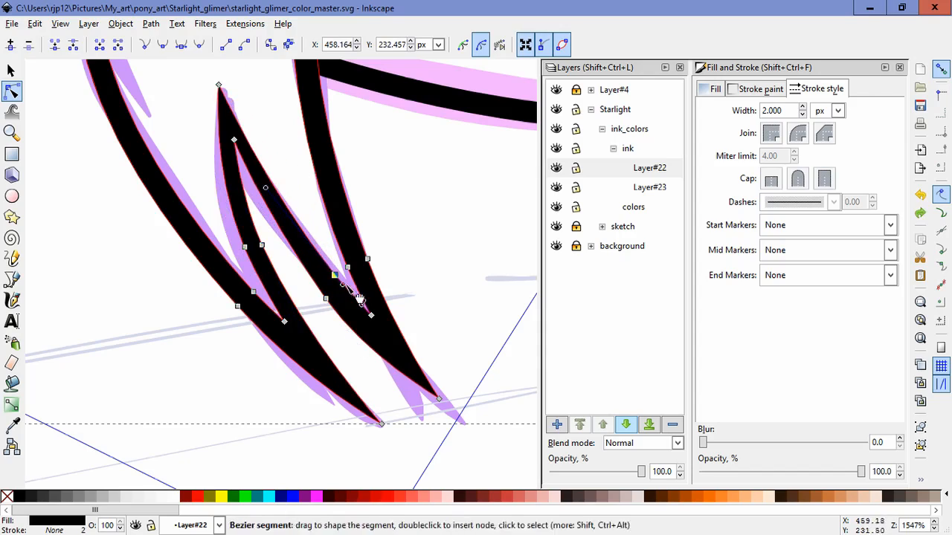
{"action": "left_click", "coordinate": [346, 287]}
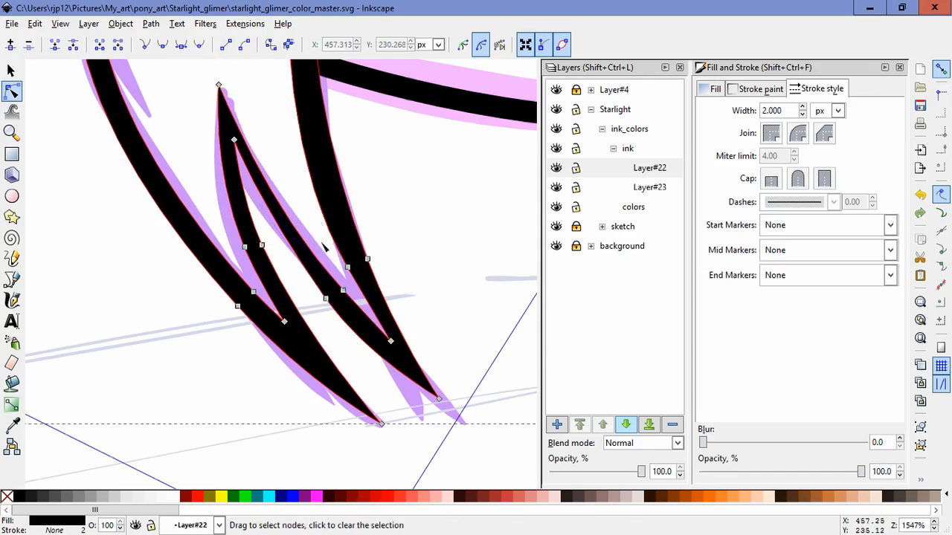
{"action": "left_click", "coordinate": [342, 290]}
{"action": "type", "text": "pudl"}
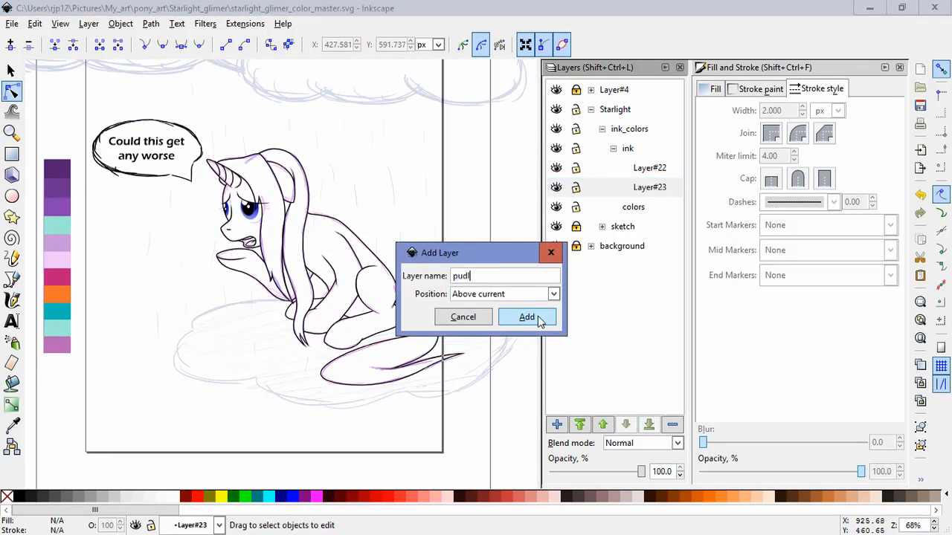
Create the 'pudle' layer and fit the puddle outline's left and bottom curves to the sketch.
{"action": "left_click", "coordinate": [526, 316]}
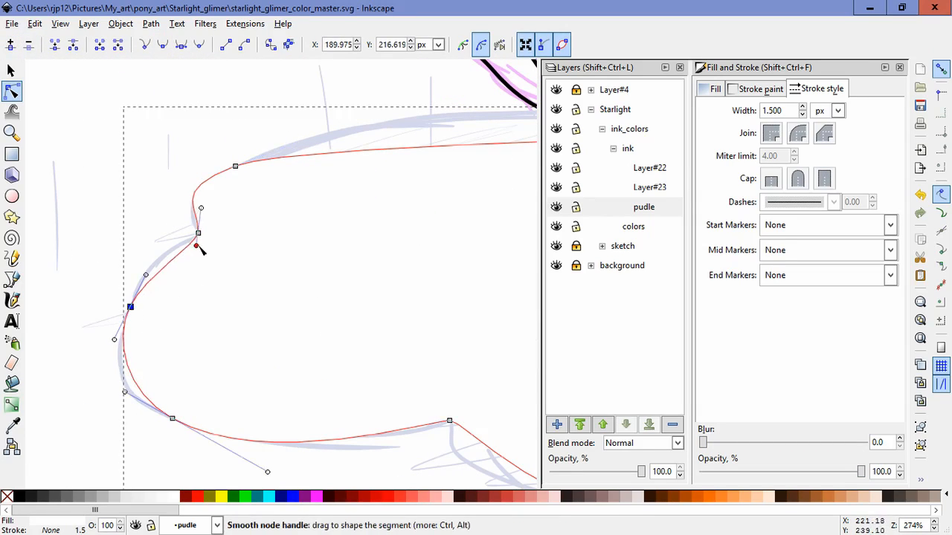
{"action": "left_click_drag", "start_coordinate": [130, 307], "coordinate": [131, 299]}
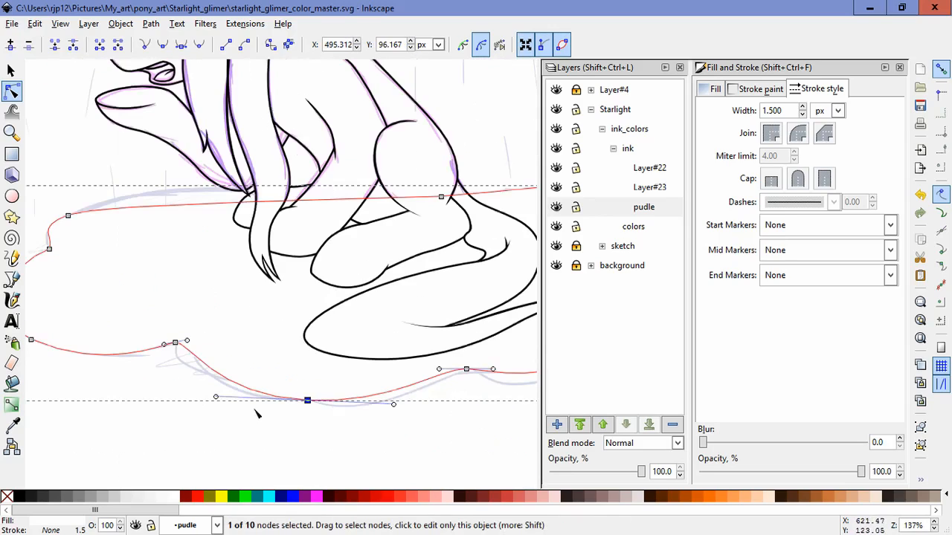
{"action": "left_click_drag", "start_coordinate": [307, 399], "coordinate": [370, 406]}
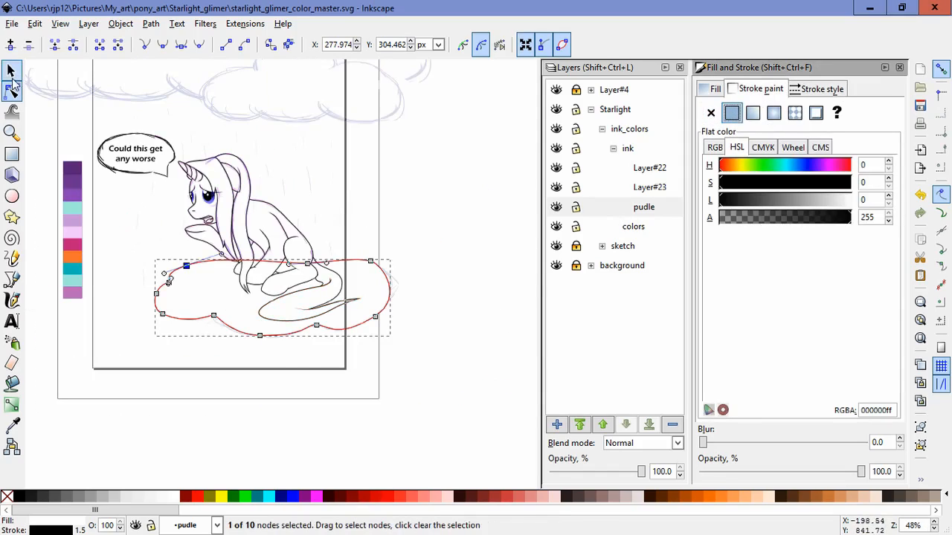
Set the puddle outline's fill to none and begin drawing a cloud bump.
{"action": "left_click", "coordinate": [11, 69]}
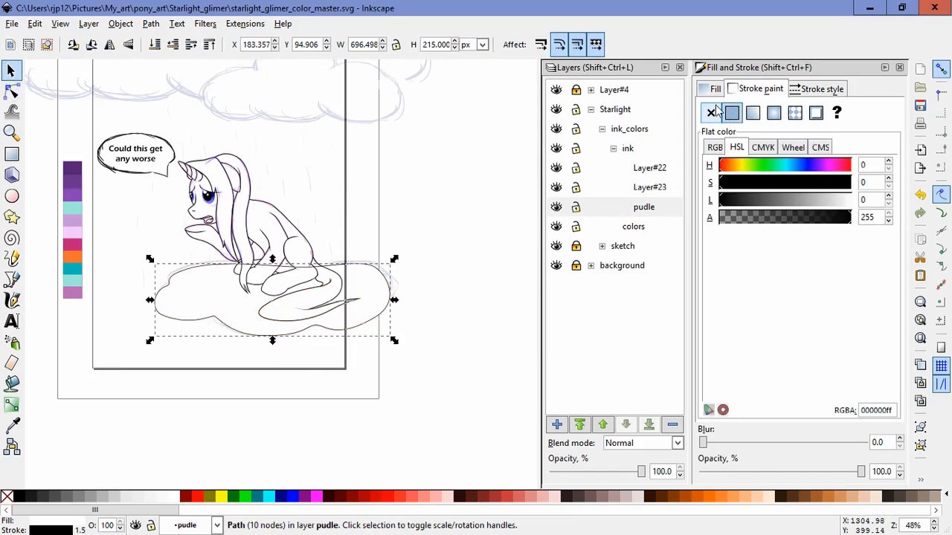
{"action": "left_click", "coordinate": [710, 112]}
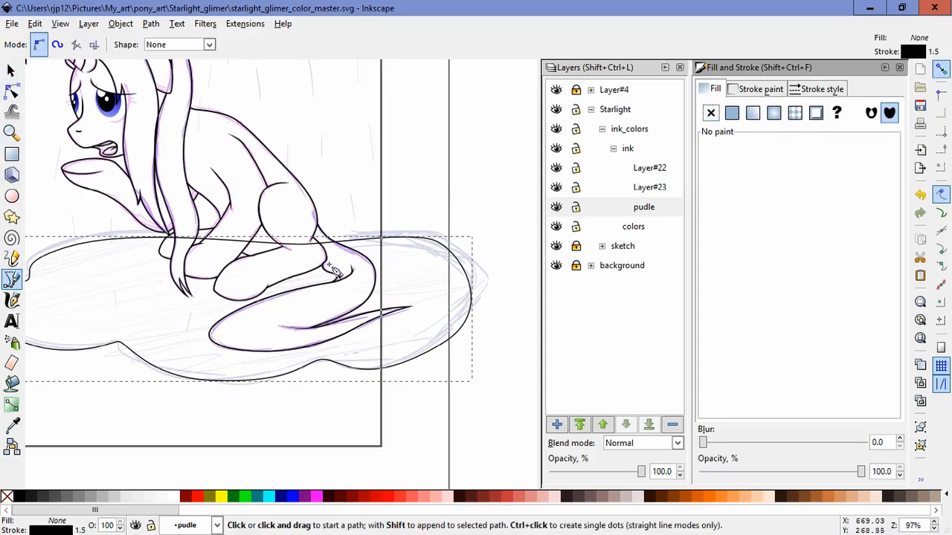
{"action": "left_click", "coordinate": [11, 70]}
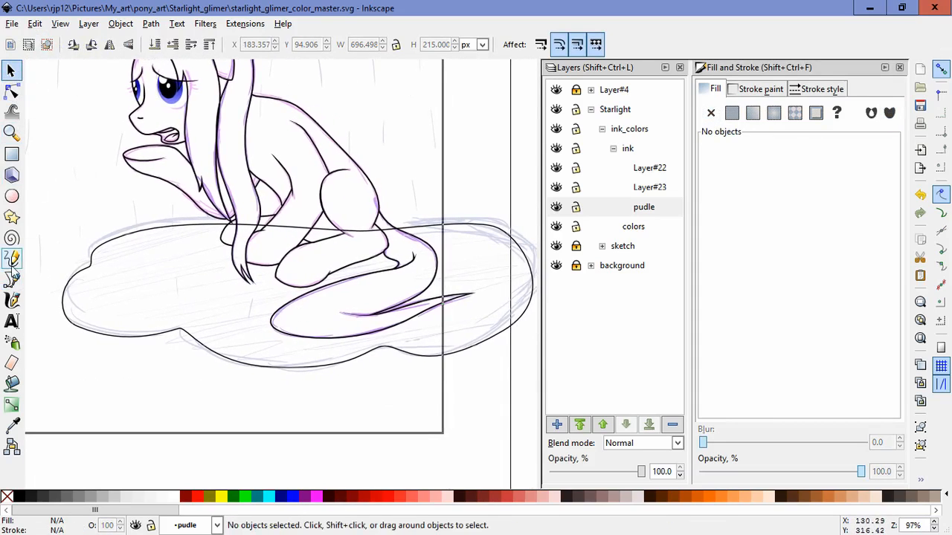
{"action": "left_click", "coordinate": [11, 91]}
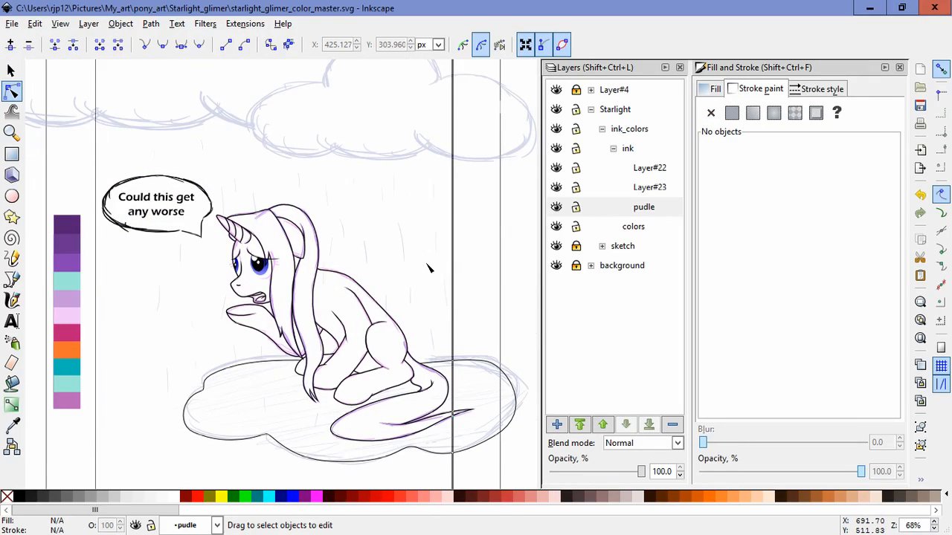
{"action": "left_click", "coordinate": [11, 69]}
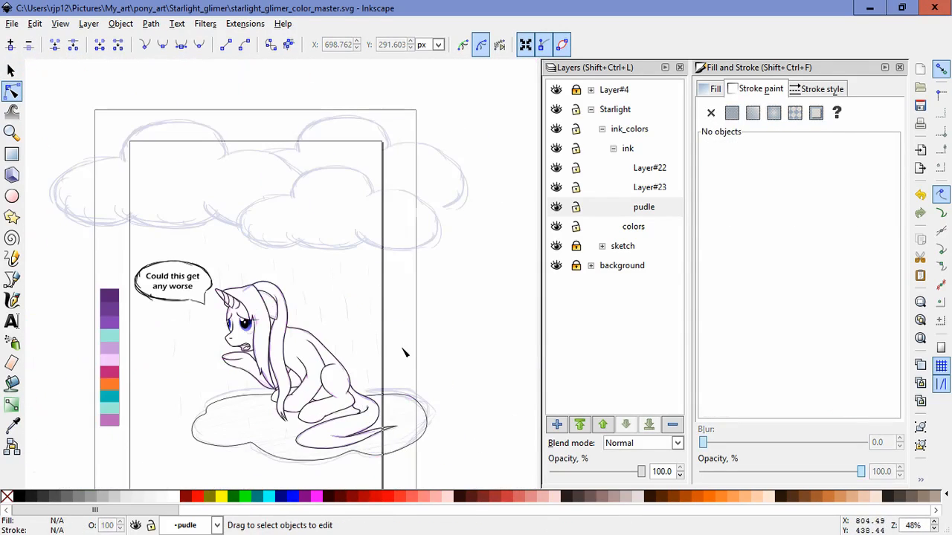
{"action": "left_click", "coordinate": [12, 279]}
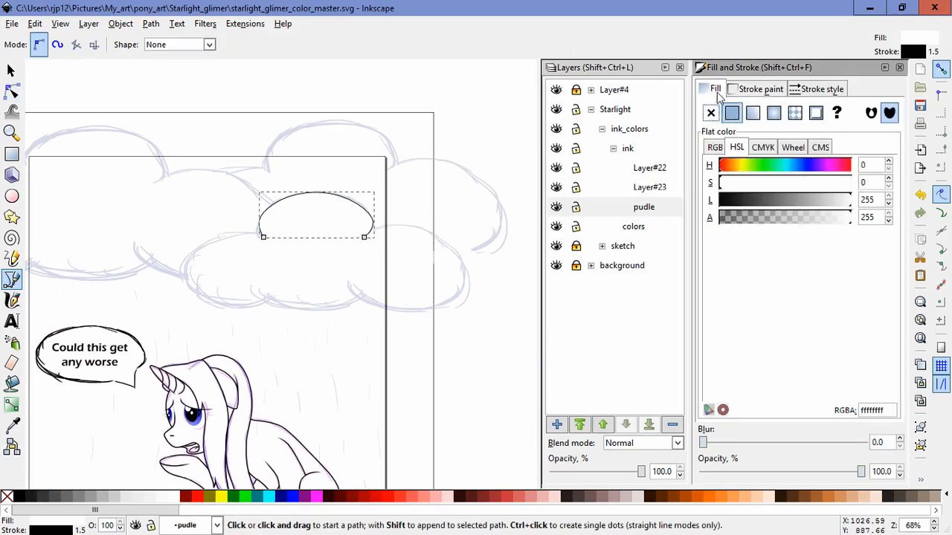
Set the cloud outlines' fill to none and adjust the lower cloud bump curves.
{"action": "left_click", "coordinate": [821, 89]}
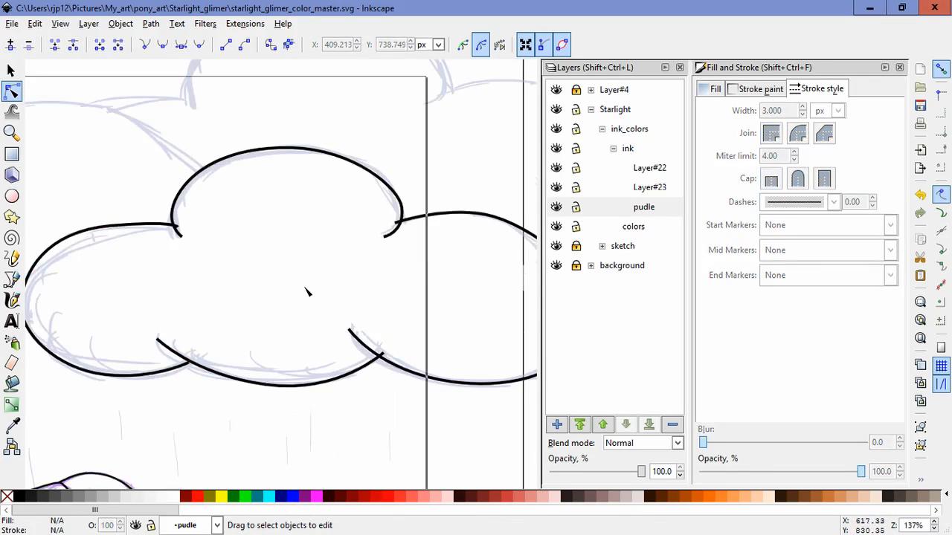
{"action": "left_click", "coordinate": [267, 371]}
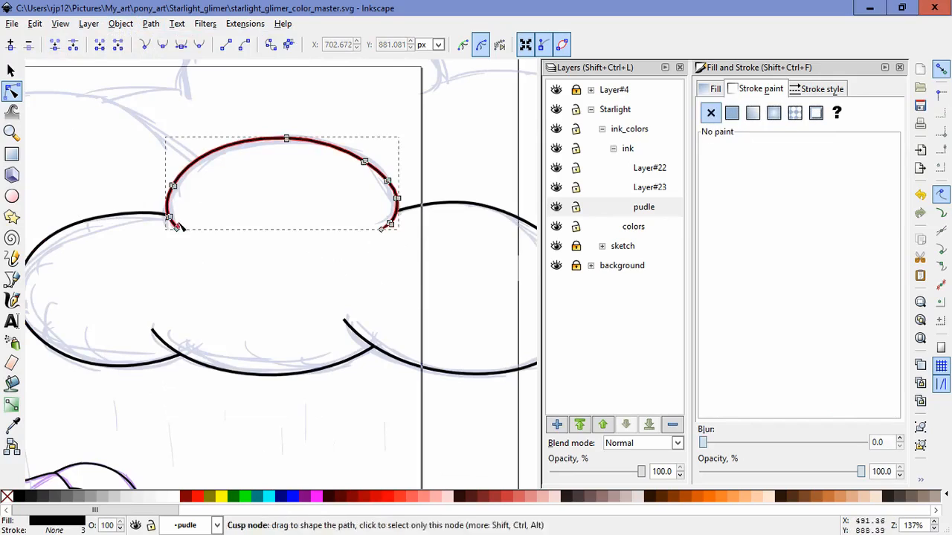
{"action": "left_click", "coordinate": [176, 23]}
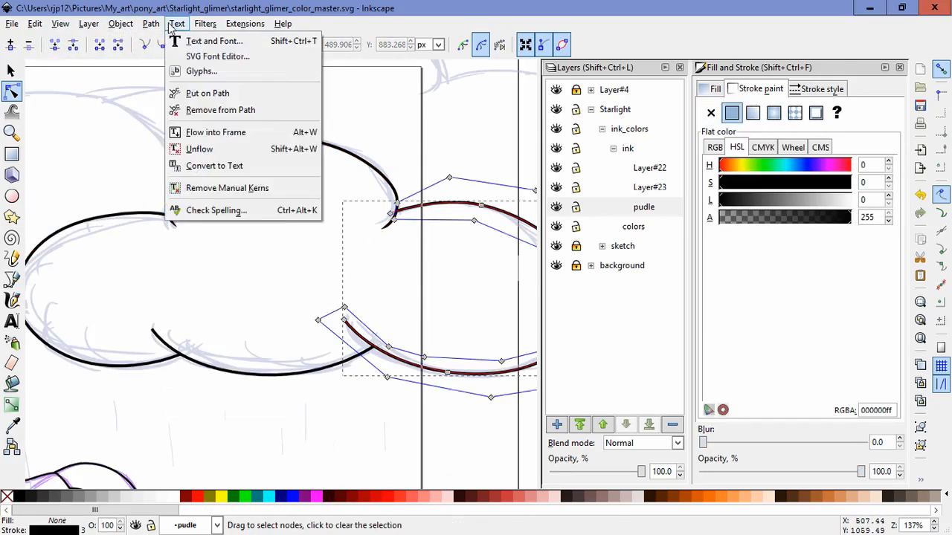
{"action": "left_click", "coordinate": [150, 23]}
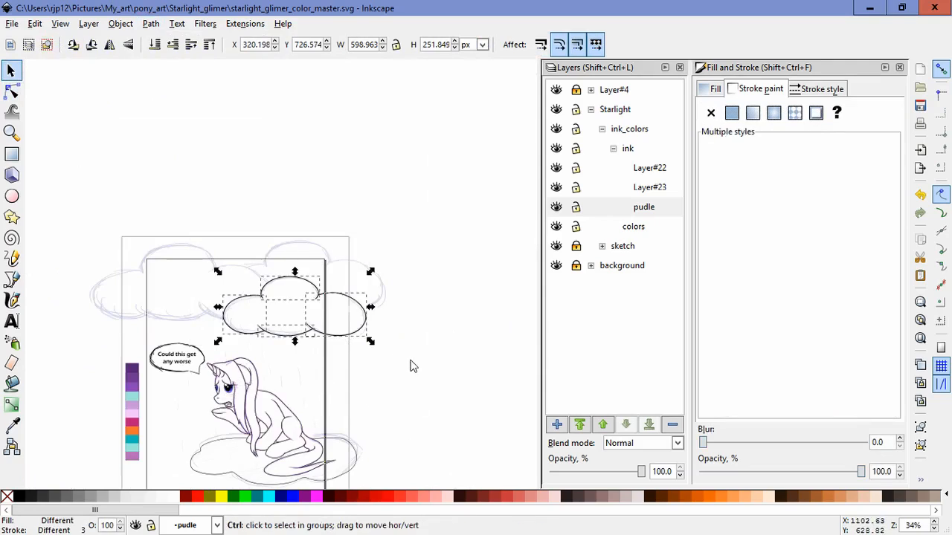
Put the grouped black cloud outlines, plus a duplicated second cloud, on a new 'sky' layer.
{"action": "left_click", "coordinate": [556, 425]}
{"action": "type", "text": "sky"}
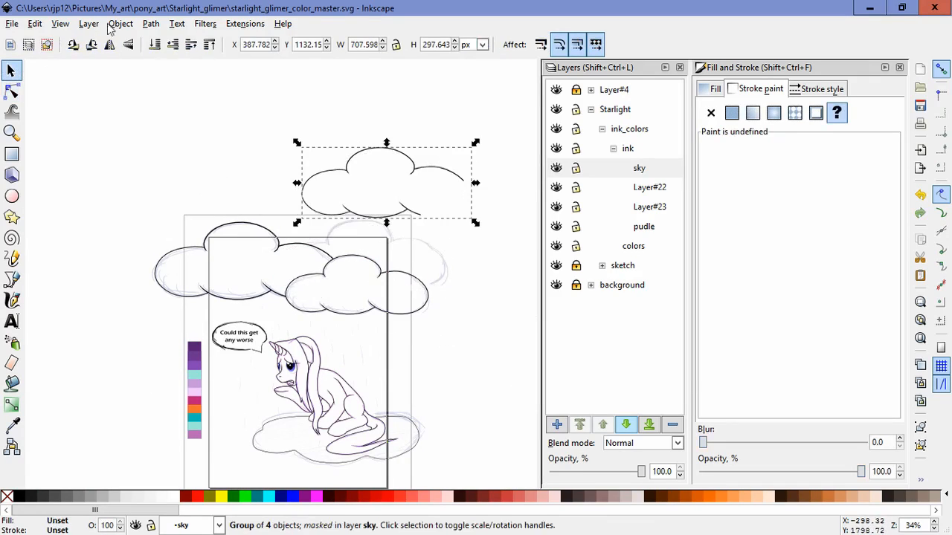
{"action": "left_click", "coordinate": [121, 23]}
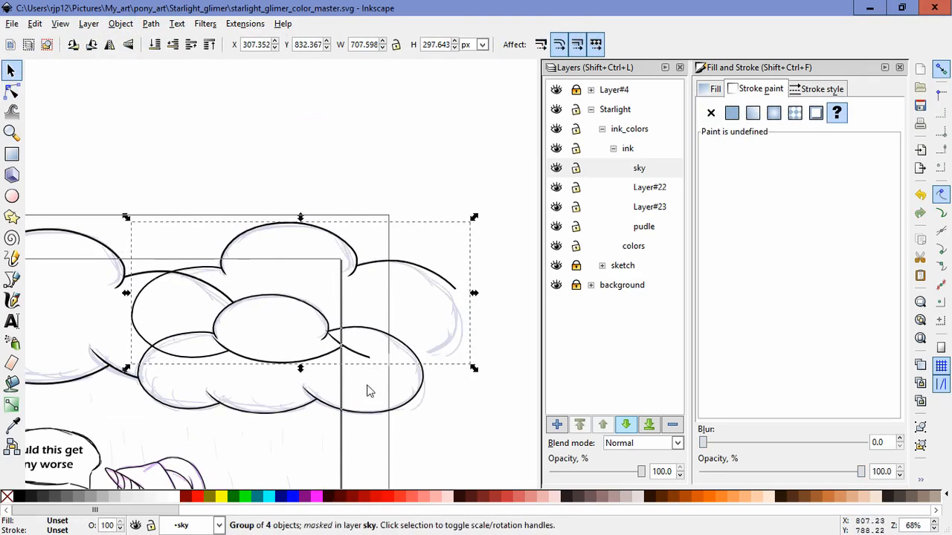
{"action": "left_click", "coordinate": [11, 90]}
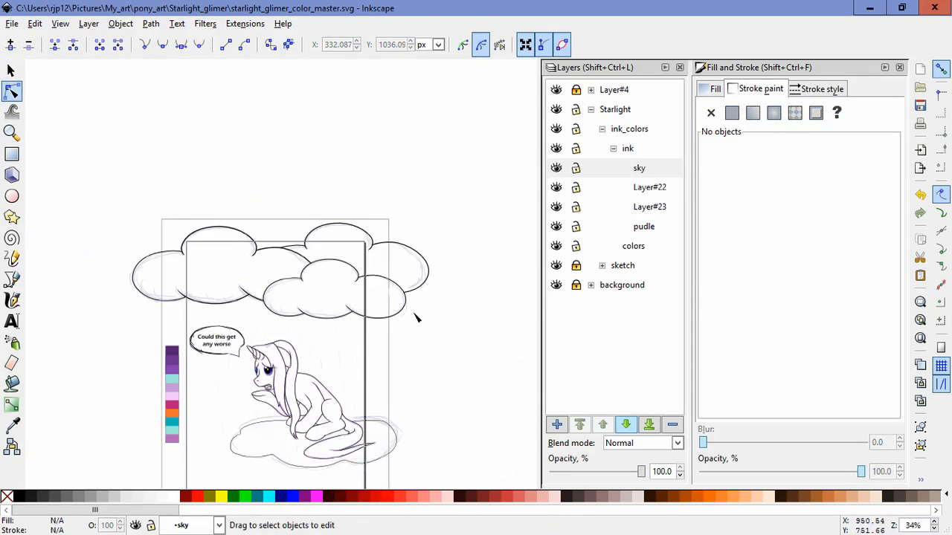
{"action": "mouse_move", "coordinate": [557, 207]}
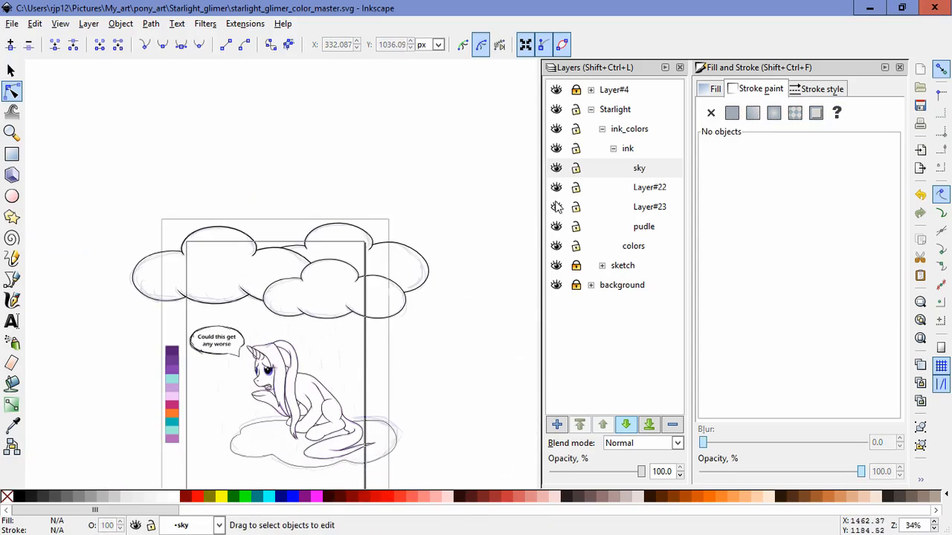
{"action": "mouse_move", "coordinate": [577, 123]}
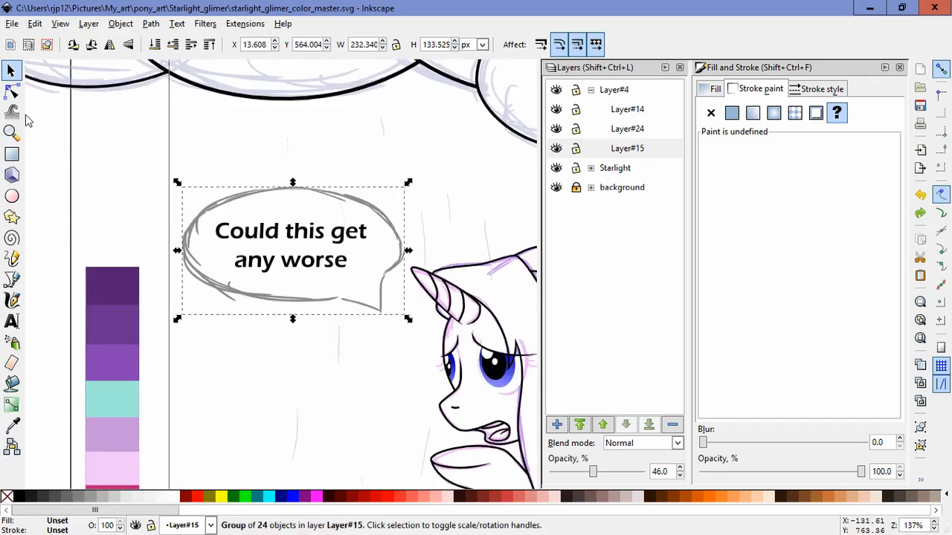
Outline the speech bubble as an oval with a pointed tail, then expand the Starlight layer.
{"action": "left_click", "coordinate": [11, 195]}
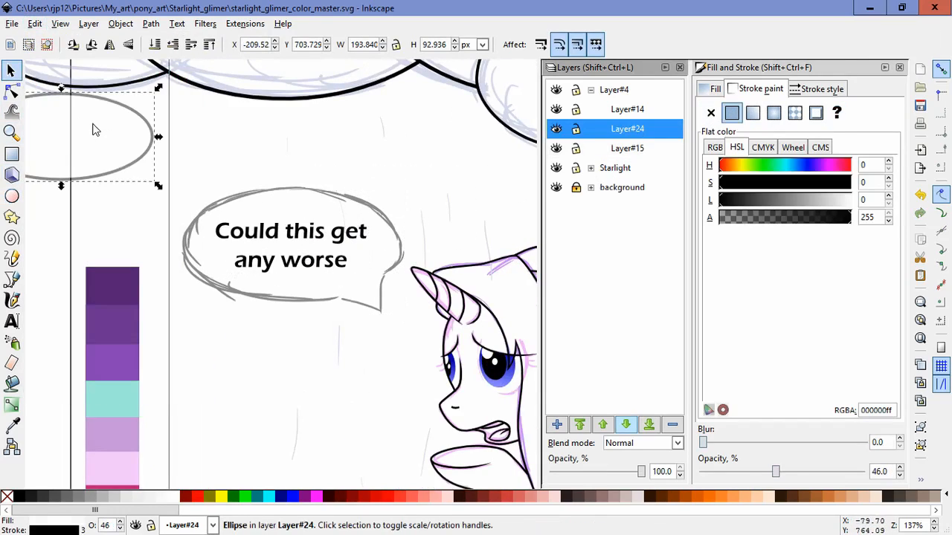
{"action": "left_click", "coordinate": [300, 257]}
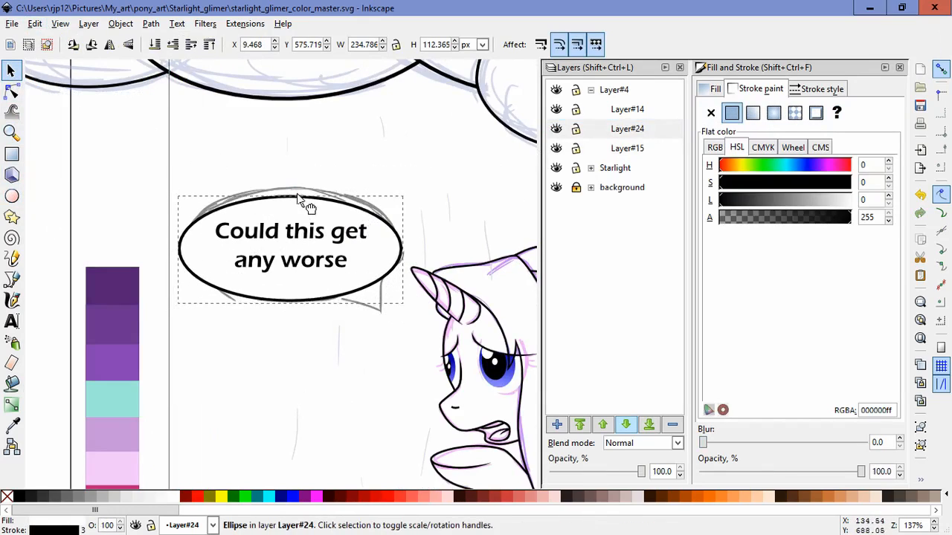
{"action": "left_click", "coordinate": [11, 90]}
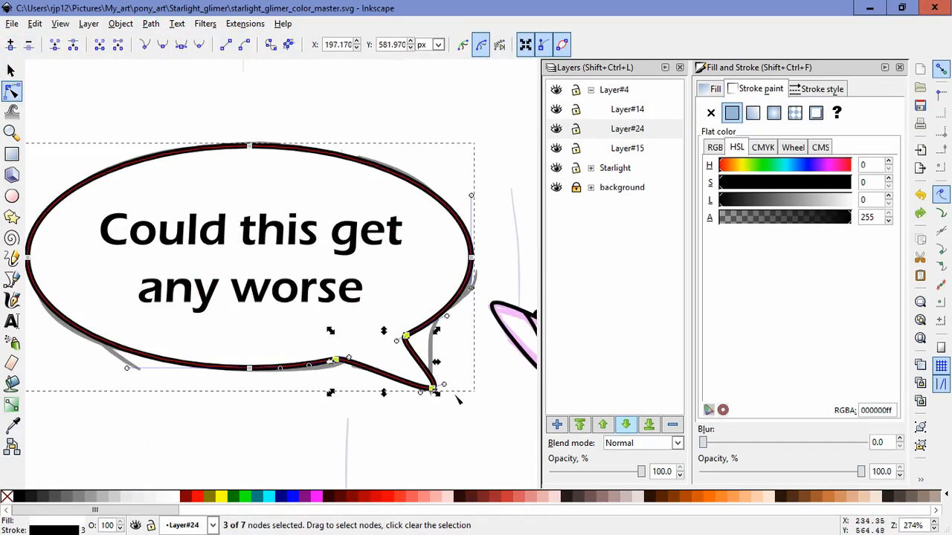
{"action": "left_click_drag", "start_coordinate": [405, 338], "coordinate": [405, 342]}
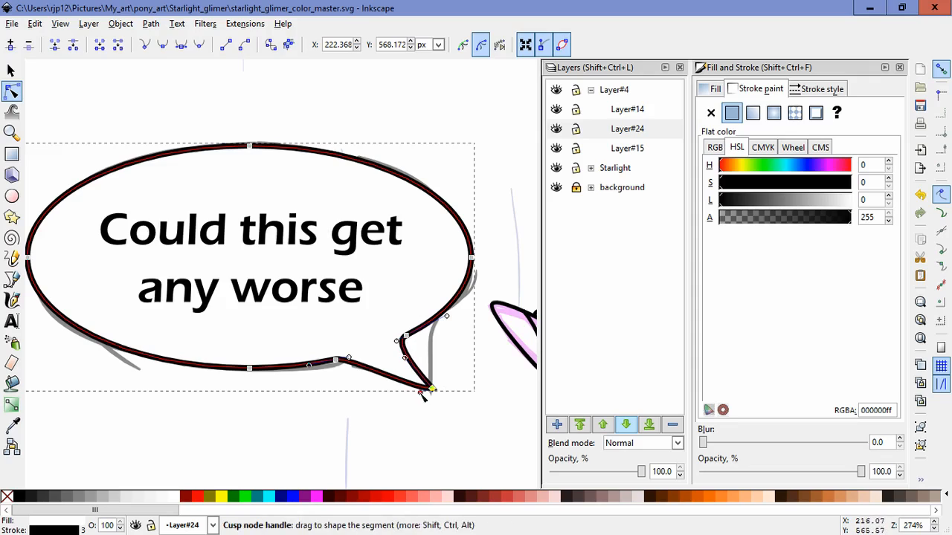
{"action": "left_click", "coordinate": [626, 148]}
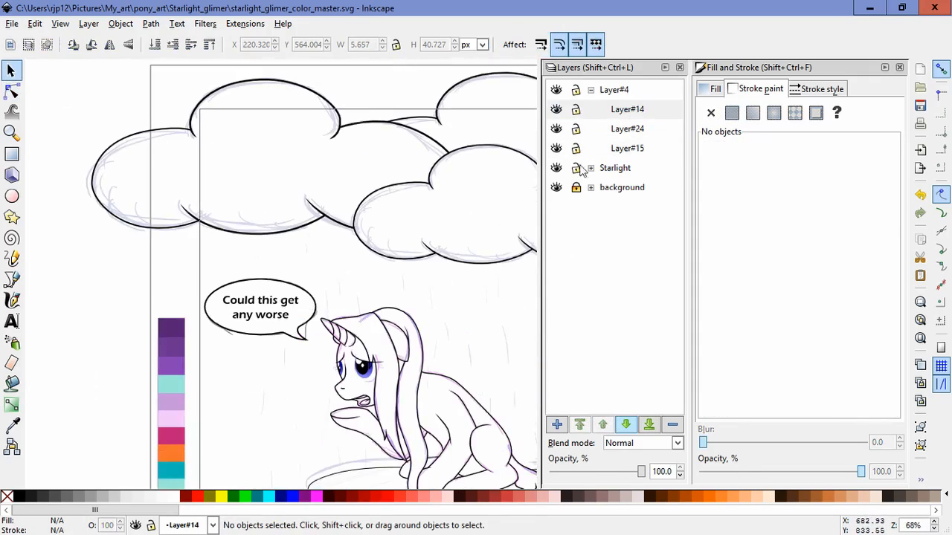
{"action": "left_click", "coordinate": [590, 168]}
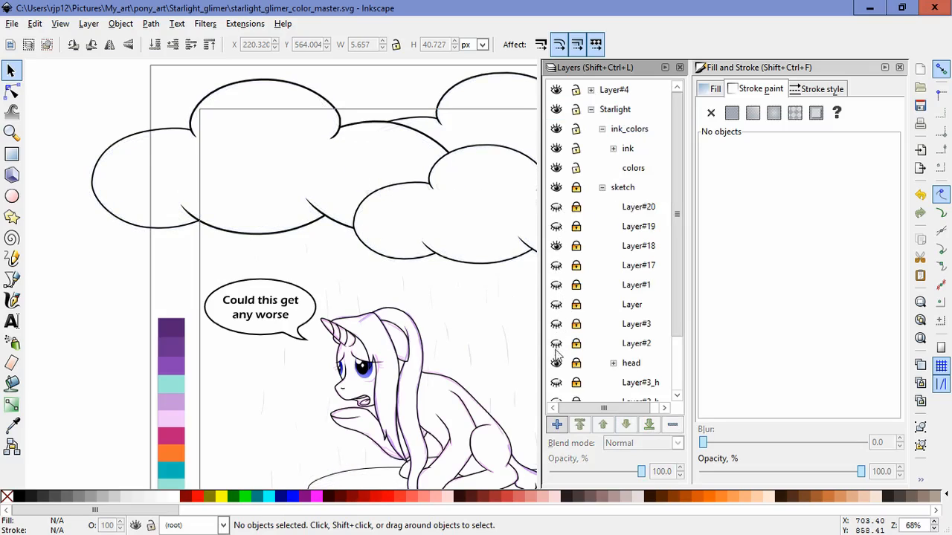
Make the sky layer's rain streaks light blue (76a0e0) at 50% opacity.
{"action": "left_click", "coordinate": [638, 245]}
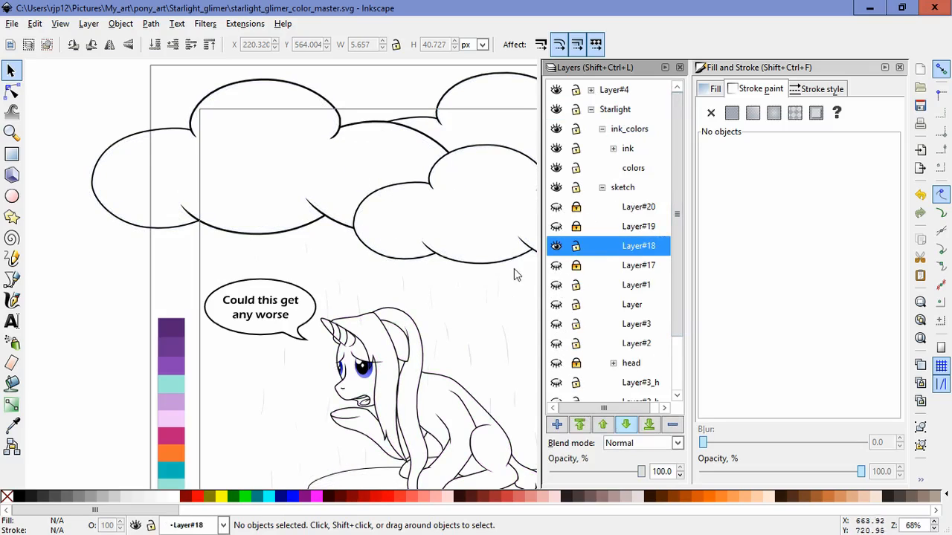
{"action": "key", "text": "ctrl+a"}
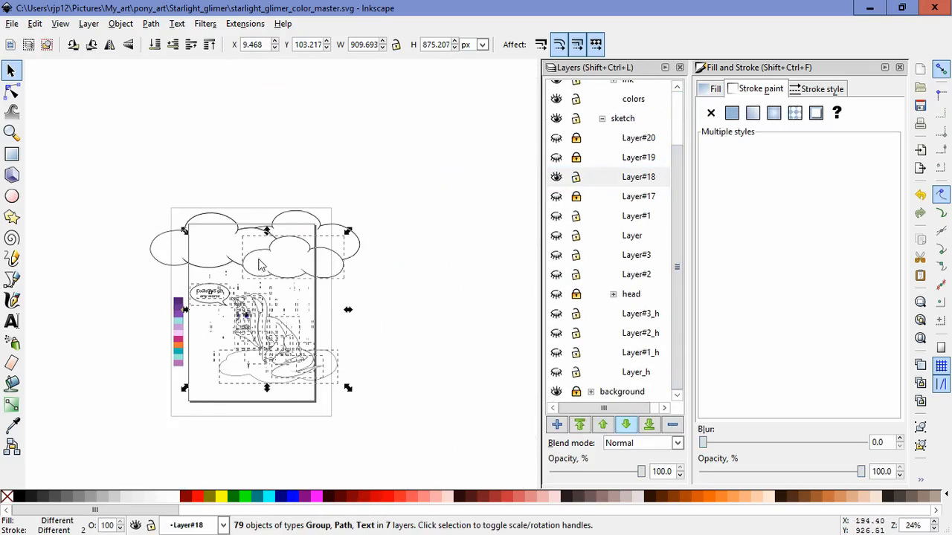
{"action": "scroll", "scroll_direction": "up", "scroll_amount": 3}
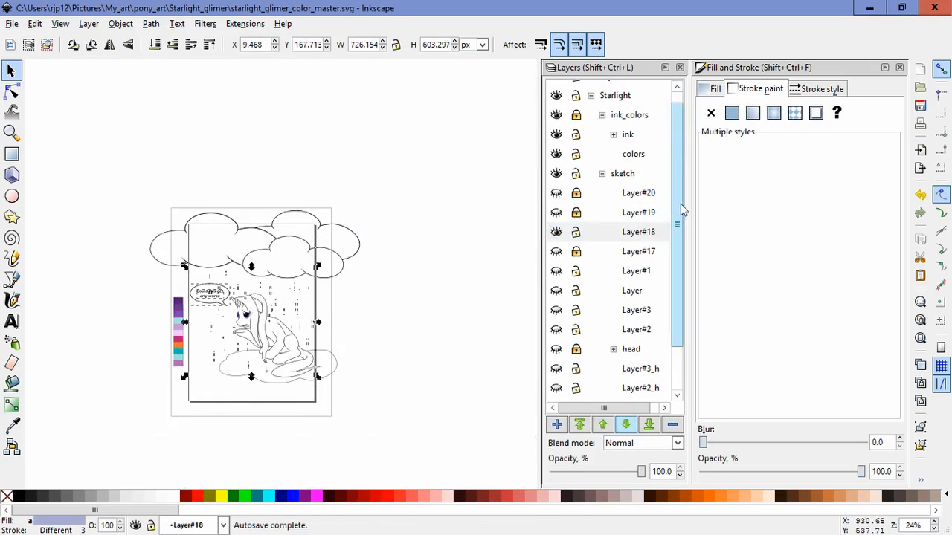
{"action": "left_click", "coordinate": [638, 245]}
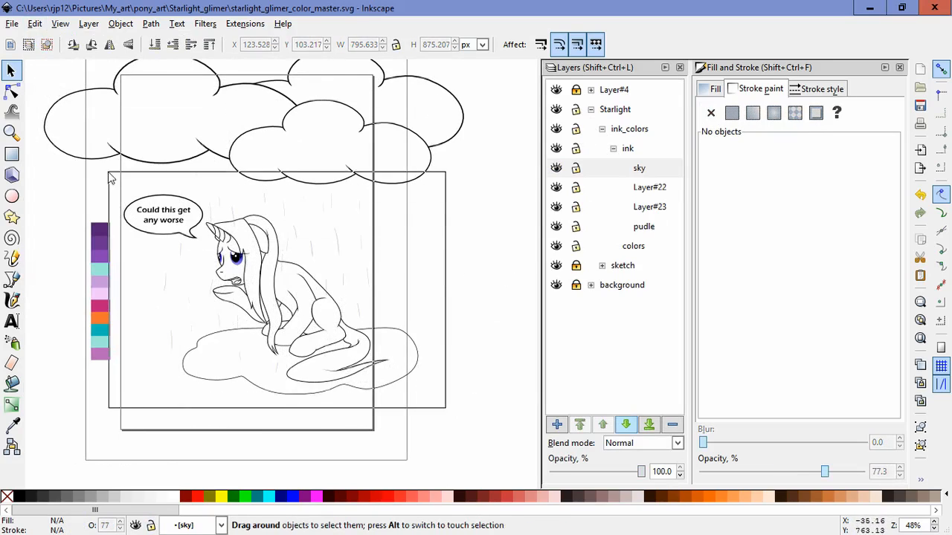
{"action": "left_click", "coordinate": [368, 277]}
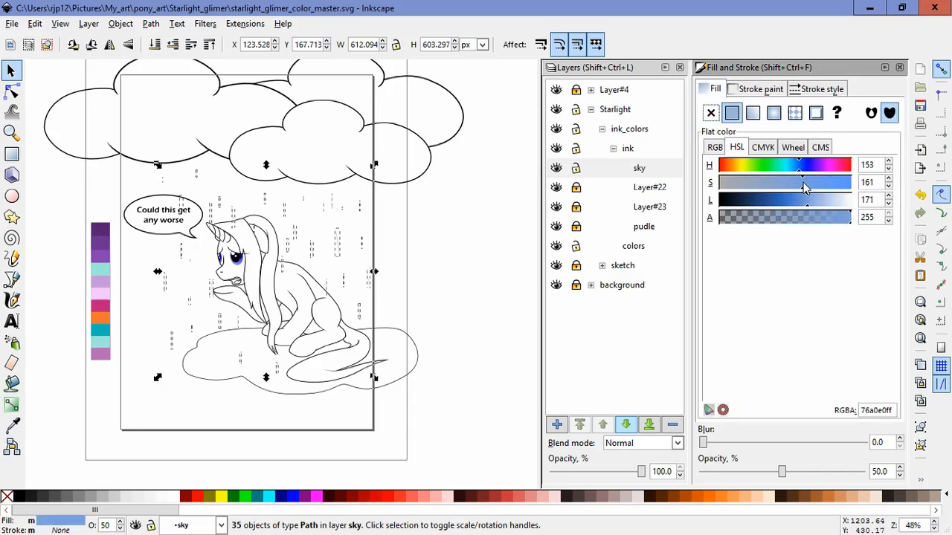
{"action": "left_click", "coordinate": [639, 167]}
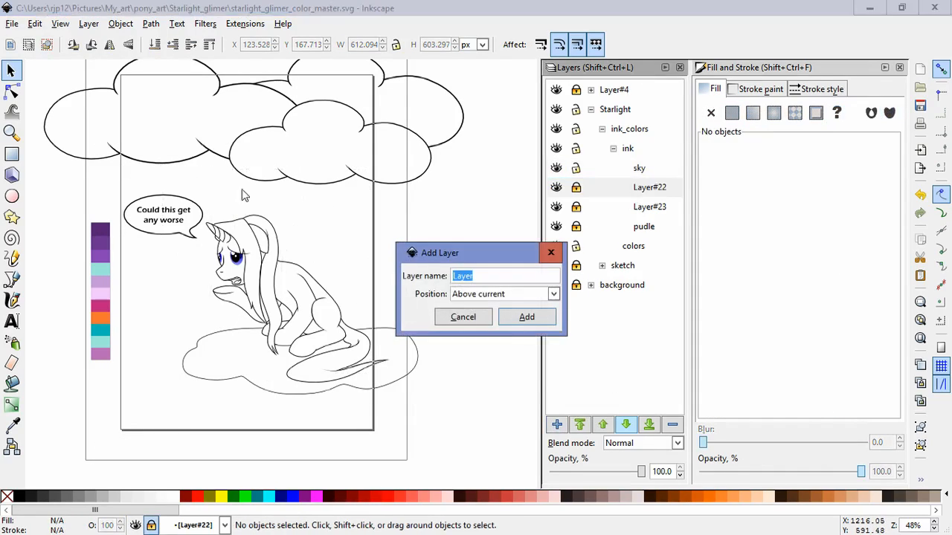
Add the new layer and drag the rain streak group left into its final position.
{"action": "left_click", "coordinate": [526, 316]}
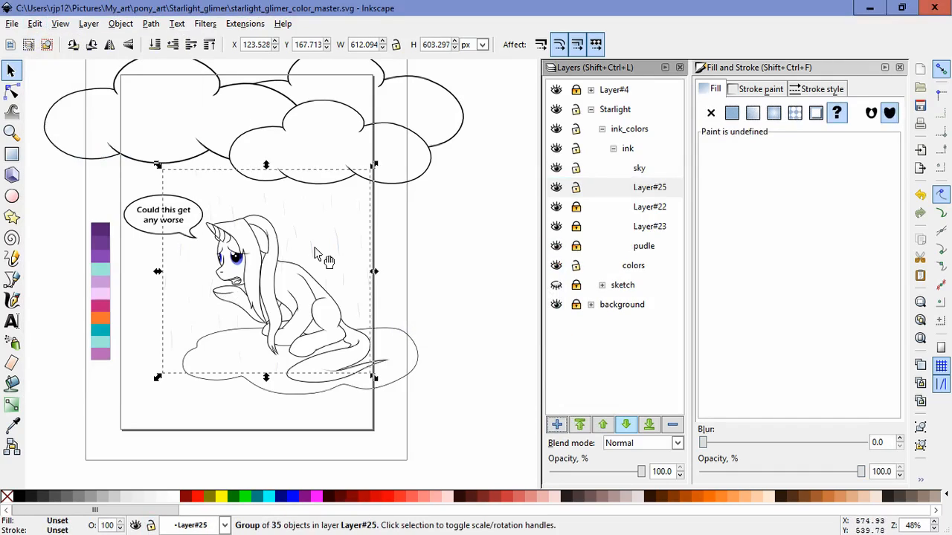
{"action": "left_click_drag", "start_coordinate": [313, 253], "coordinate": [291, 268]}
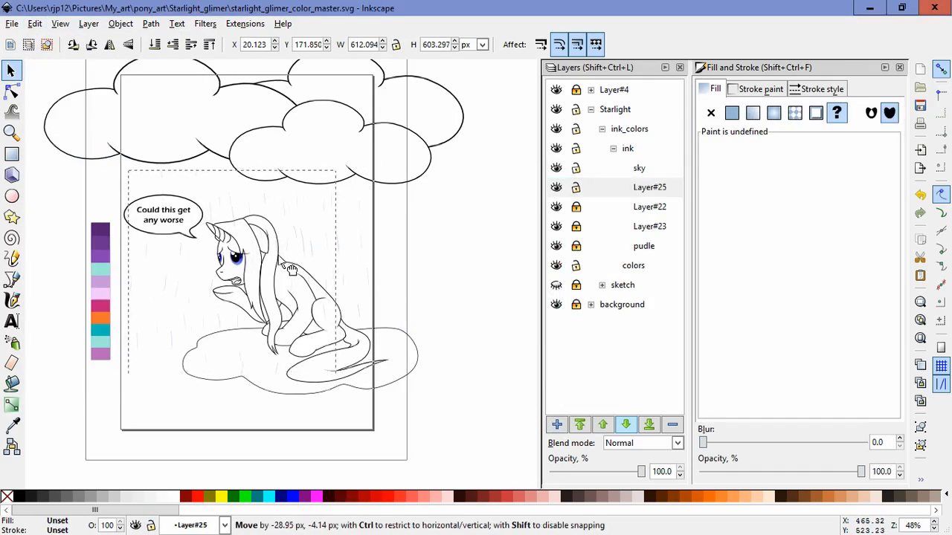
{"action": "left_click_drag", "start_coordinate": [292, 269], "coordinate": [174, 301]}
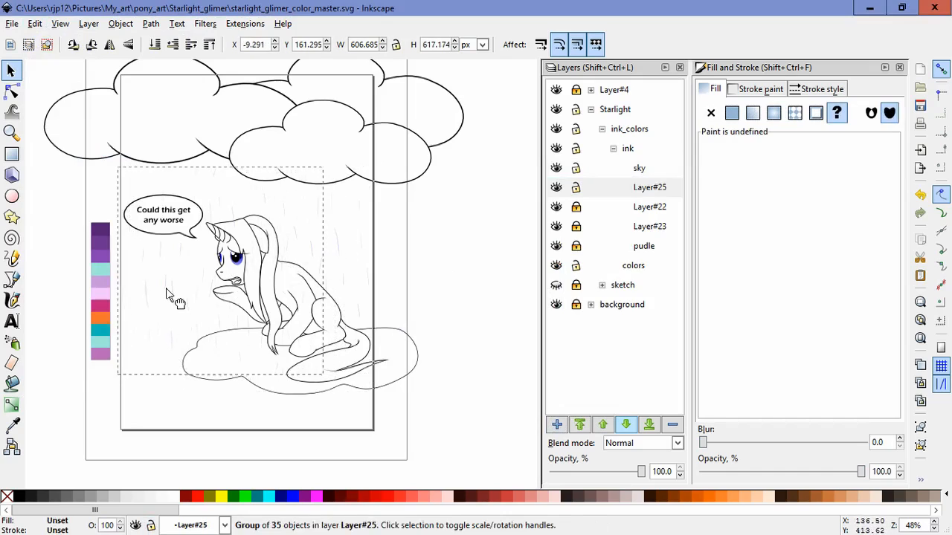
{"action": "left_click_drag", "start_coordinate": [177, 297], "coordinate": [78, 273]}
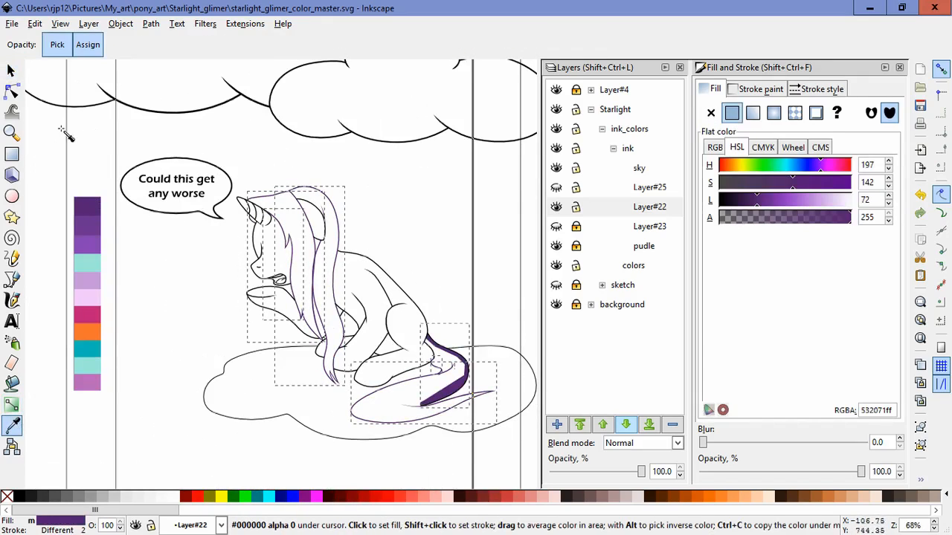
Colour the hair outlines dark purple and the body outlines pale lilac.
{"action": "left_click", "coordinate": [710, 113]}
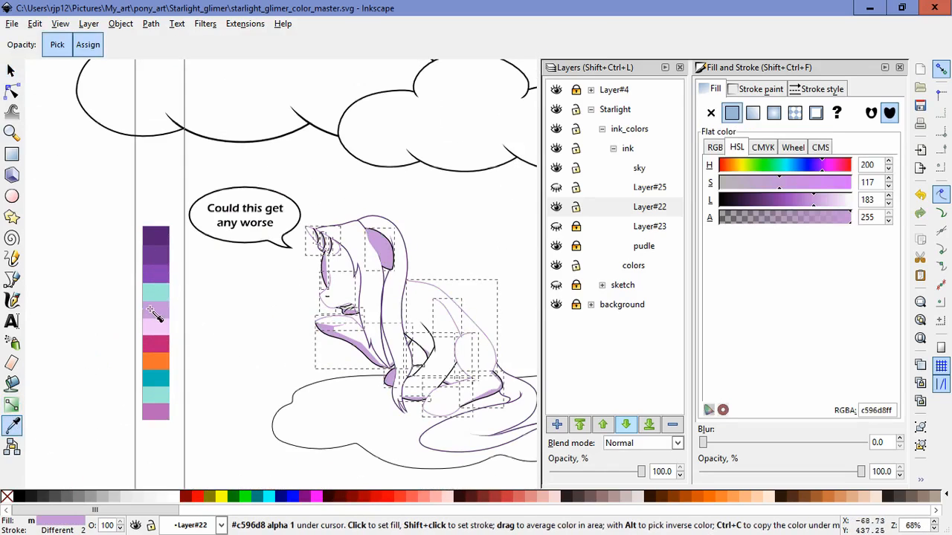
{"action": "left_click", "coordinate": [12, 70]}
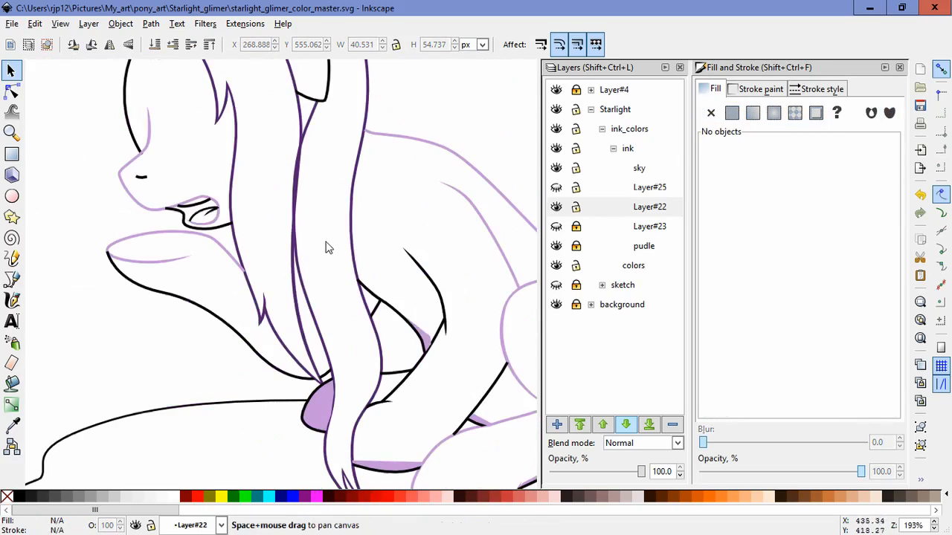
Zoom in and reshape the upper mouth line and the small eyelash shape.
{"action": "left_click", "coordinate": [318, 413]}
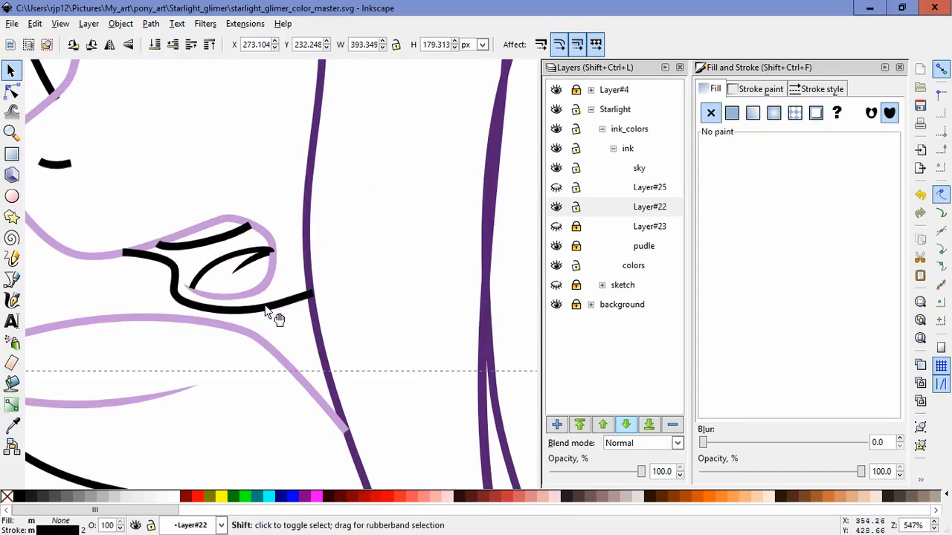
{"action": "left_click", "coordinate": [223, 246]}
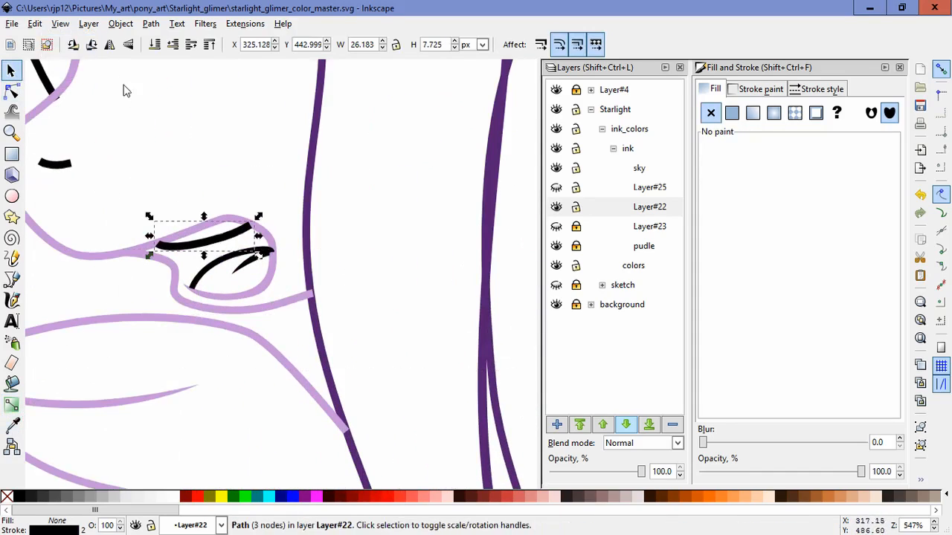
{"action": "left_click", "coordinate": [281, 253]}
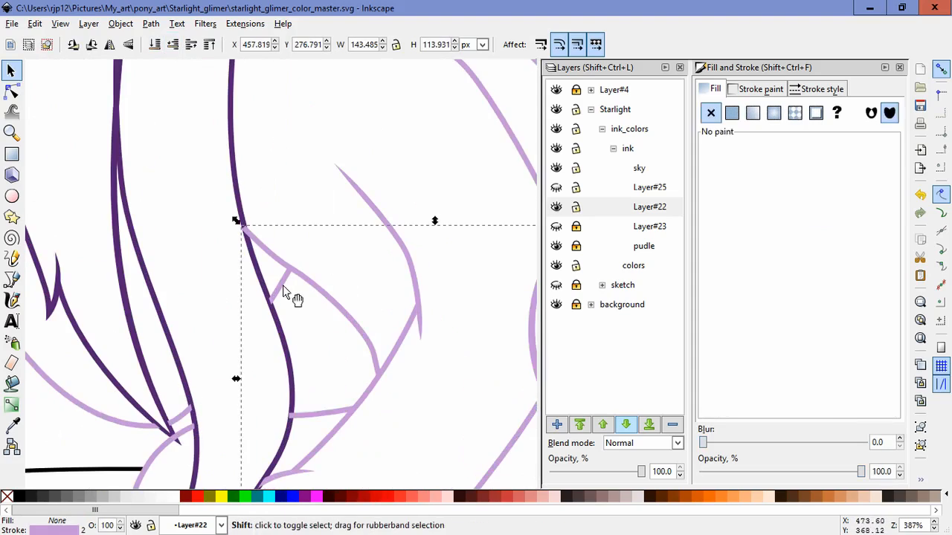
{"action": "left_click", "coordinate": [172, 44]}
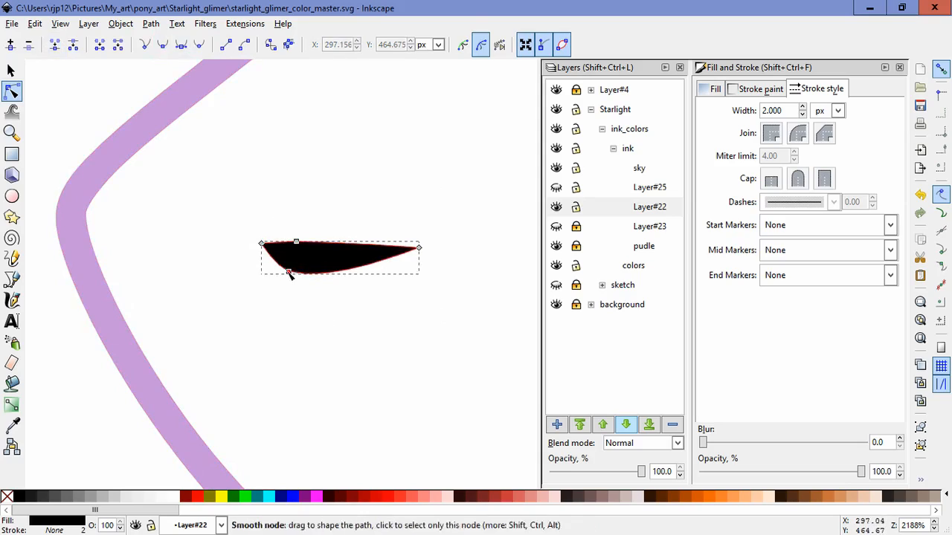
{"action": "left_click_drag", "start_coordinate": [289, 272], "coordinate": [309, 261]}
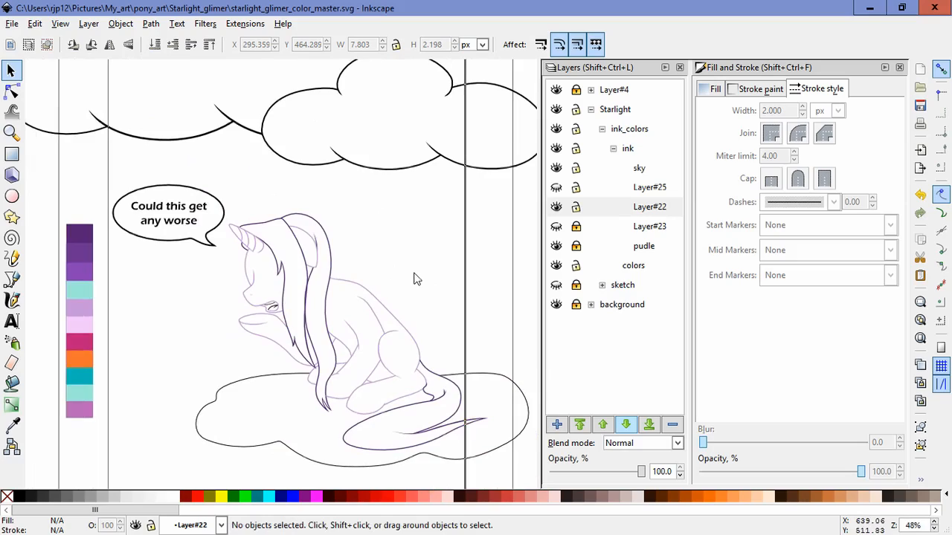
Zoom in on the mane and chest and refine the hair strand strokes.
{"action": "left_click", "coordinate": [11, 132]}
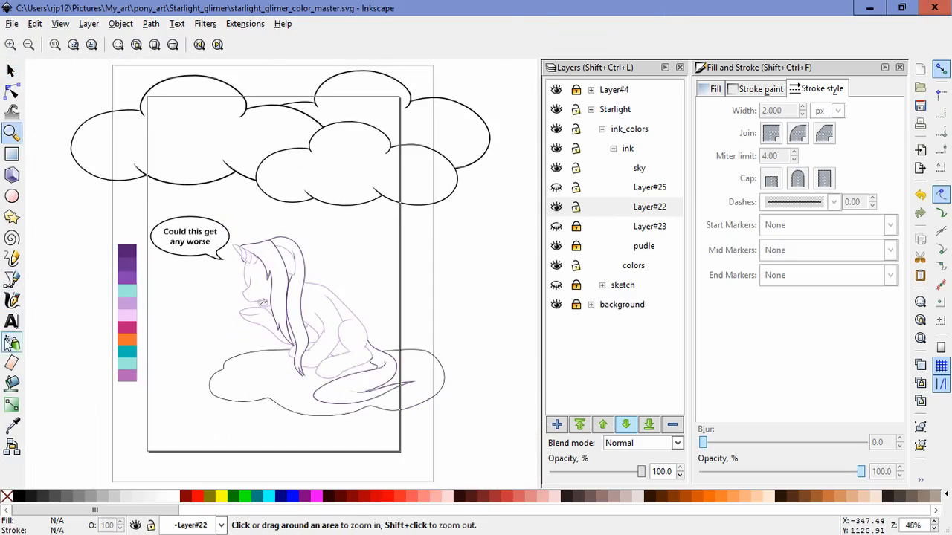
{"action": "left_click", "coordinate": [11, 385]}
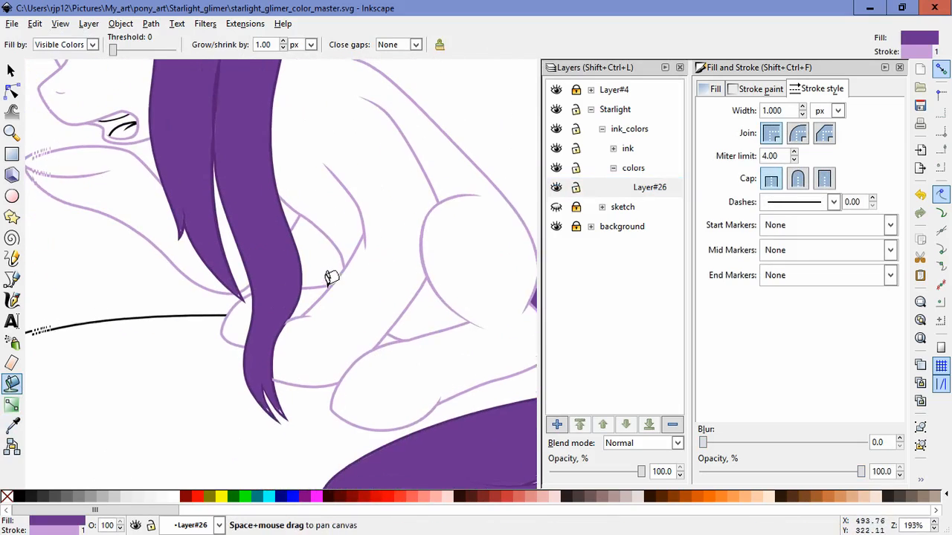
{"action": "left_click", "coordinate": [12, 90]}
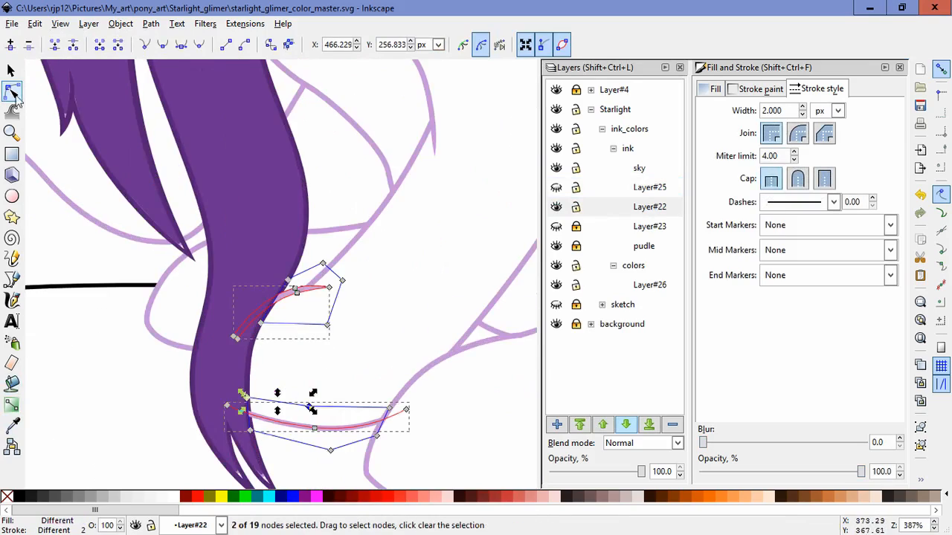
{"action": "left_click", "coordinate": [11, 70]}
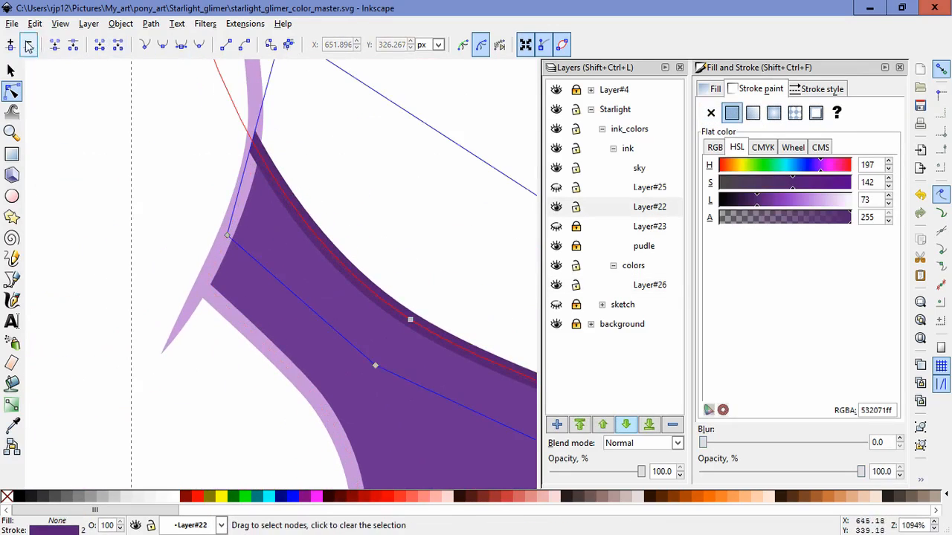
{"action": "left_click", "coordinate": [11, 69]}
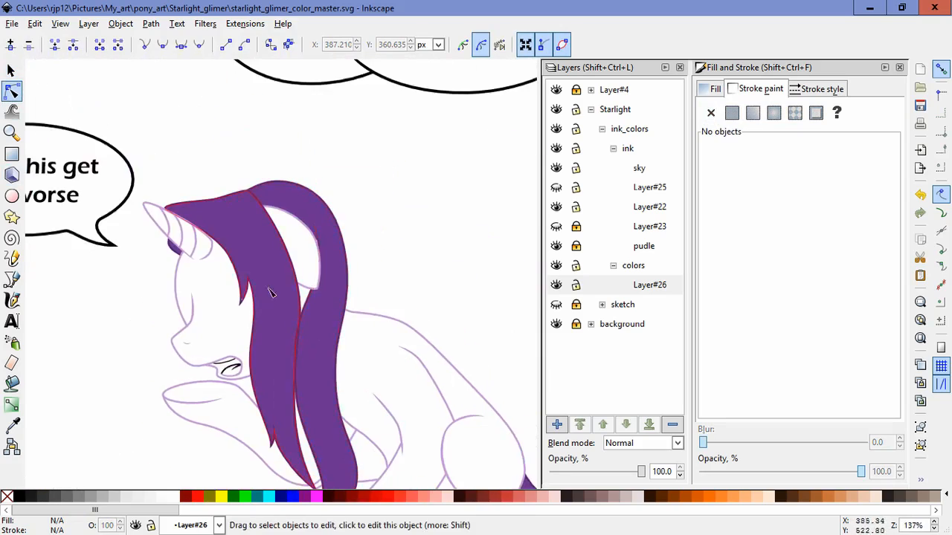
Reshape the lighter purple shading and teal streak paths on the front hair lock.
{"action": "scroll", "scroll_direction": "up", "scroll_amount": 3}
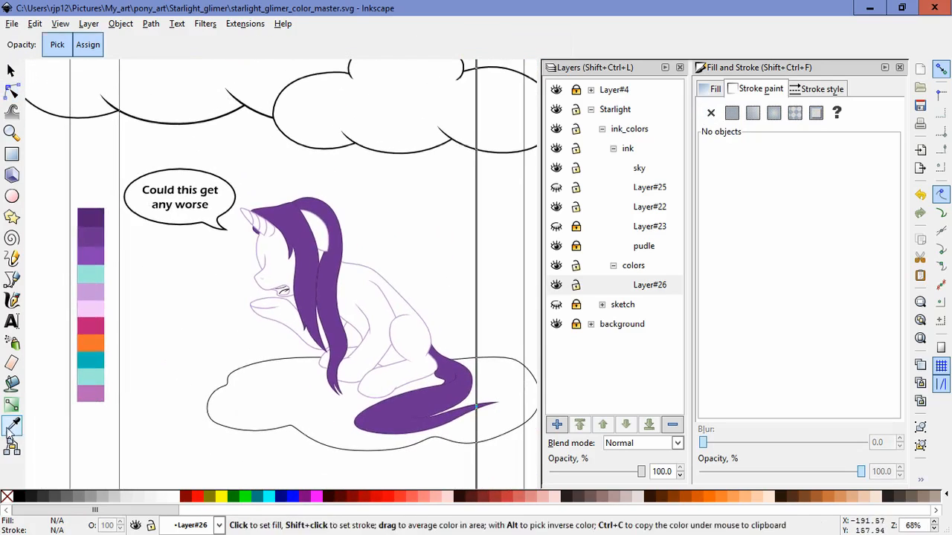
{"action": "mouse_move", "coordinate": [93, 239]}
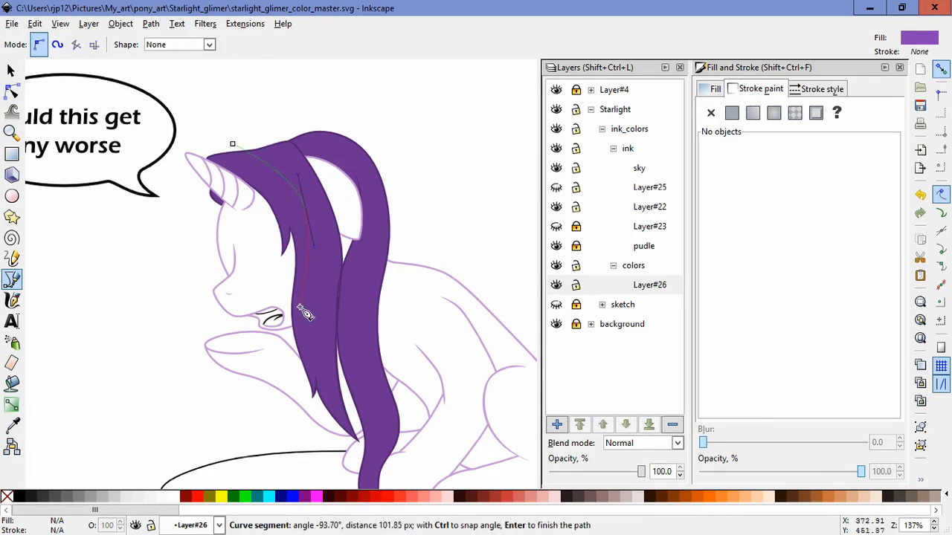
{"action": "mouse_move", "coordinate": [329, 446]}
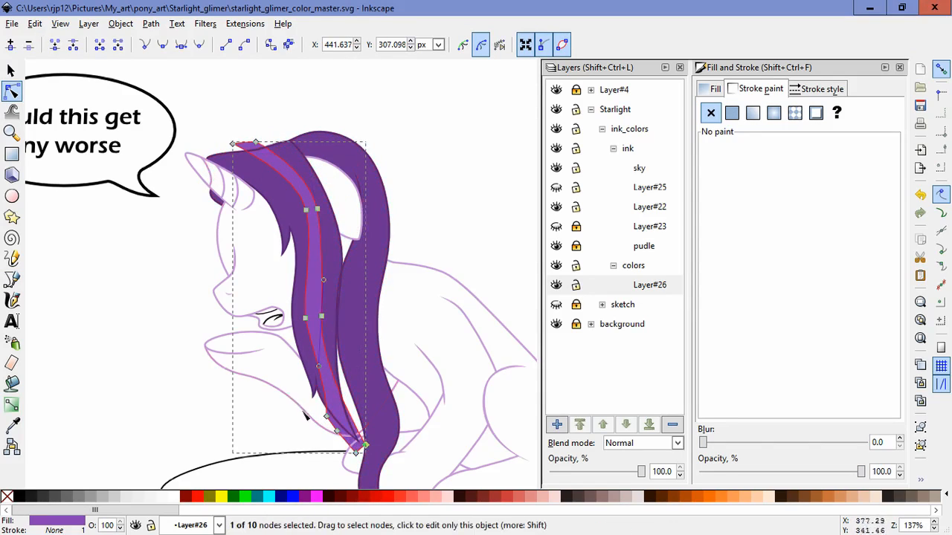
{"action": "left_click_drag", "start_coordinate": [323, 279], "coordinate": [303, 350]}
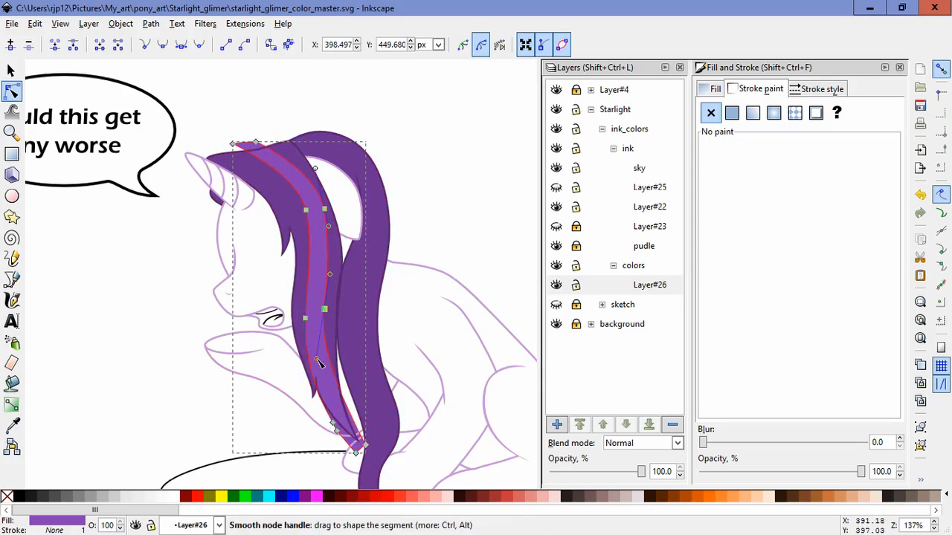
{"action": "left_click", "coordinate": [11, 279]}
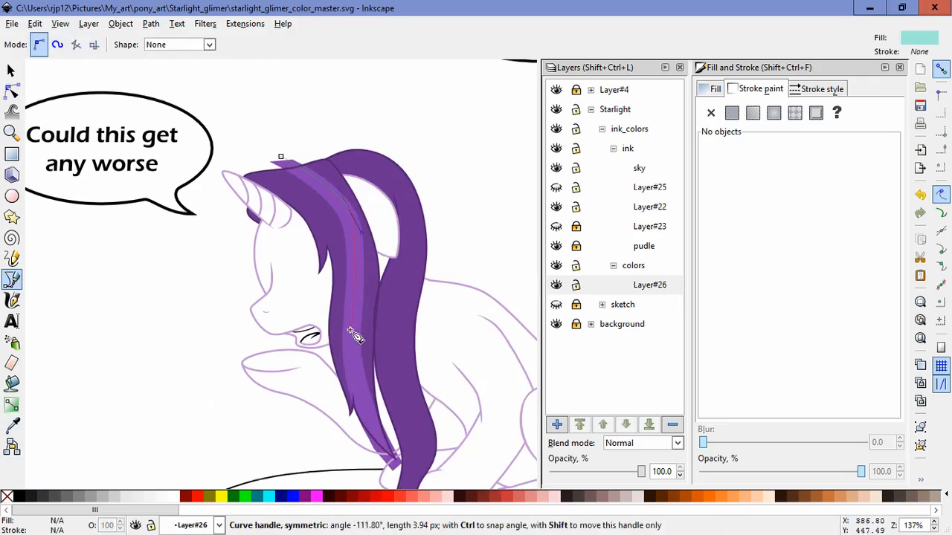
{"action": "left_click_drag", "start_coordinate": [355, 335], "coordinate": [370, 360]}
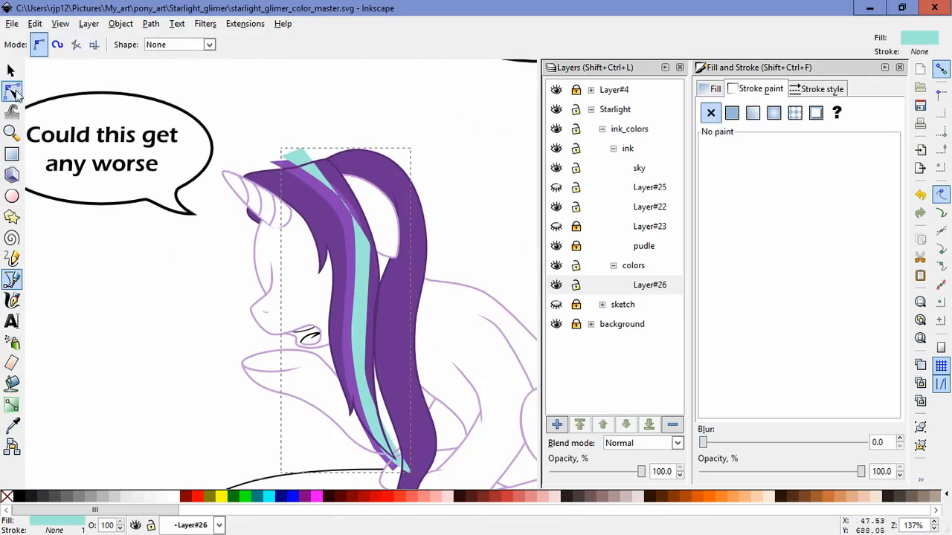
{"action": "left_click", "coordinate": [12, 89]}
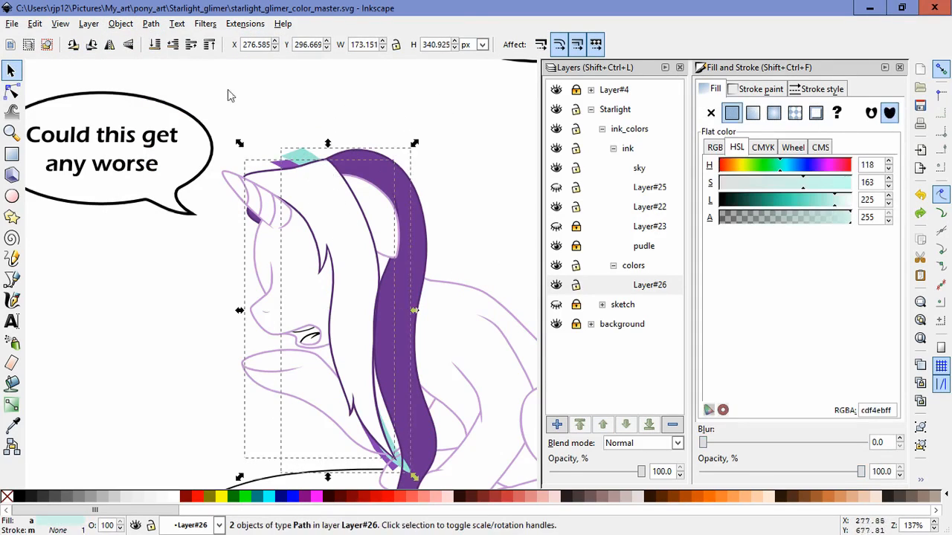
{"action": "key", "text": "ctrl+alt+v"}
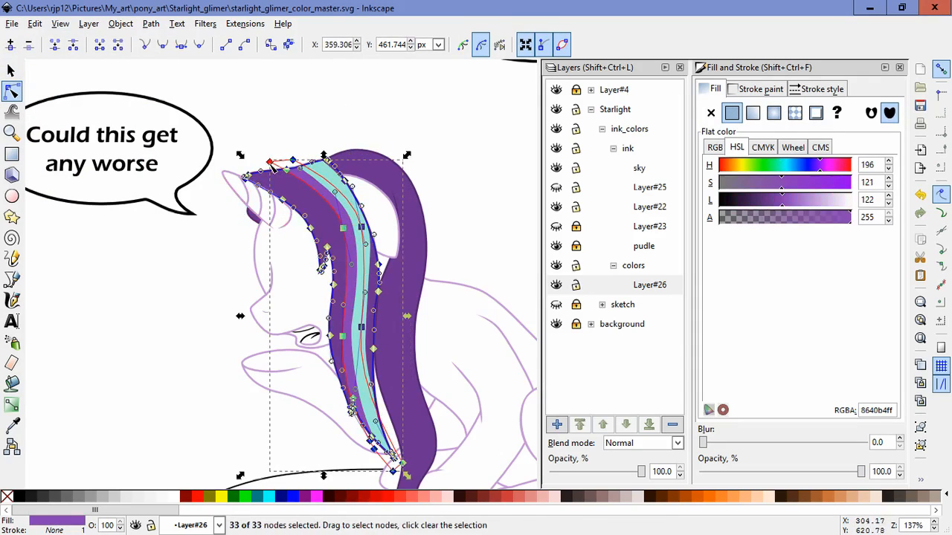
{"action": "left_click_drag", "start_coordinate": [327, 231], "coordinate": [336, 236]}
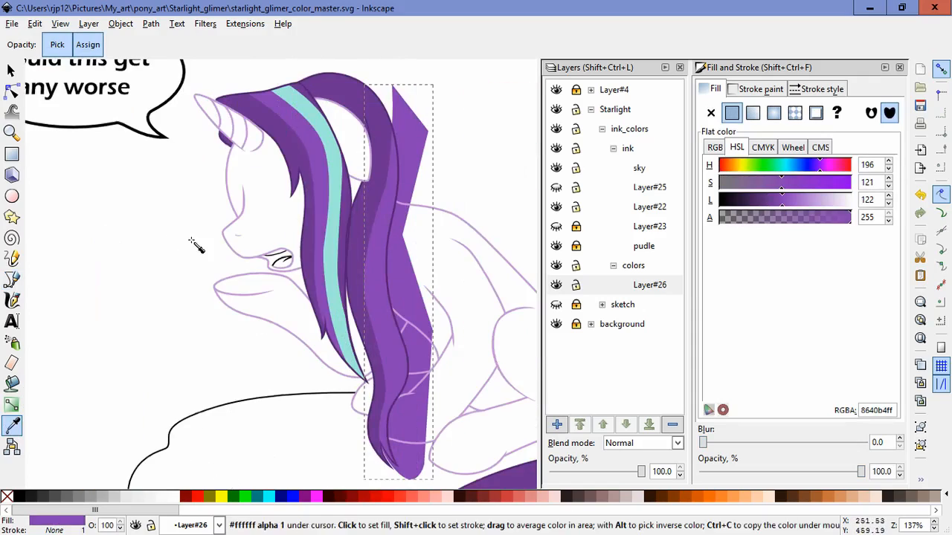
Select the dark back hair shape and edit the shading nodes at the tail base.
{"action": "left_click", "coordinate": [11, 69]}
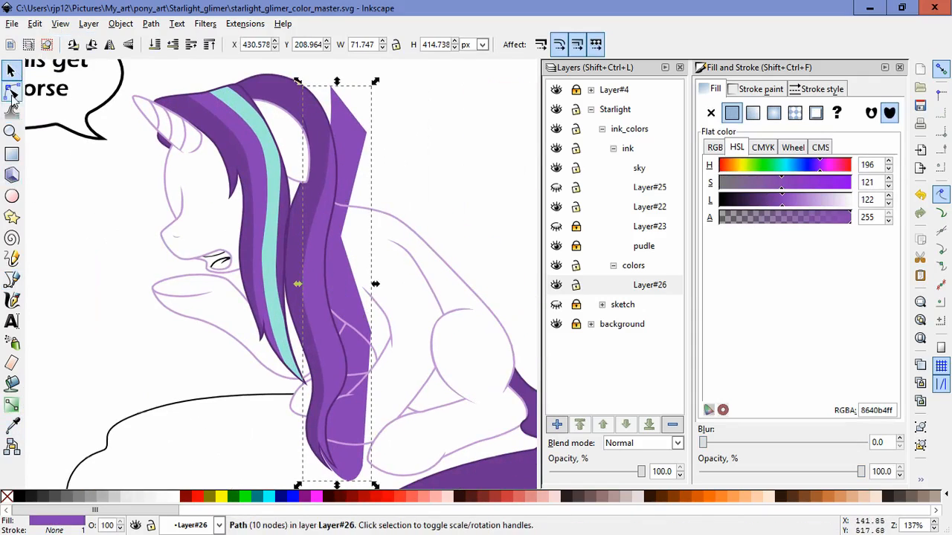
{"action": "left_click", "coordinate": [12, 91]}
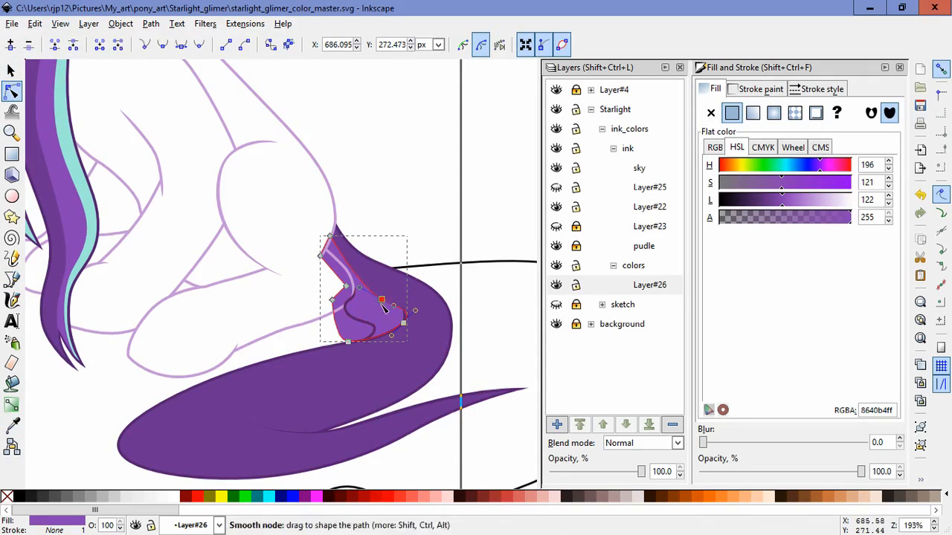
Draw the light purple tail highlight and stretch it out to the tail tip.
{"action": "left_click", "coordinate": [491, 331]}
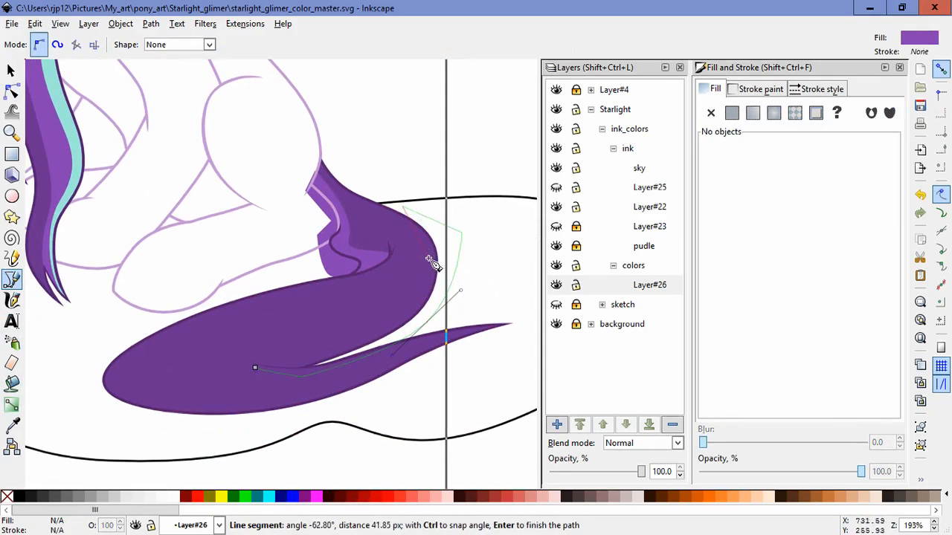
{"action": "left_click", "coordinate": [12, 91]}
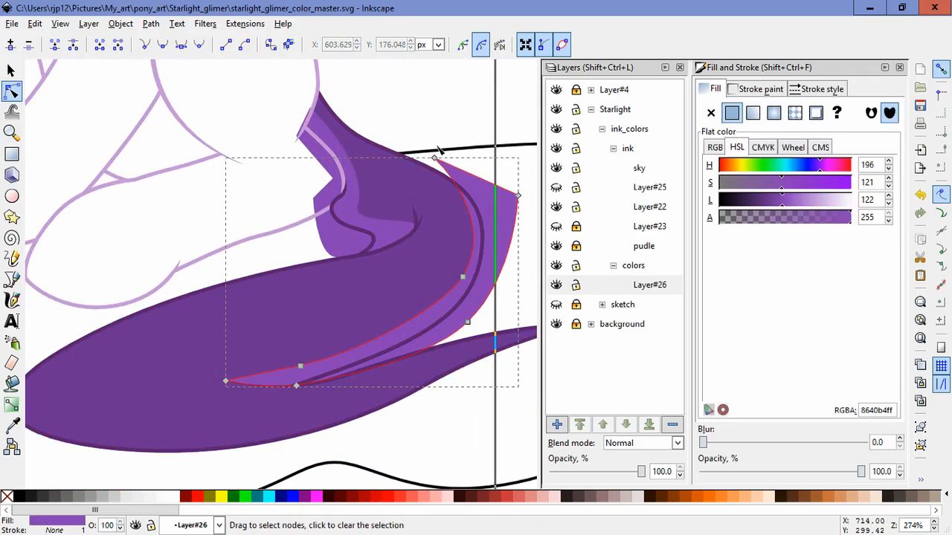
{"action": "left_click", "coordinate": [328, 351]}
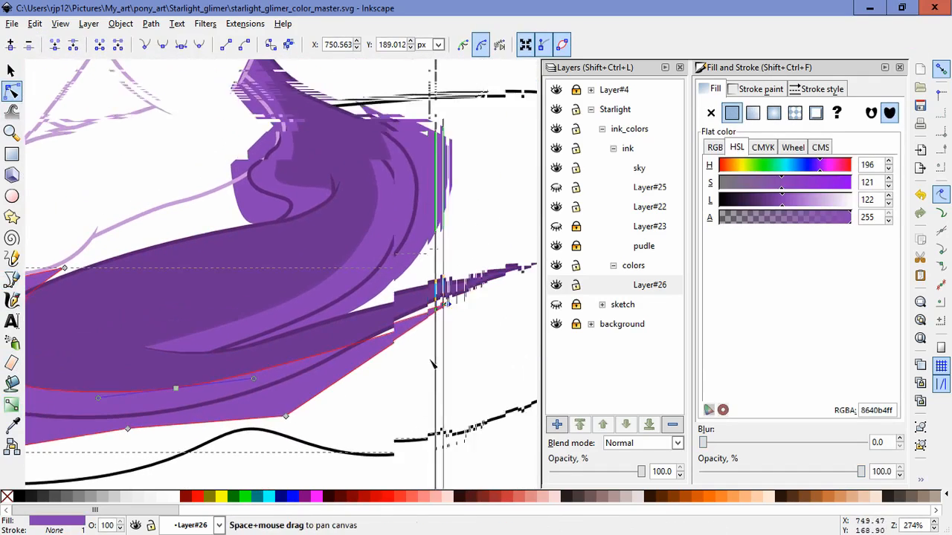
{"action": "left_click_drag", "start_coordinate": [446, 301], "coordinate": [520, 269]}
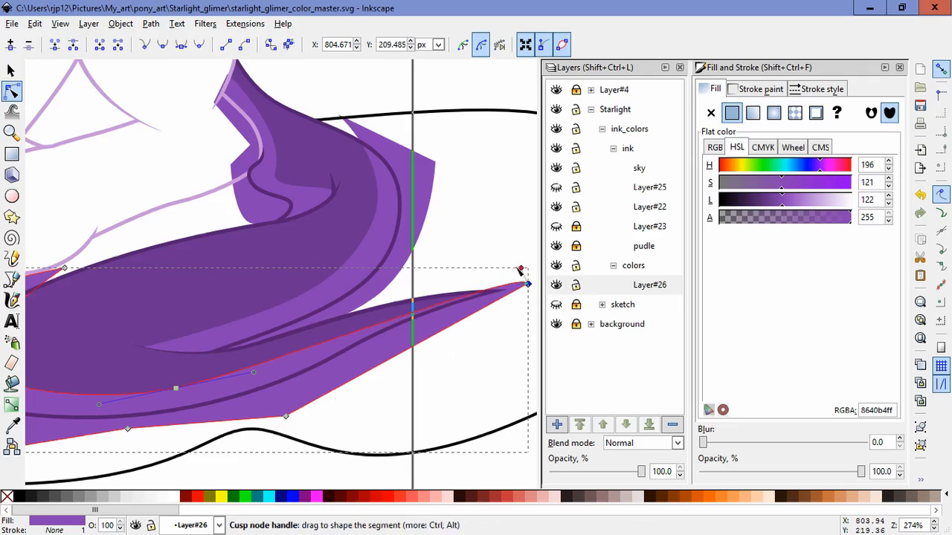
{"action": "left_click_drag", "start_coordinate": [520, 269], "coordinate": [409, 309]}
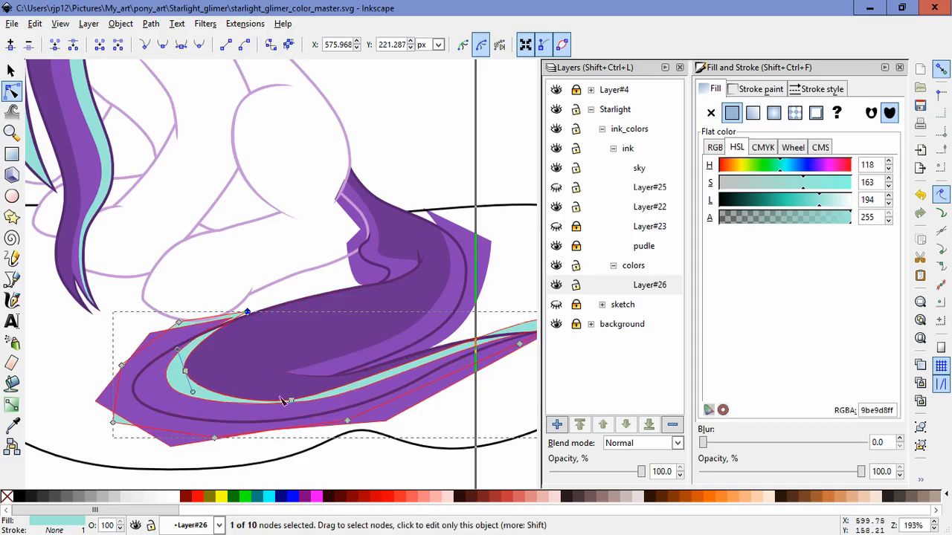
Reshape the teal streak along the tail and refine the tail shading outlines.
{"action": "left_click_drag", "start_coordinate": [290, 402], "coordinate": [495, 335]}
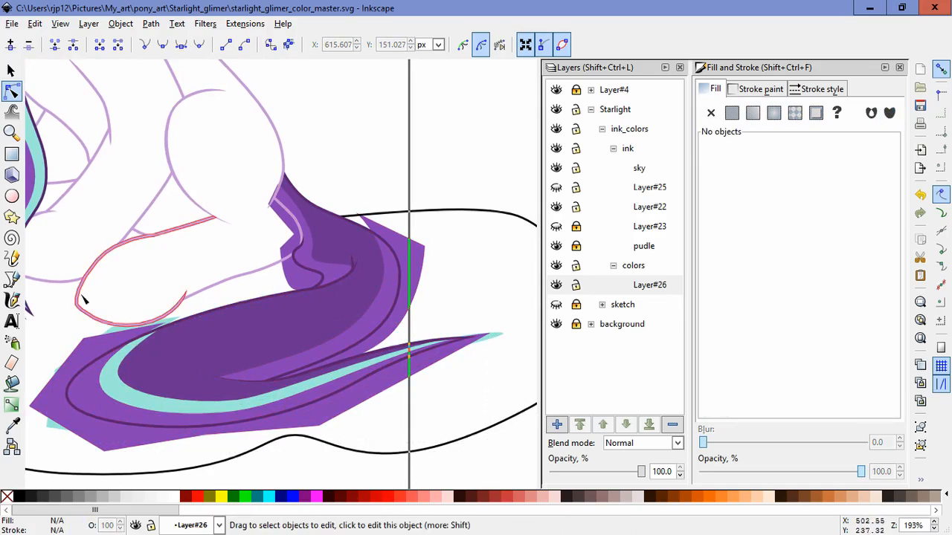
{"action": "left_click", "coordinate": [12, 280]}
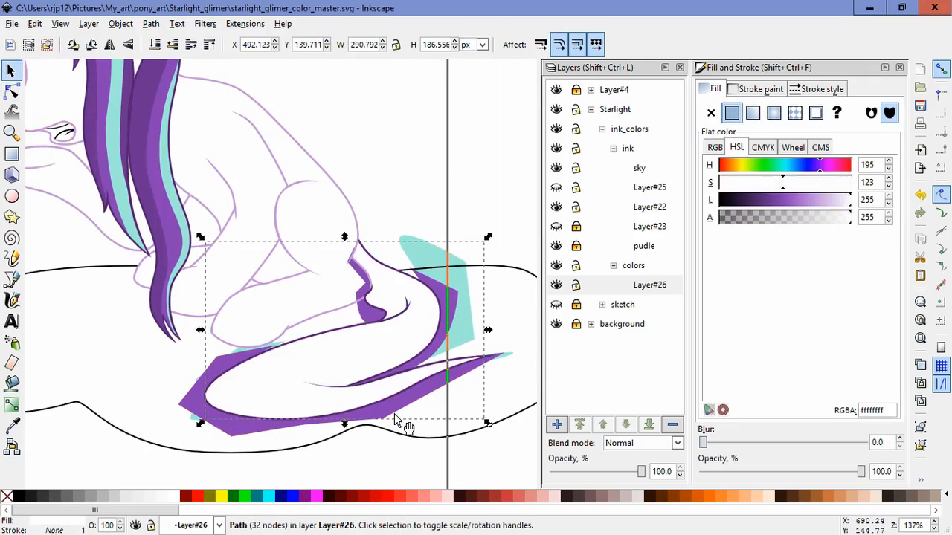
{"action": "left_click", "coordinate": [11, 89]}
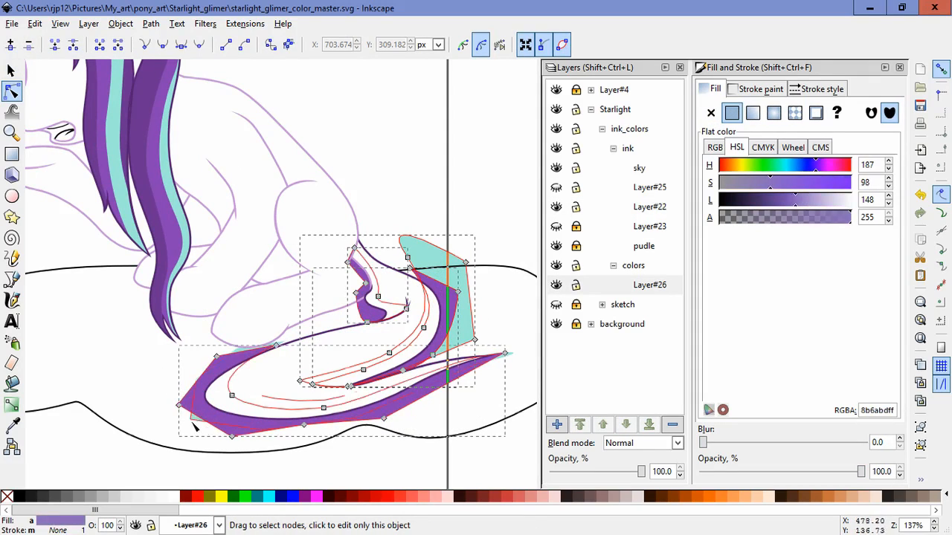
{"action": "left_click", "coordinate": [457, 197]}
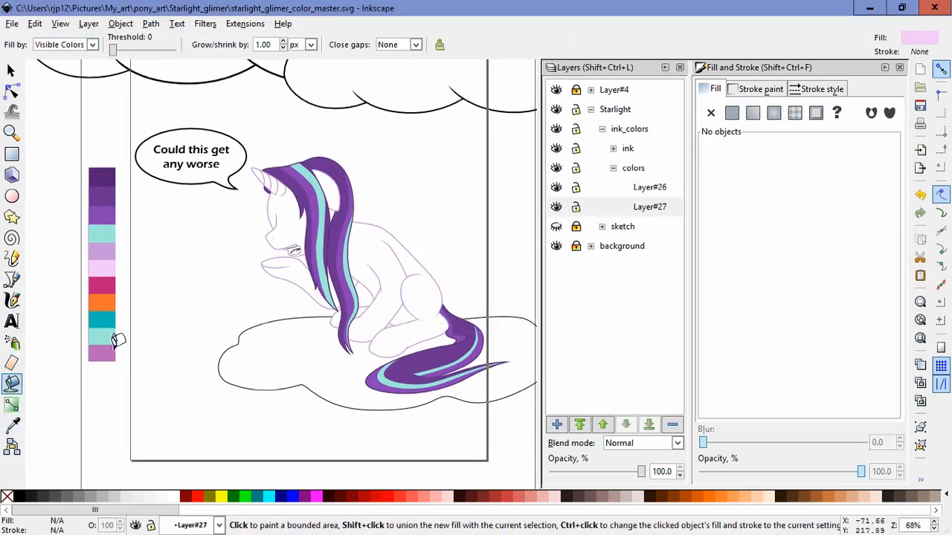
Fill the pony's body pale pink, make Layer#27 current, and expand the sketch group.
{"action": "left_click", "coordinate": [446, 222]}
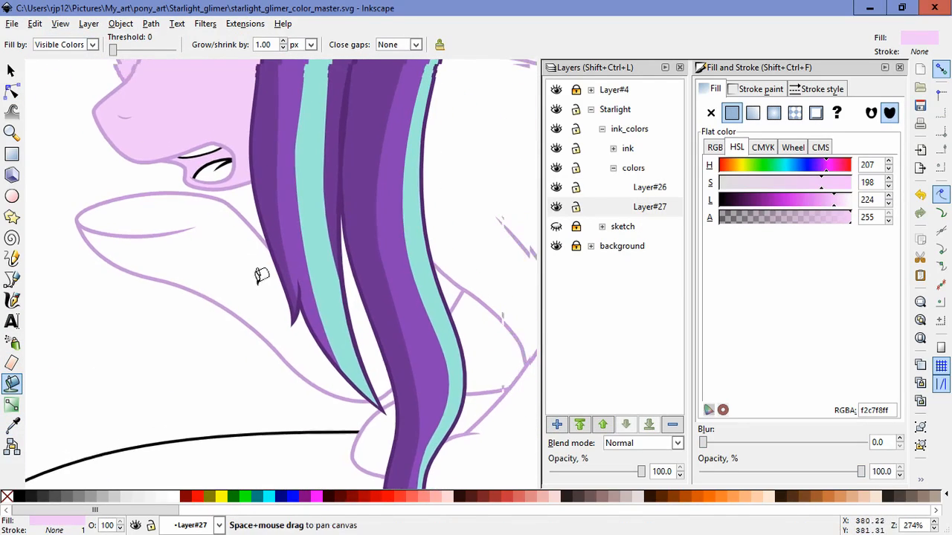
{"action": "left_click", "coordinate": [649, 206]}
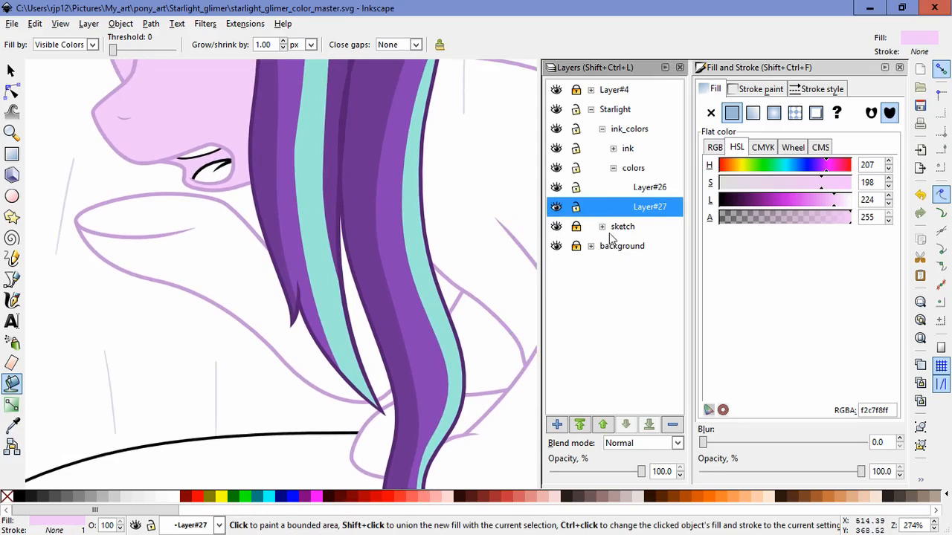
{"action": "left_click", "coordinate": [601, 226]}
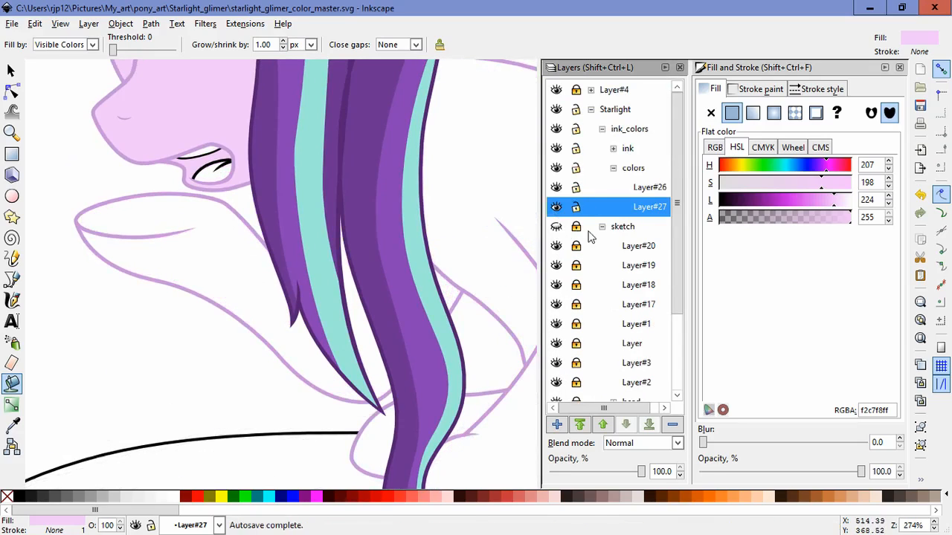
{"action": "left_click", "coordinate": [368, 367]}
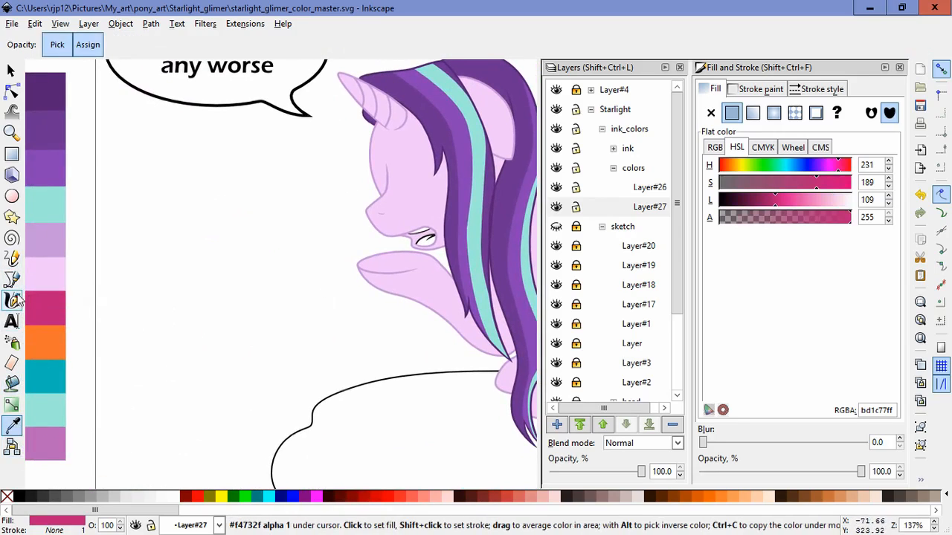
Sample orange from the swatch column and bucket-fill the tongue inside the mouth.
{"action": "left_click", "coordinate": [12, 279]}
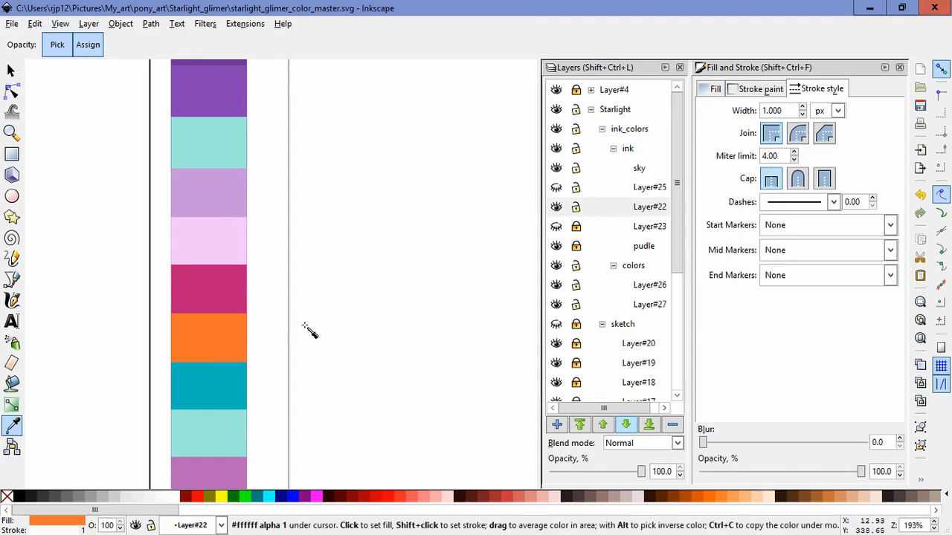
{"action": "mouse_move", "coordinate": [219, 338]}
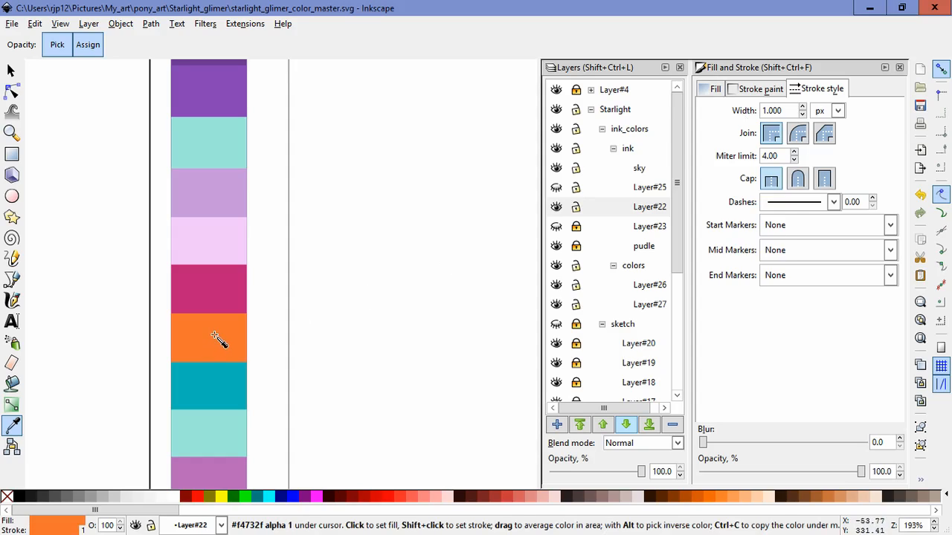
{"action": "left_click", "coordinate": [11, 384]}
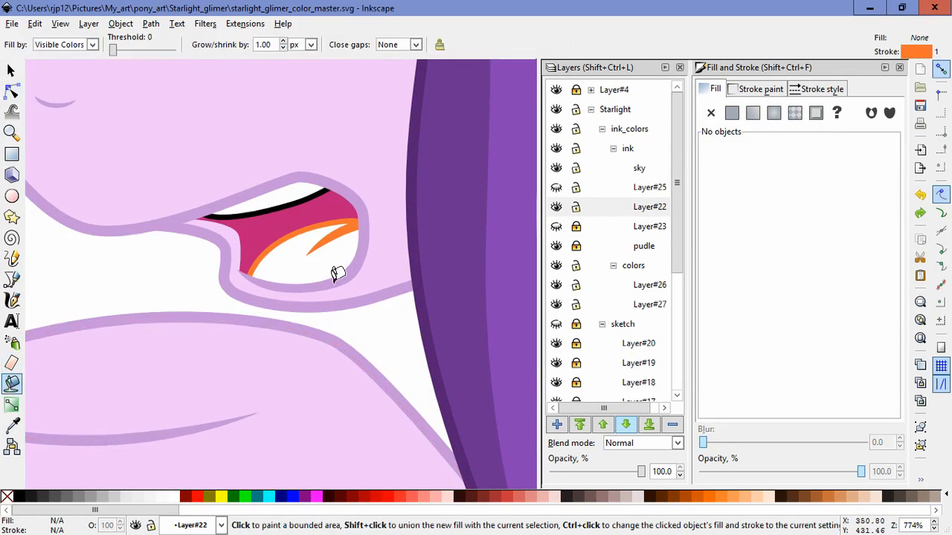
{"action": "left_click", "coordinate": [613, 148]}
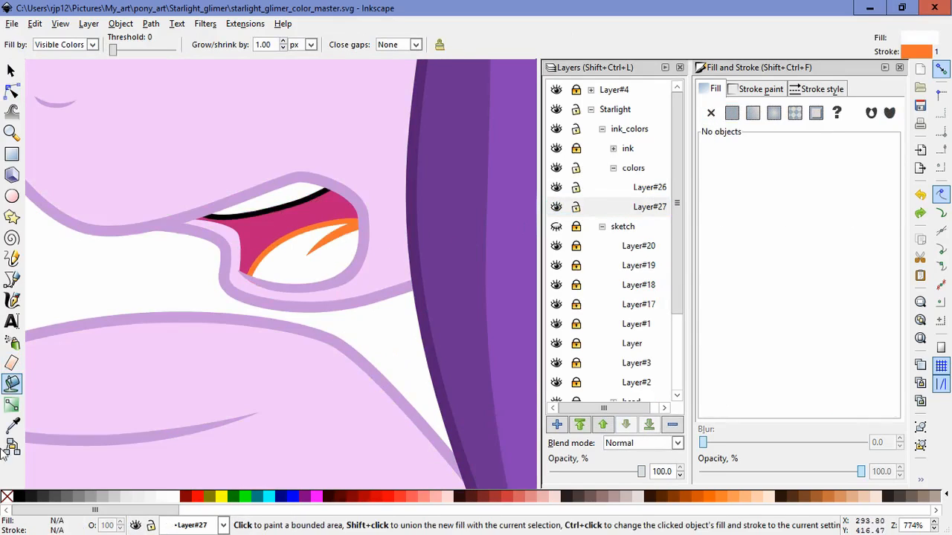
{"action": "left_click", "coordinate": [297, 245]}
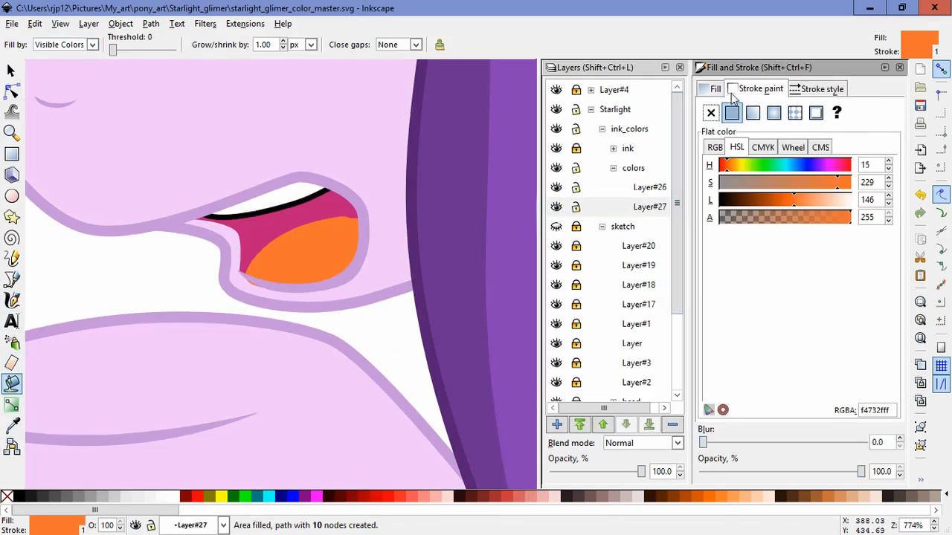
Select the tongue fill and orange strokes, then deselect and zoom in on the face.
{"action": "left_click", "coordinate": [11, 90]}
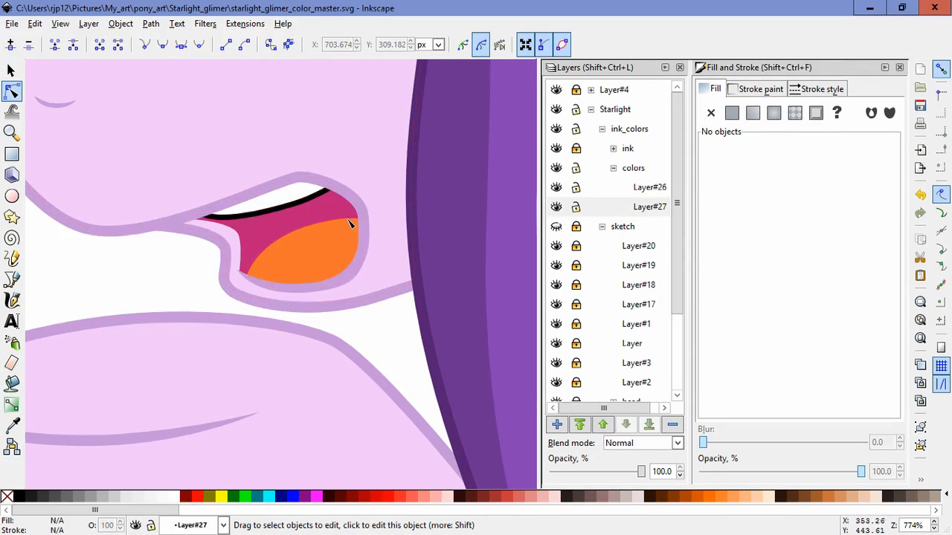
{"action": "left_click", "coordinate": [304, 253]}
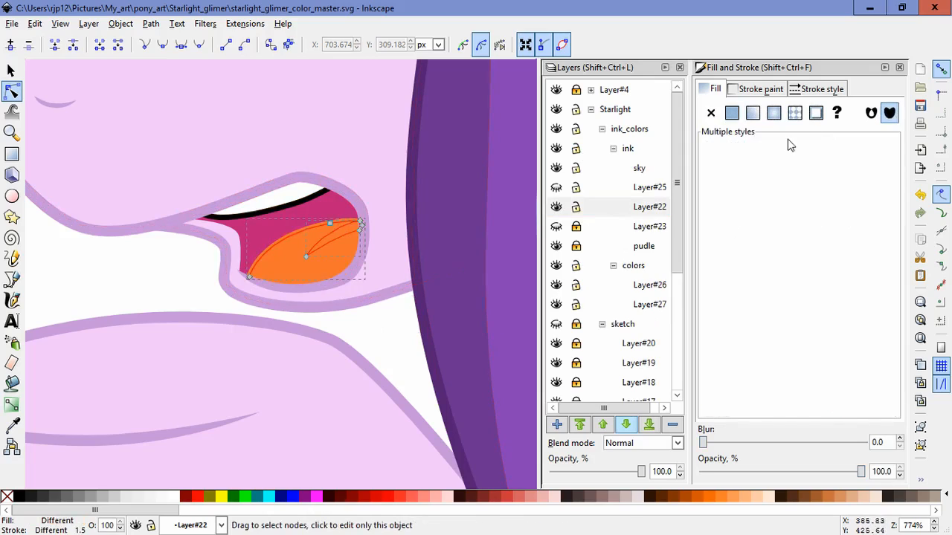
{"action": "left_click", "coordinate": [731, 113]}
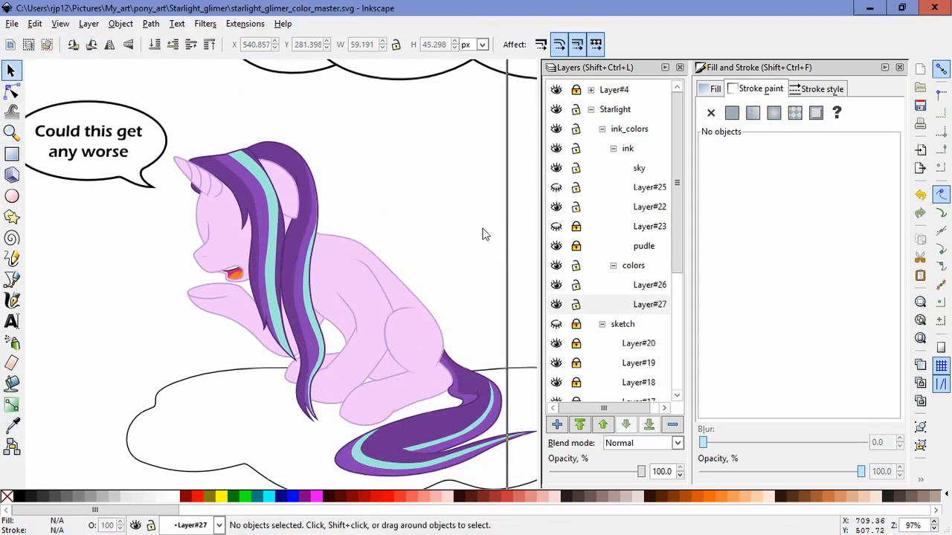
{"action": "left_click", "coordinate": [649, 304]}
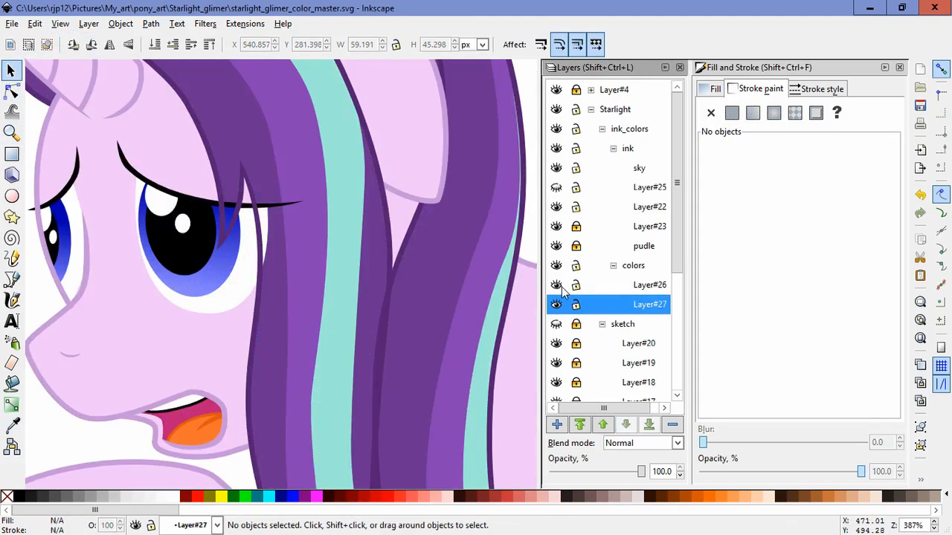
Drag the blue iris and eye-white nodes so they tuck under the eyelash path.
{"action": "left_click", "coordinate": [556, 284]}
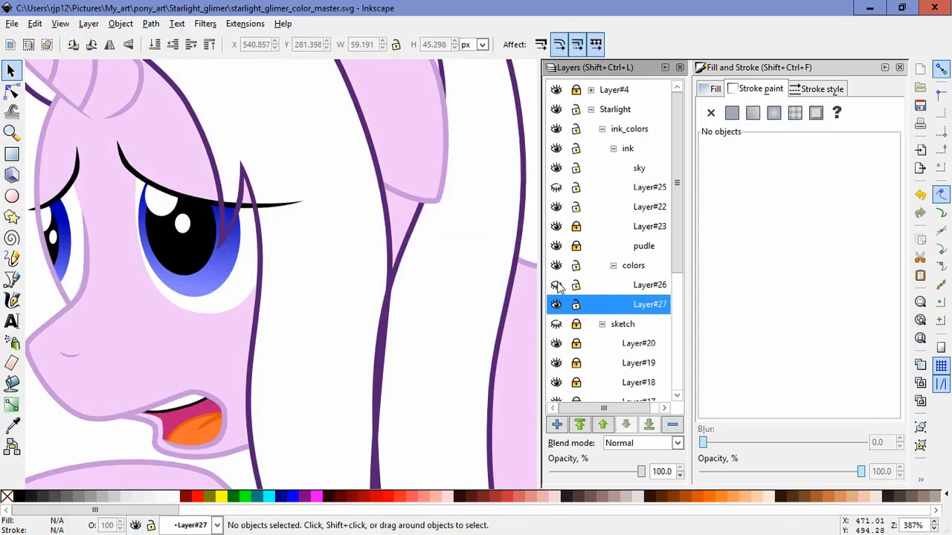
{"action": "left_click", "coordinate": [556, 284]}
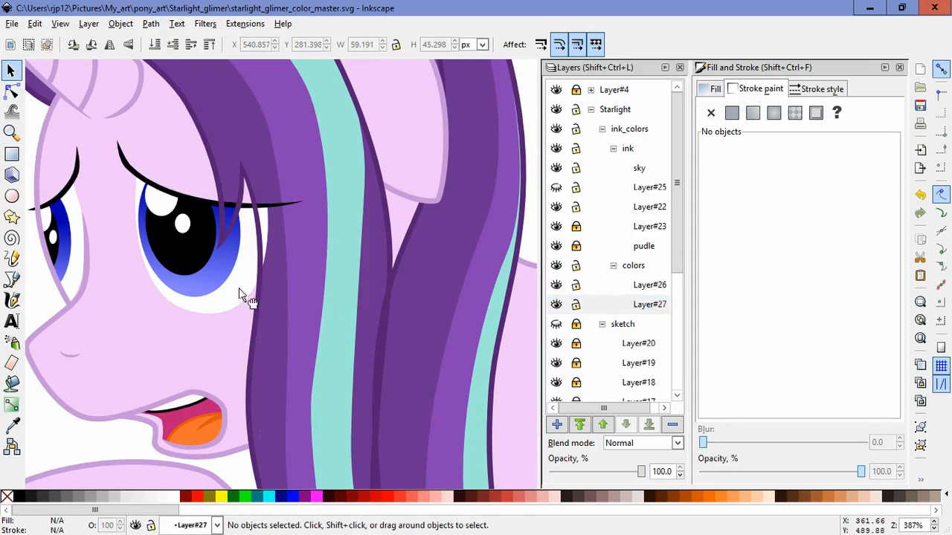
{"action": "left_click", "coordinate": [201, 246]}
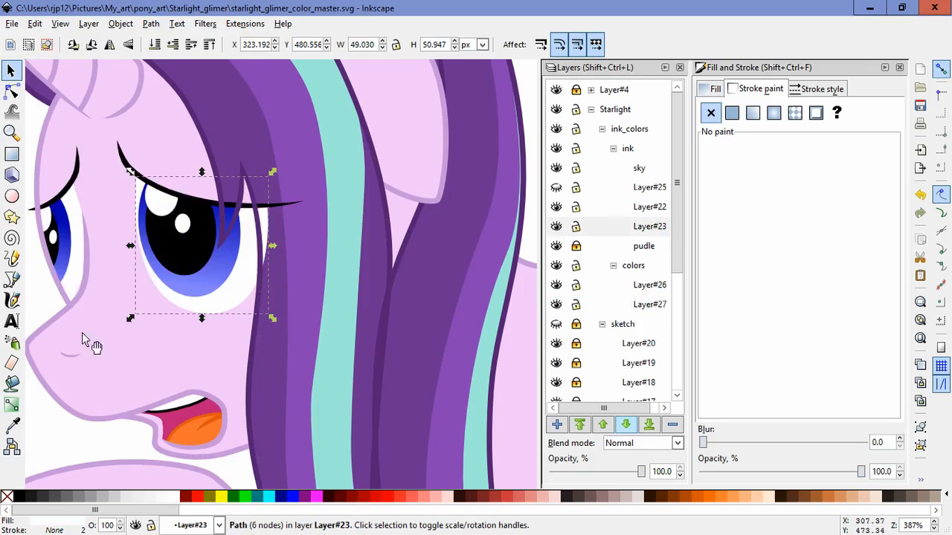
{"action": "left_click", "coordinate": [12, 279]}
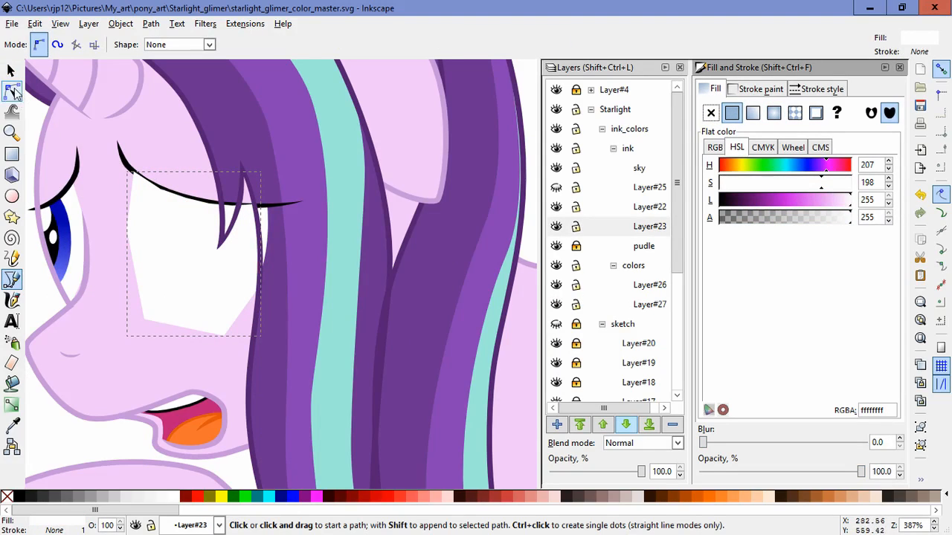
{"action": "left_click", "coordinate": [121, 23]}
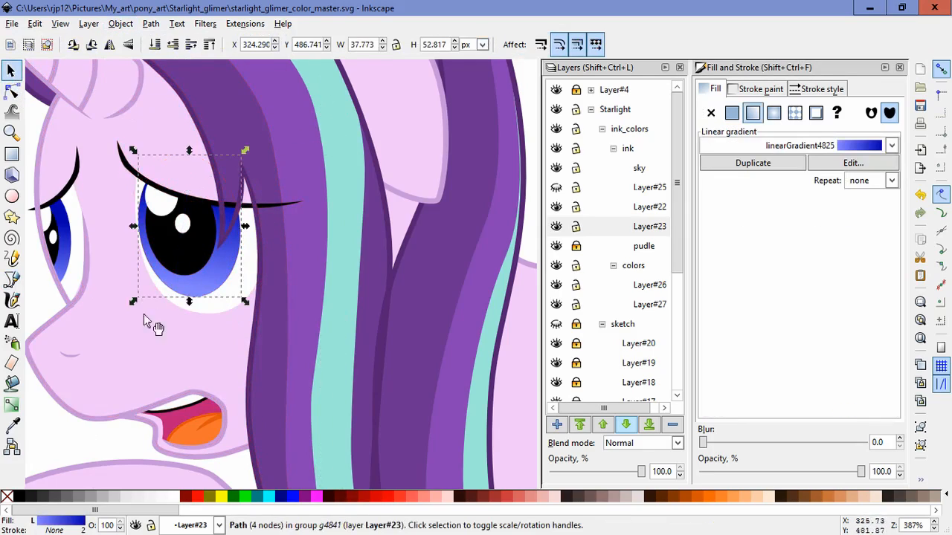
{"action": "left_click", "coordinate": [11, 91]}
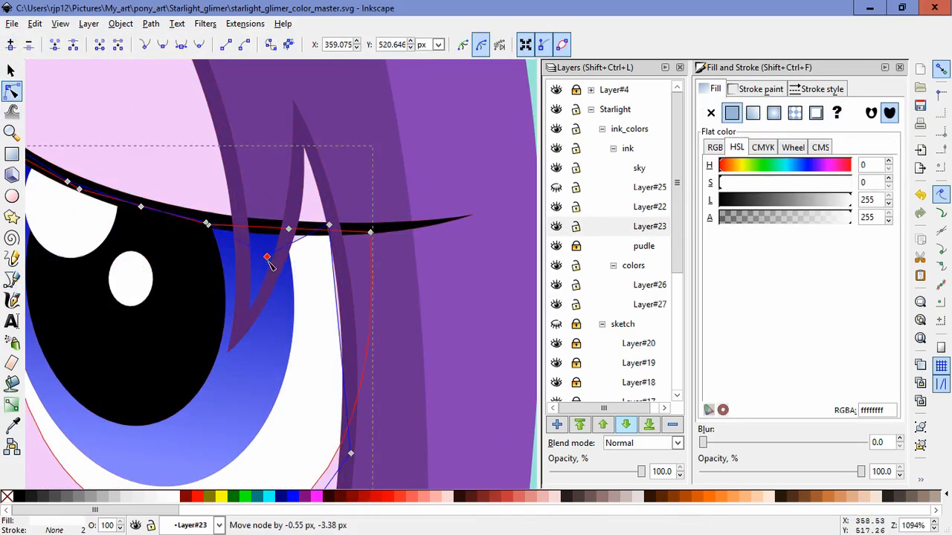
{"action": "left_click_drag", "start_coordinate": [266, 260], "coordinate": [269, 281]}
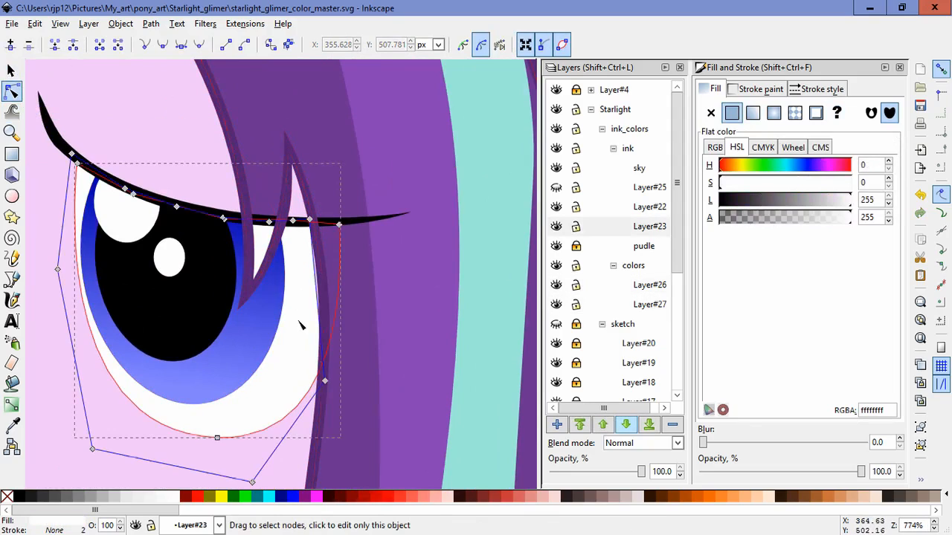
{"action": "left_click_drag", "start_coordinate": [323, 380], "coordinate": [327, 386]}
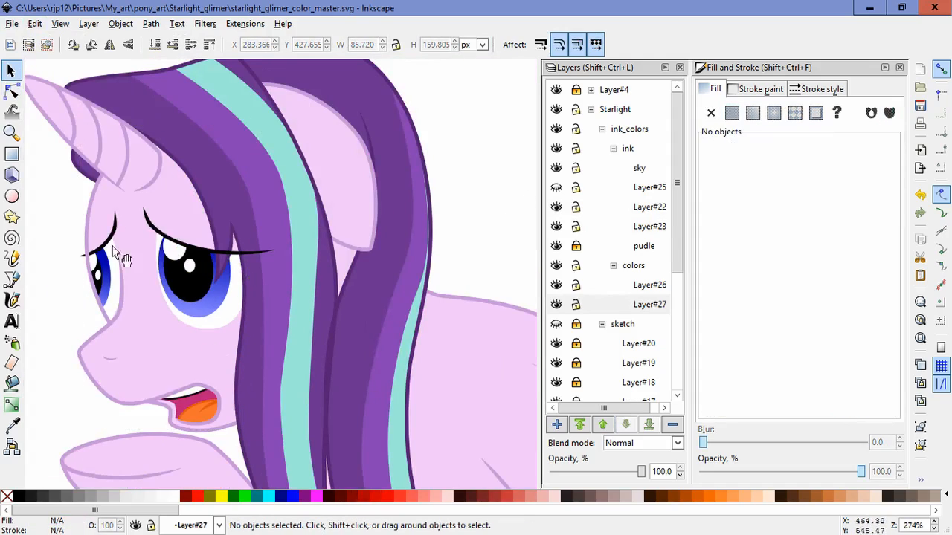
Draw a small black lash beside the far eye and place a second lash higher.
{"action": "left_click", "coordinate": [34, 23]}
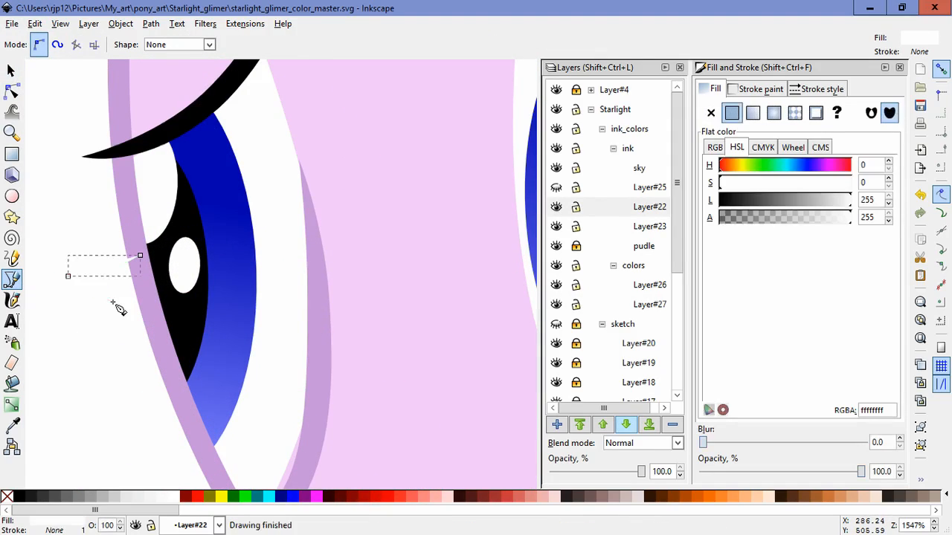
{"action": "left_click", "coordinate": [119, 290]}
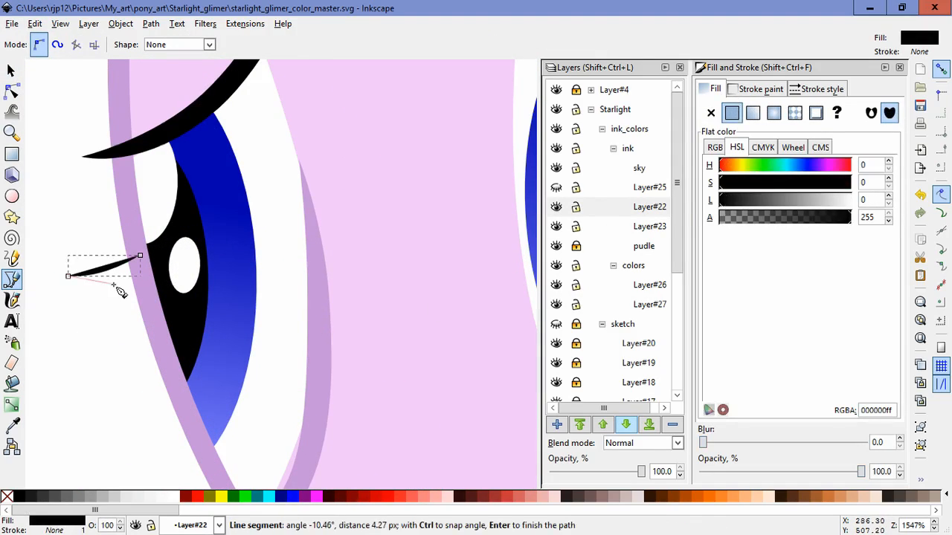
{"action": "left_click", "coordinate": [143, 262]}
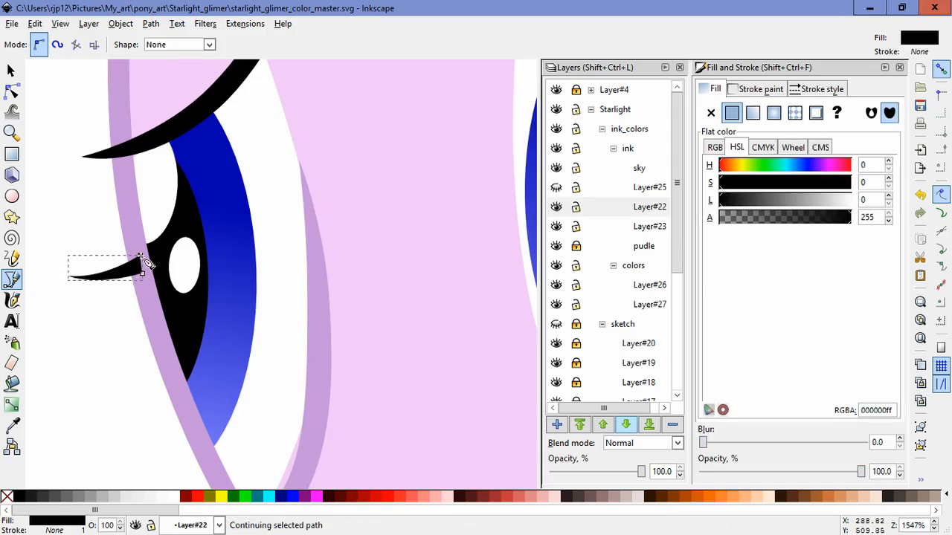
{"action": "left_click", "coordinate": [12, 70]}
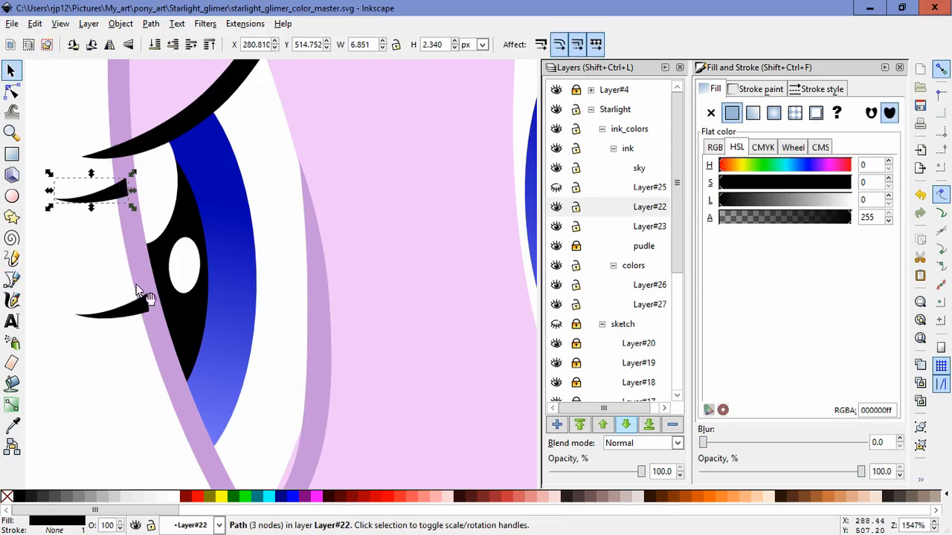
{"action": "left_click_drag", "start_coordinate": [145, 290], "coordinate": [112, 194]}
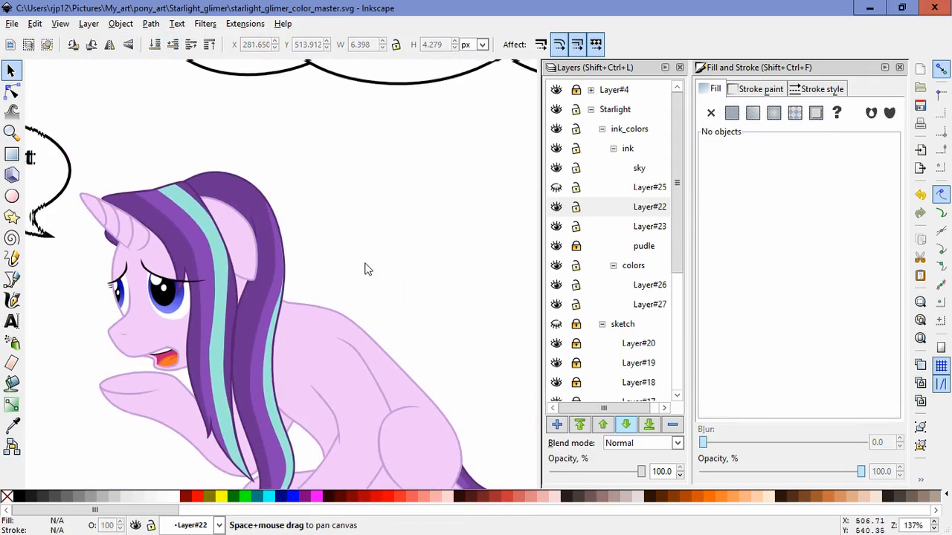
{"action": "left_click", "coordinate": [261, 297]}
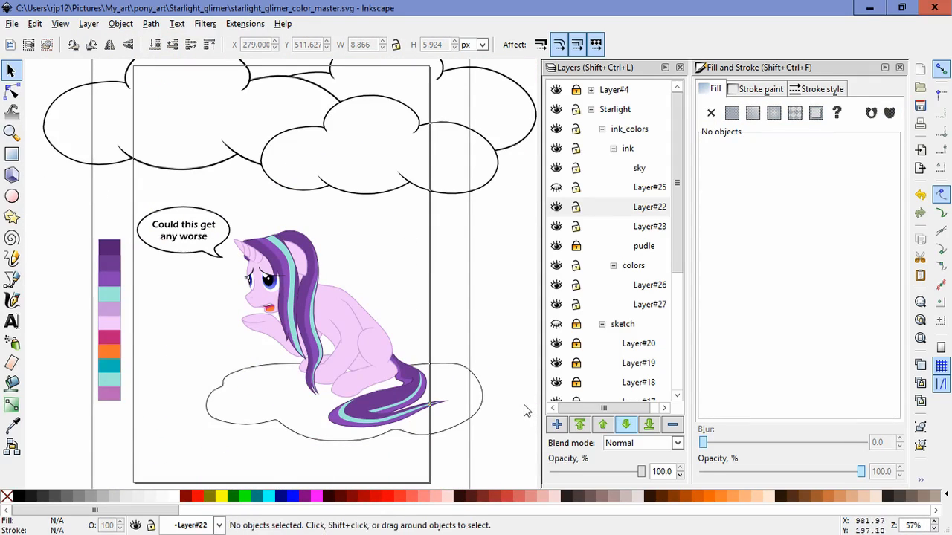
{"action": "mouse_move", "coordinate": [479, 320]}
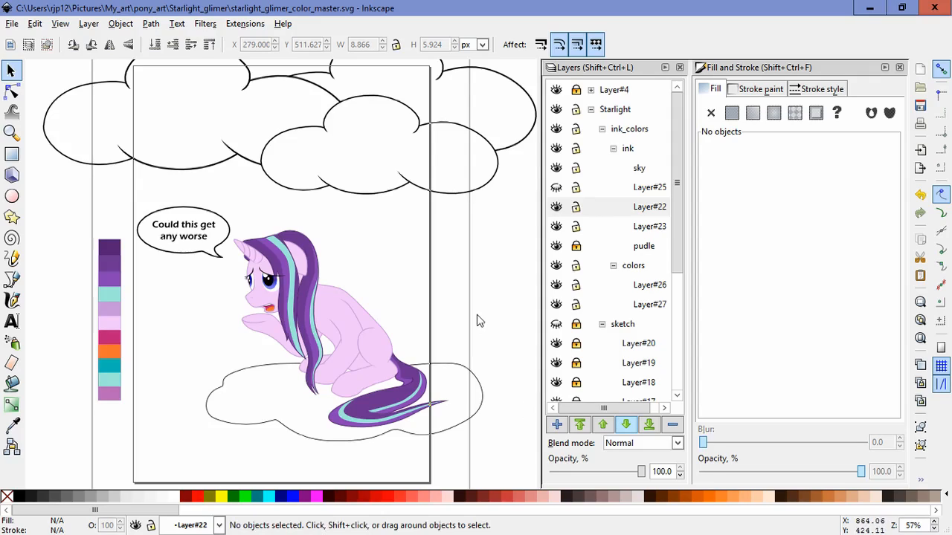
{"action": "mouse_move", "coordinate": [490, 303]}
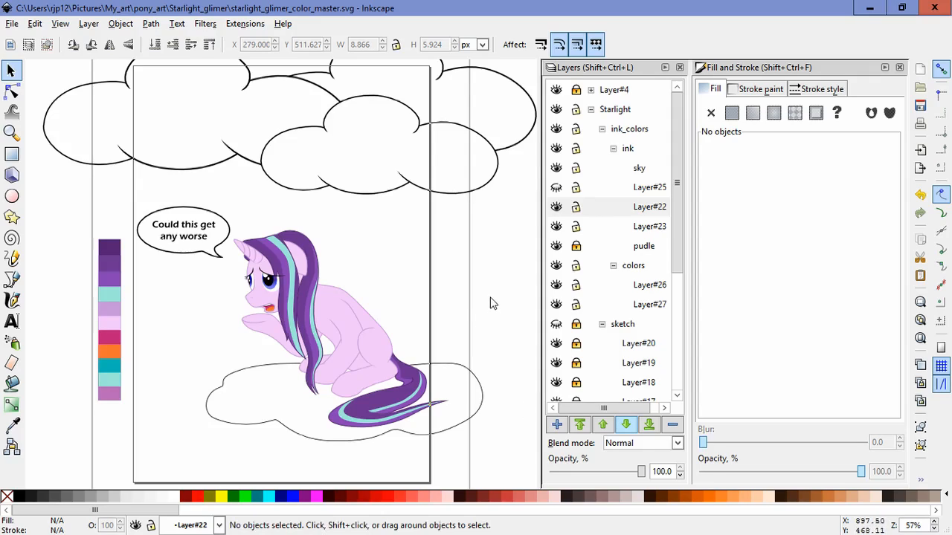
{"action": "mouse_move", "coordinate": [490, 299]}
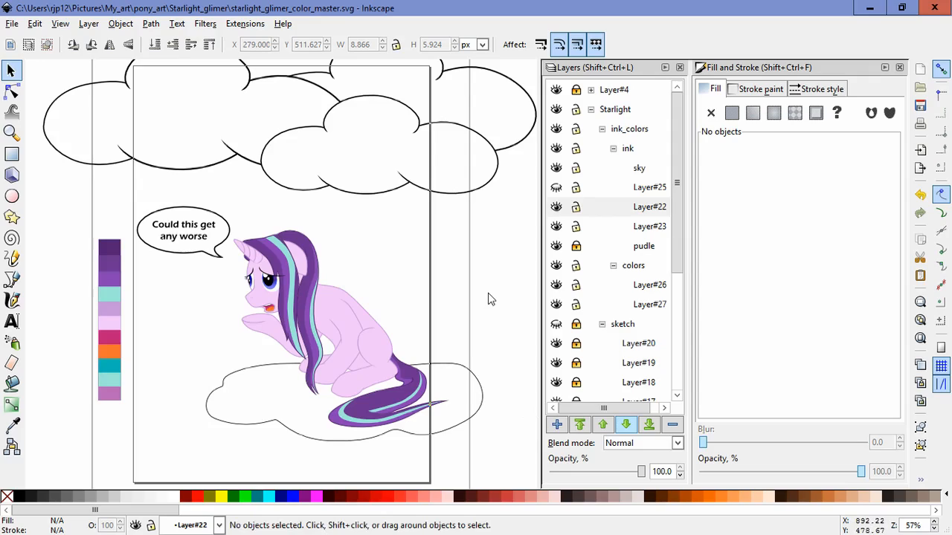
{"action": "mouse_move", "coordinate": [526, 211]}
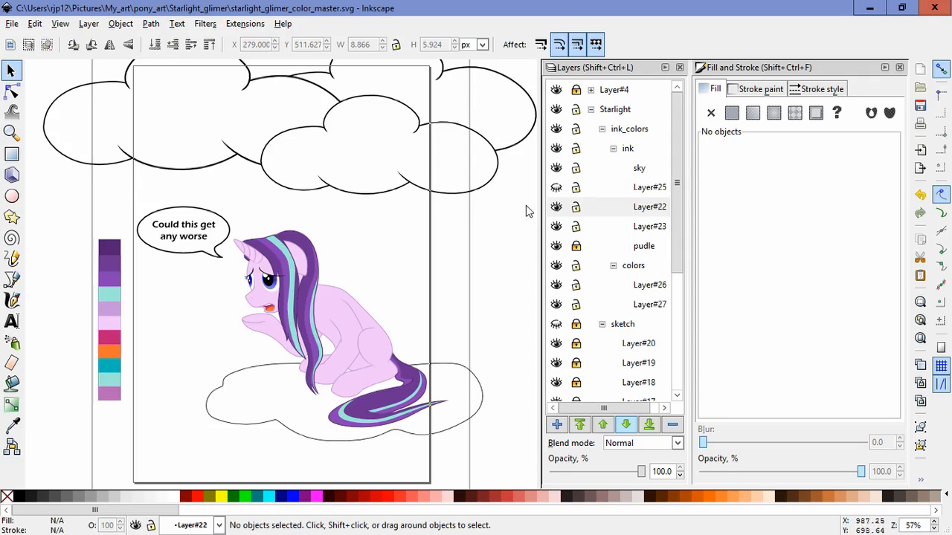
Recolour the puddle outline with a sampled blue and lighten it.
{"action": "left_click", "coordinate": [649, 207]}
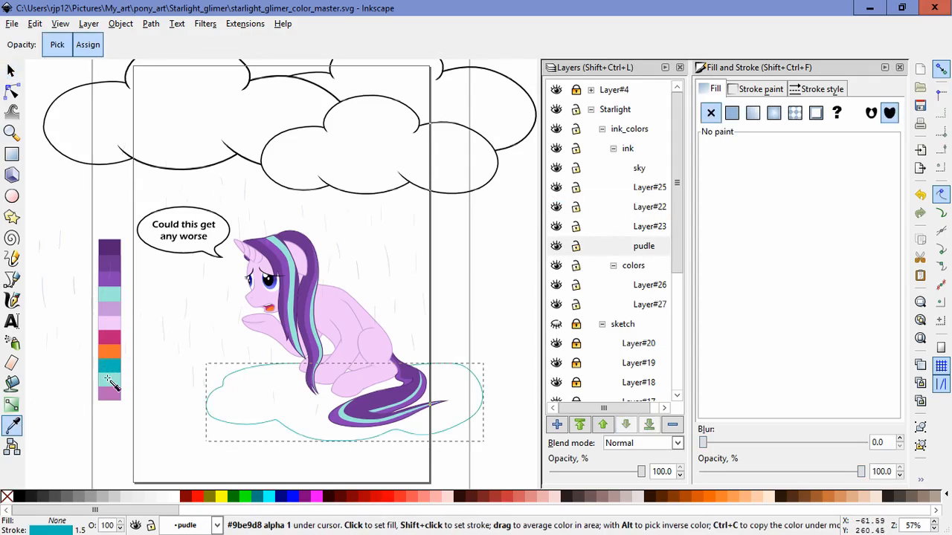
{"action": "left_click", "coordinate": [732, 113]}
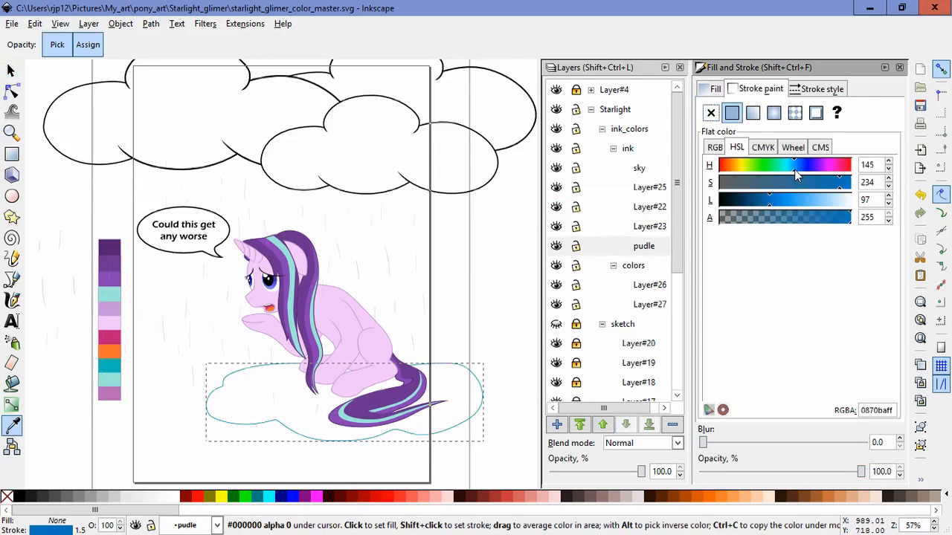
{"action": "left_click", "coordinate": [643, 245]}
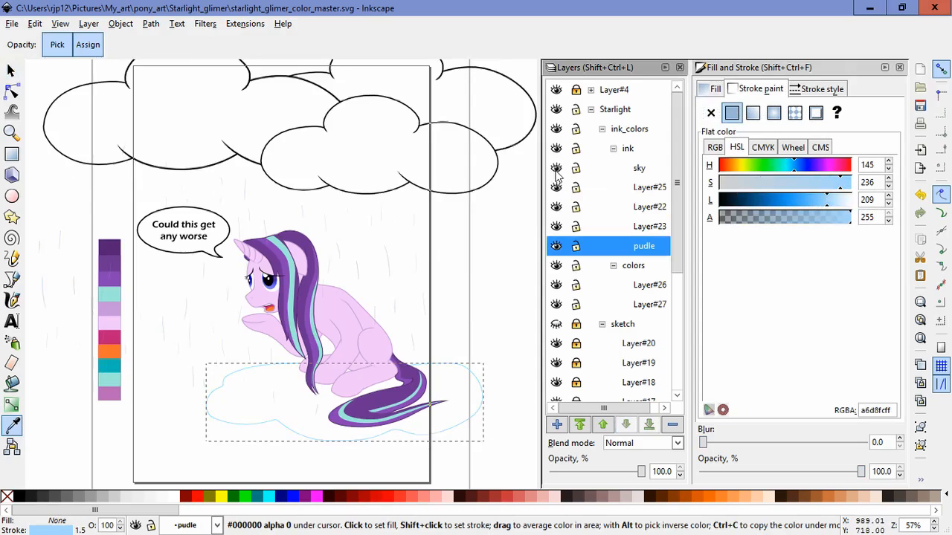
Add a new layer under colors and bucket-fill a bounded area.
{"action": "left_click", "coordinate": [12, 385]}
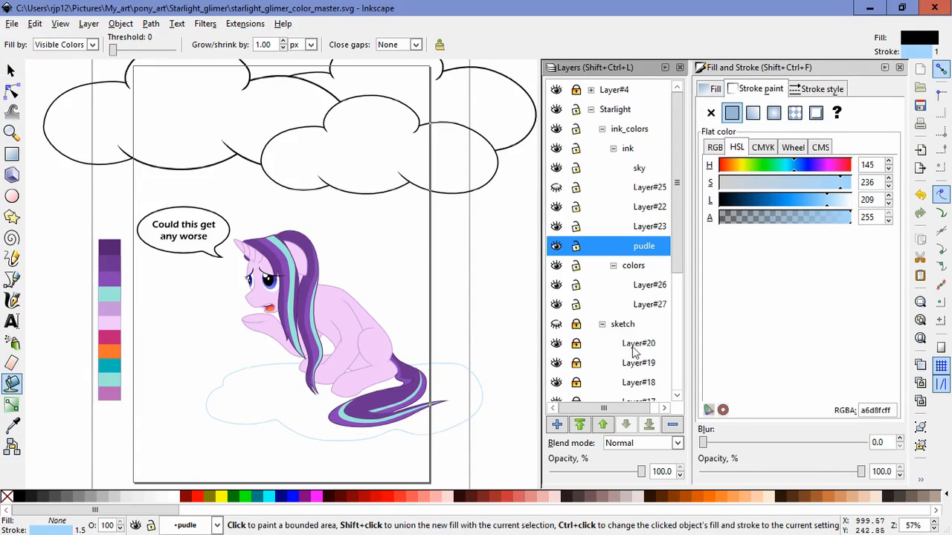
{"action": "left_click", "coordinate": [556, 423]}
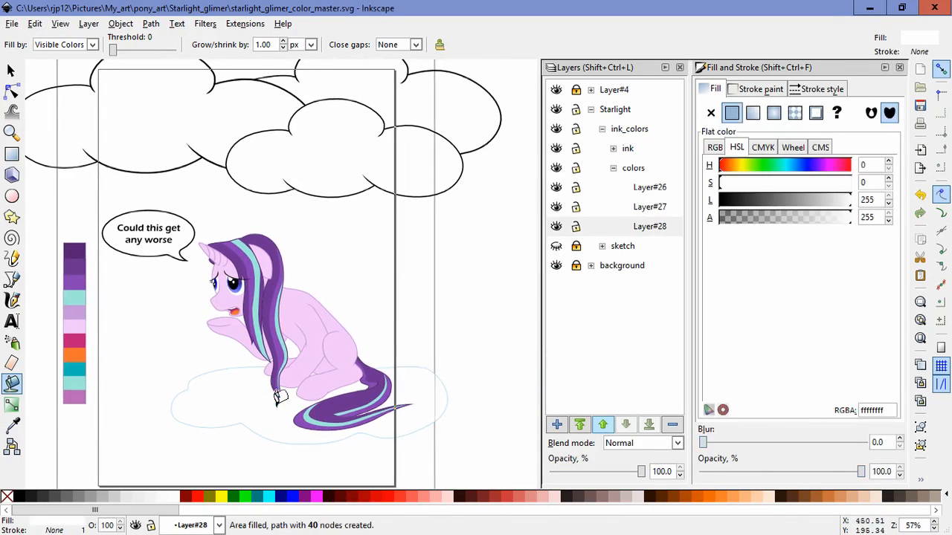
{"action": "left_click", "coordinate": [234, 437]}
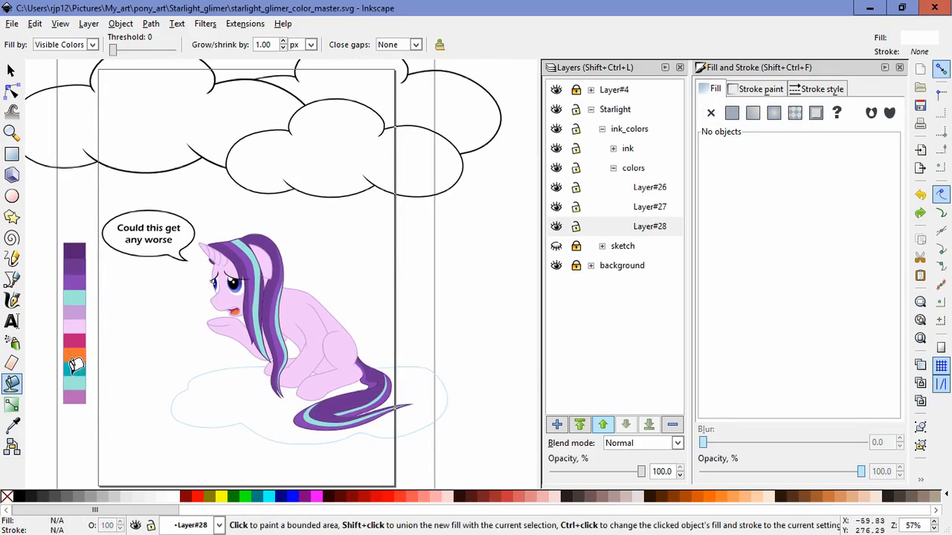
Colour the swoosh teal from the palette and reshape its curve nodes.
{"action": "left_click", "coordinate": [305, 405]}
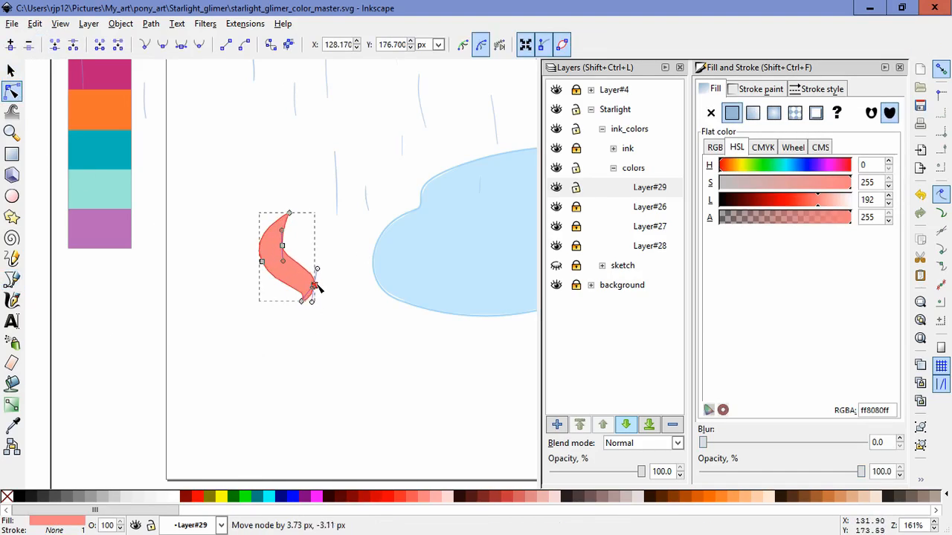
{"action": "left_click_drag", "start_coordinate": [310, 297], "coordinate": [301, 310]}
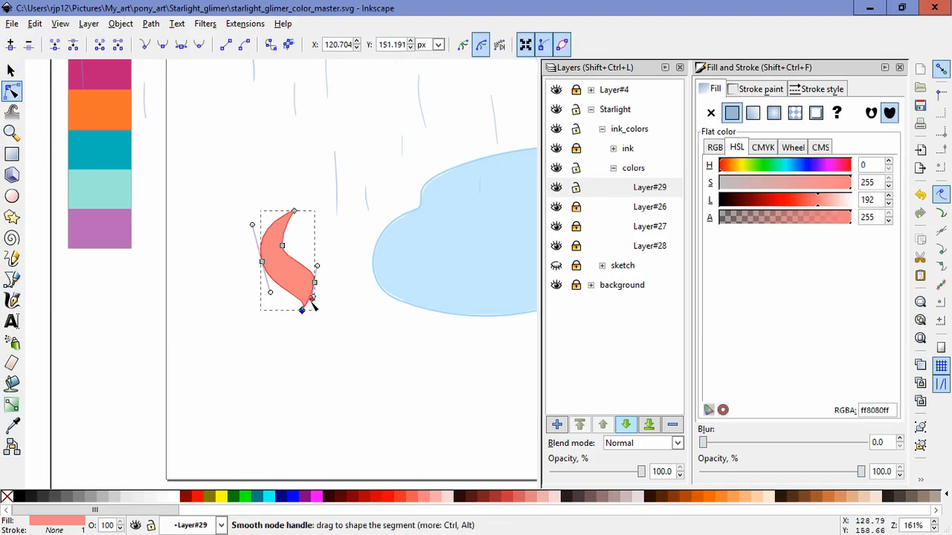
{"action": "left_click", "coordinate": [284, 243]}
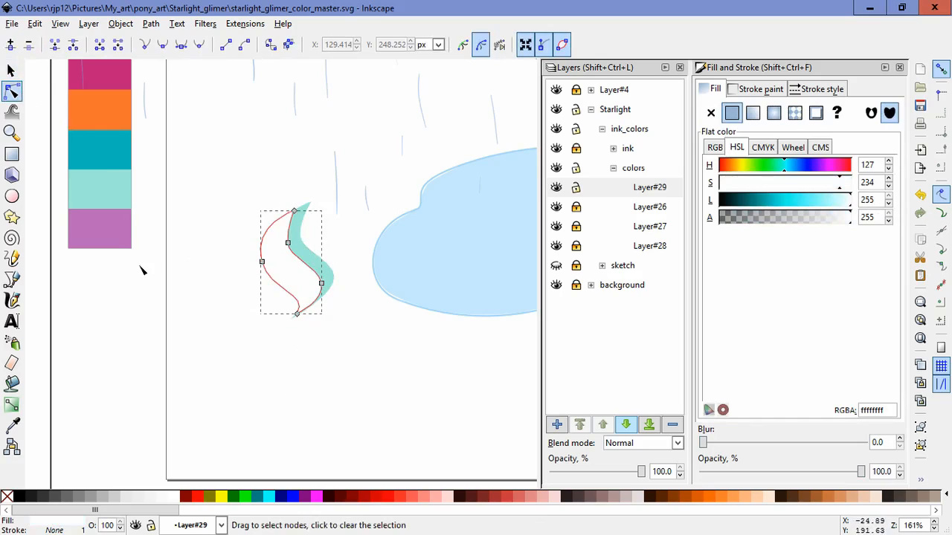
{"action": "left_click", "coordinate": [12, 71]}
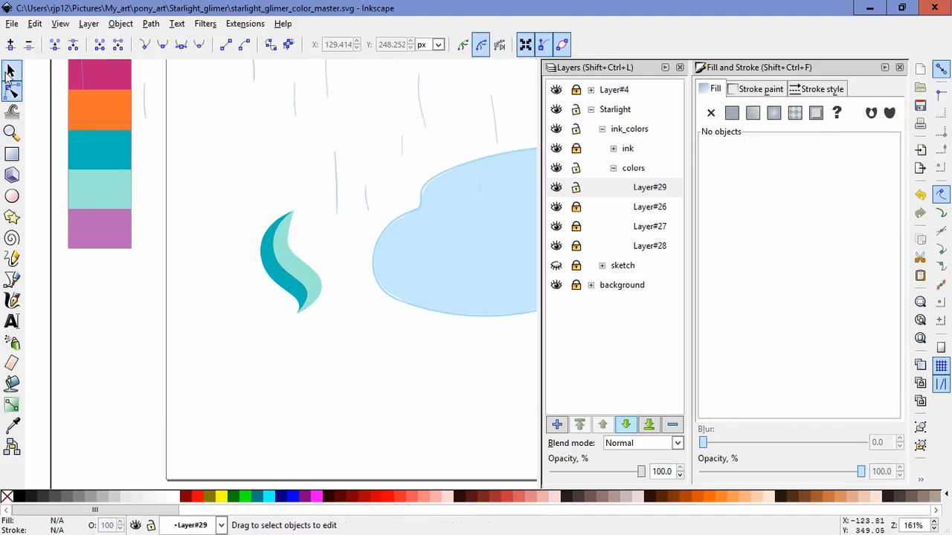
Add a smaller swoosh copy below and a purple star turned into eight points.
{"action": "left_click_drag", "start_coordinate": [290, 260], "coordinate": [261, 364]}
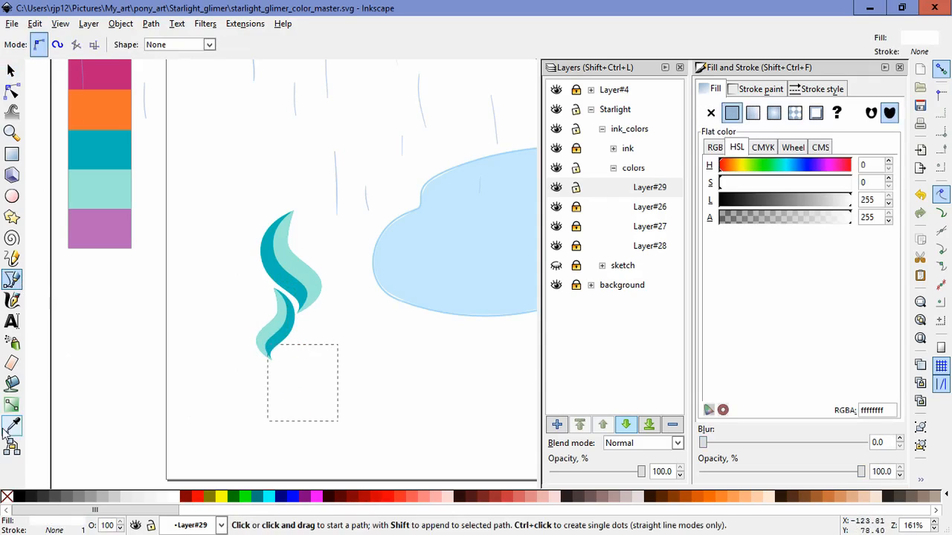
{"action": "left_click", "coordinate": [11, 91]}
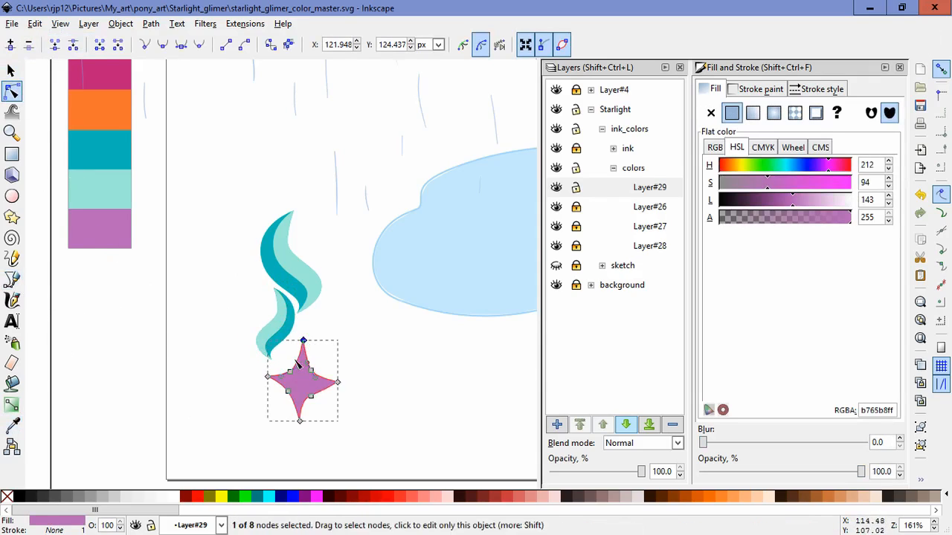
{"action": "left_click_drag", "start_coordinate": [311, 394], "coordinate": [314, 392]}
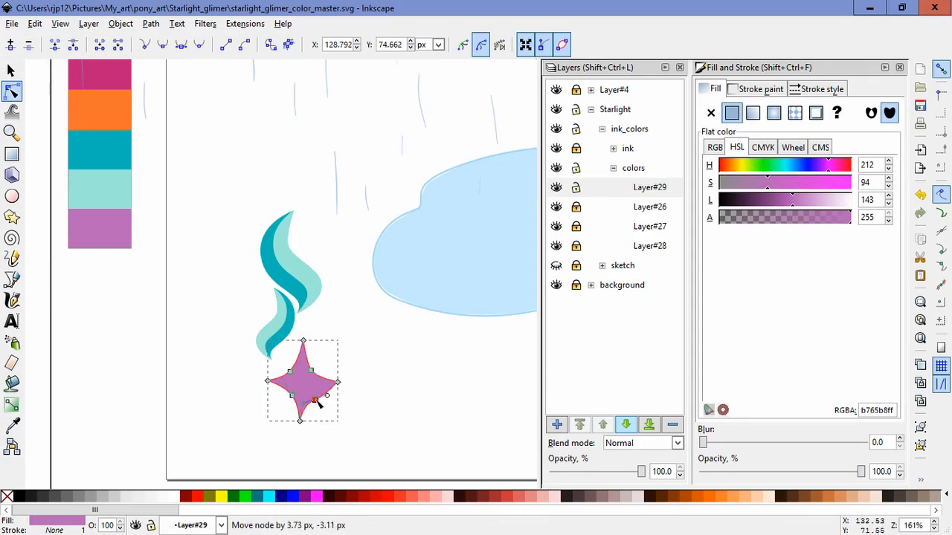
{"action": "left_click", "coordinate": [299, 402]}
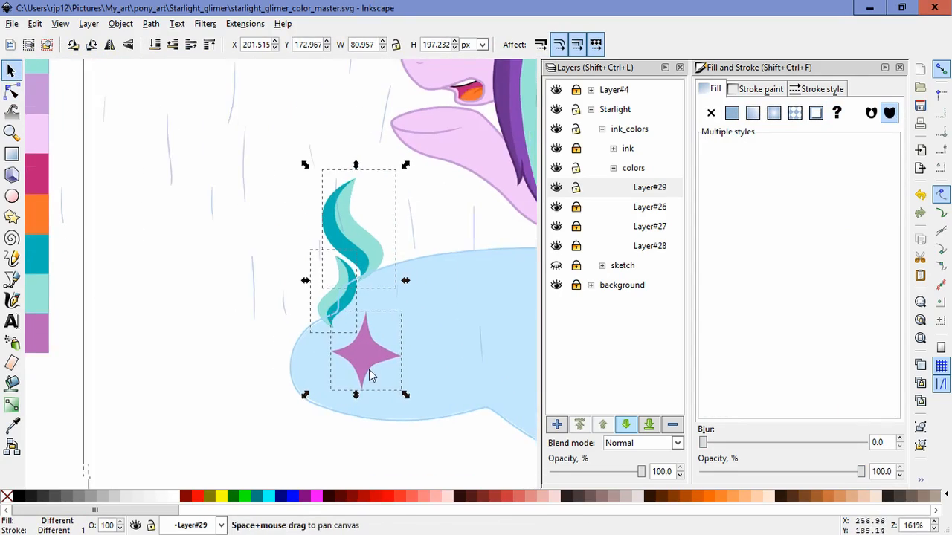
{"action": "left_click", "coordinate": [361, 349]}
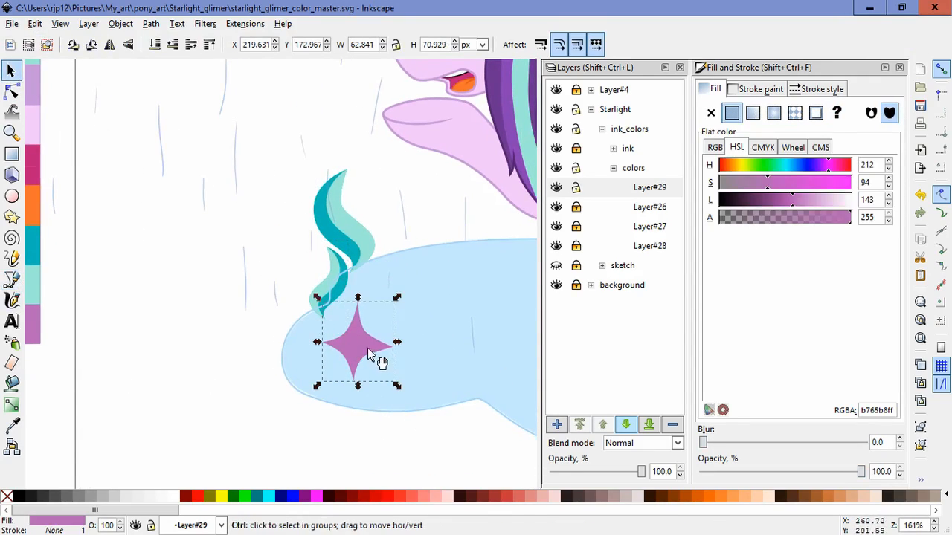
{"action": "left_click", "coordinate": [357, 342]}
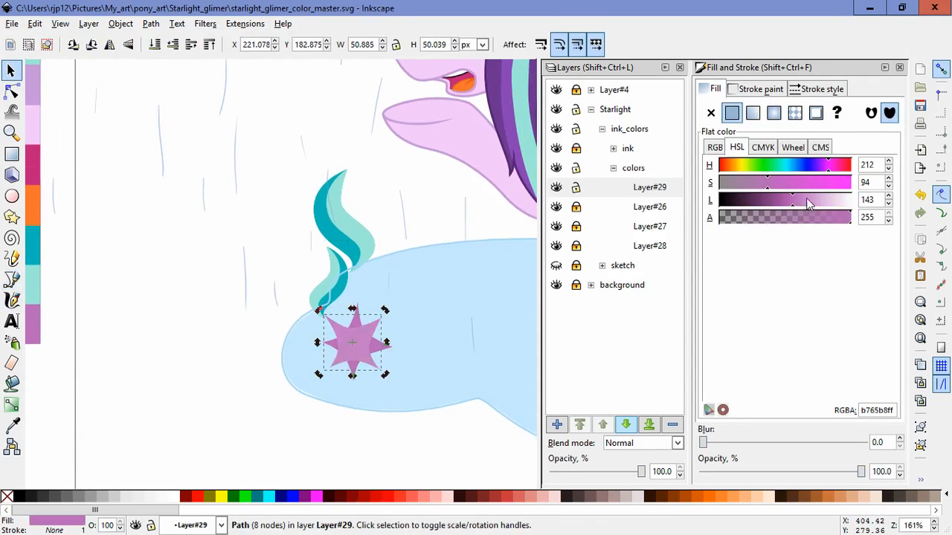